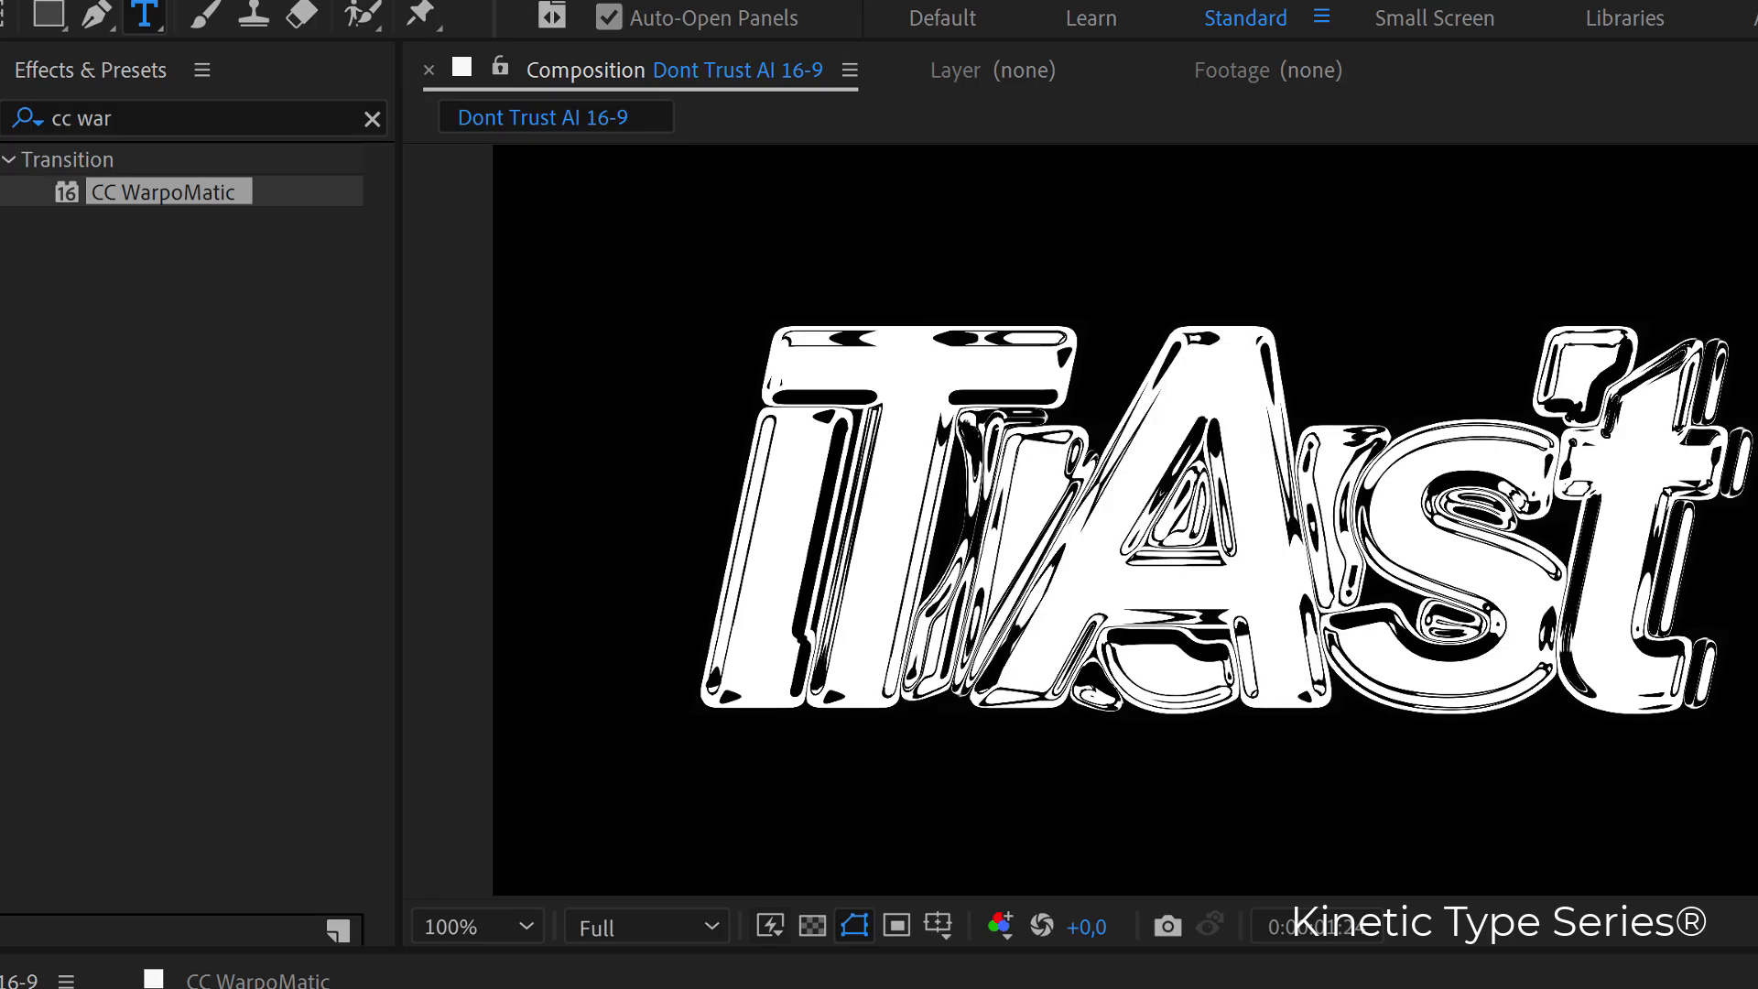
Clear the Effects & Presets search and expand the Distort effect category
{"action": "left_click", "coordinate": [370, 119]}
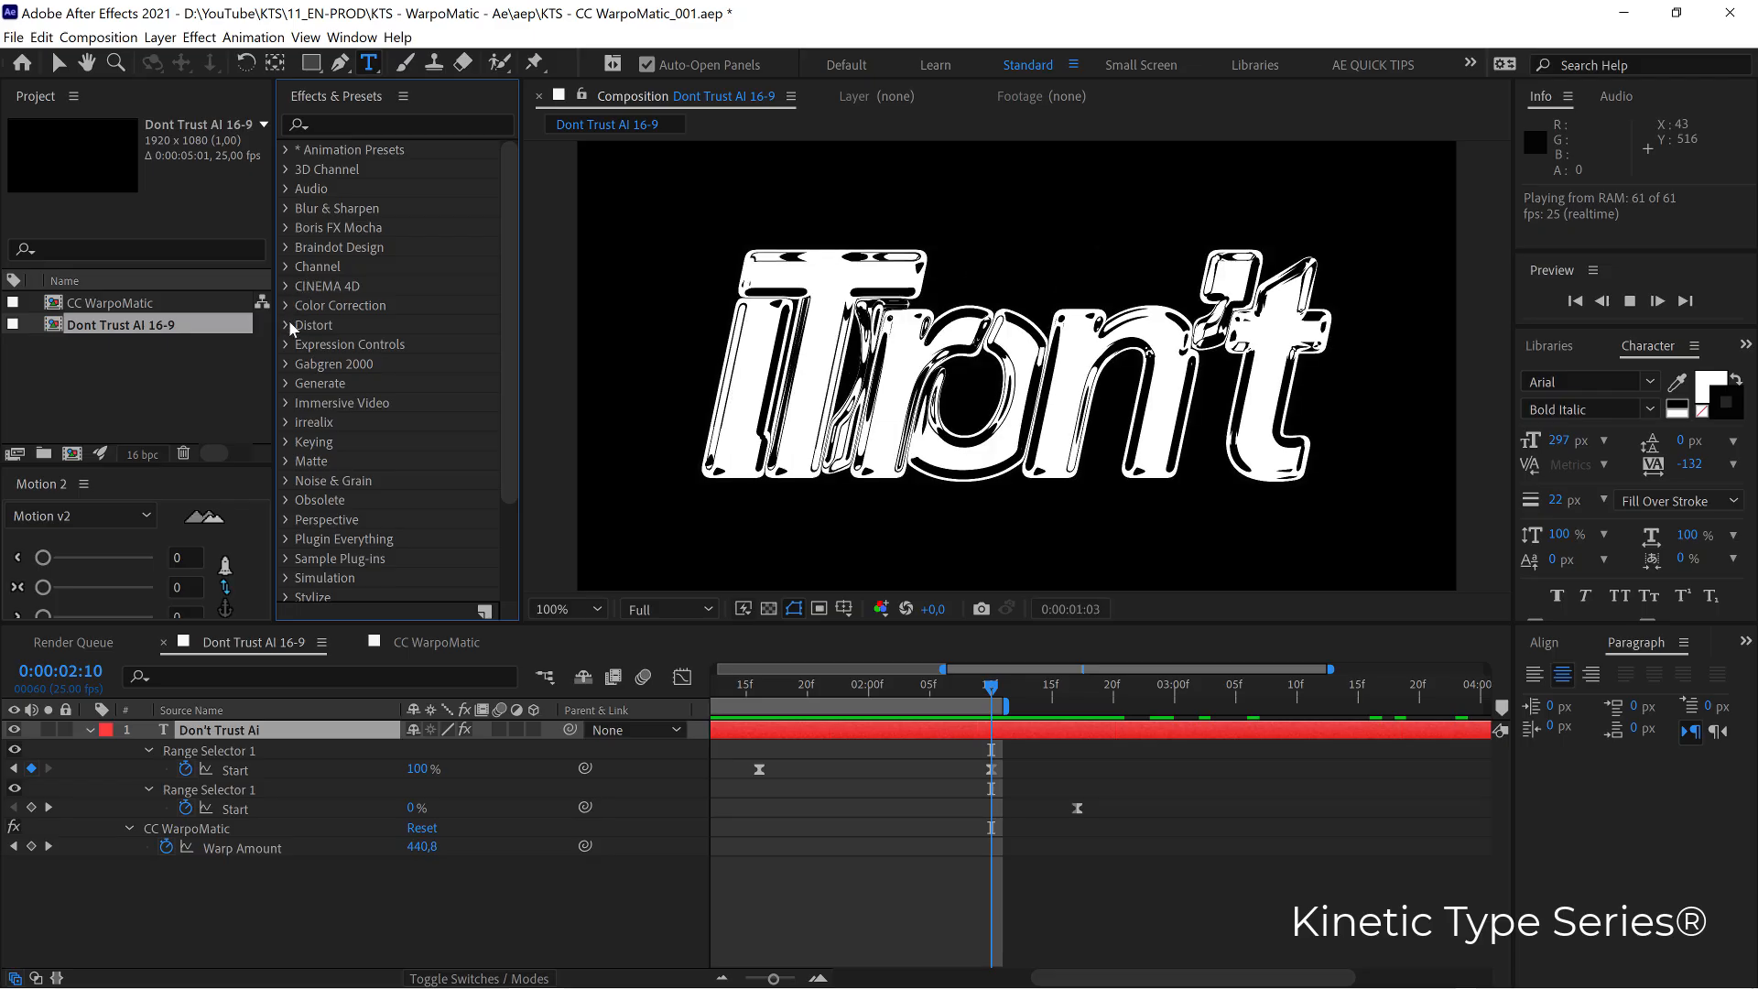
{"action": "left_click", "coordinate": [314, 324]}
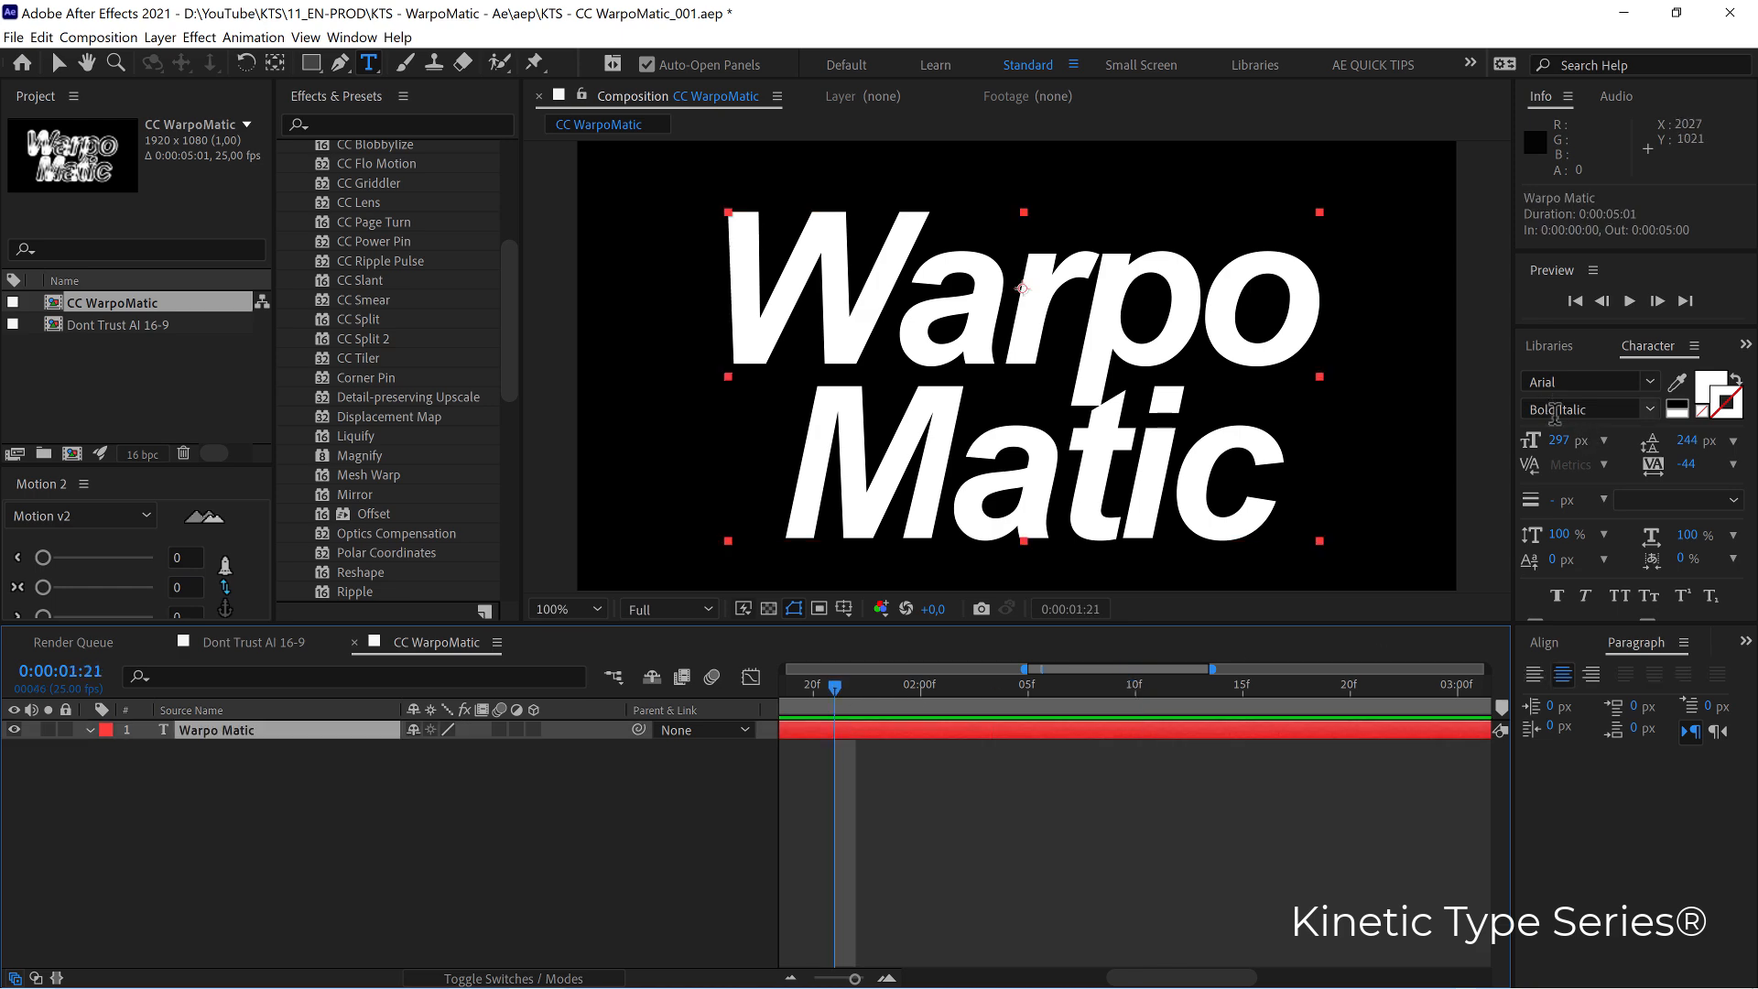
{"action": "mouse_move", "coordinate": [1138, 541]}
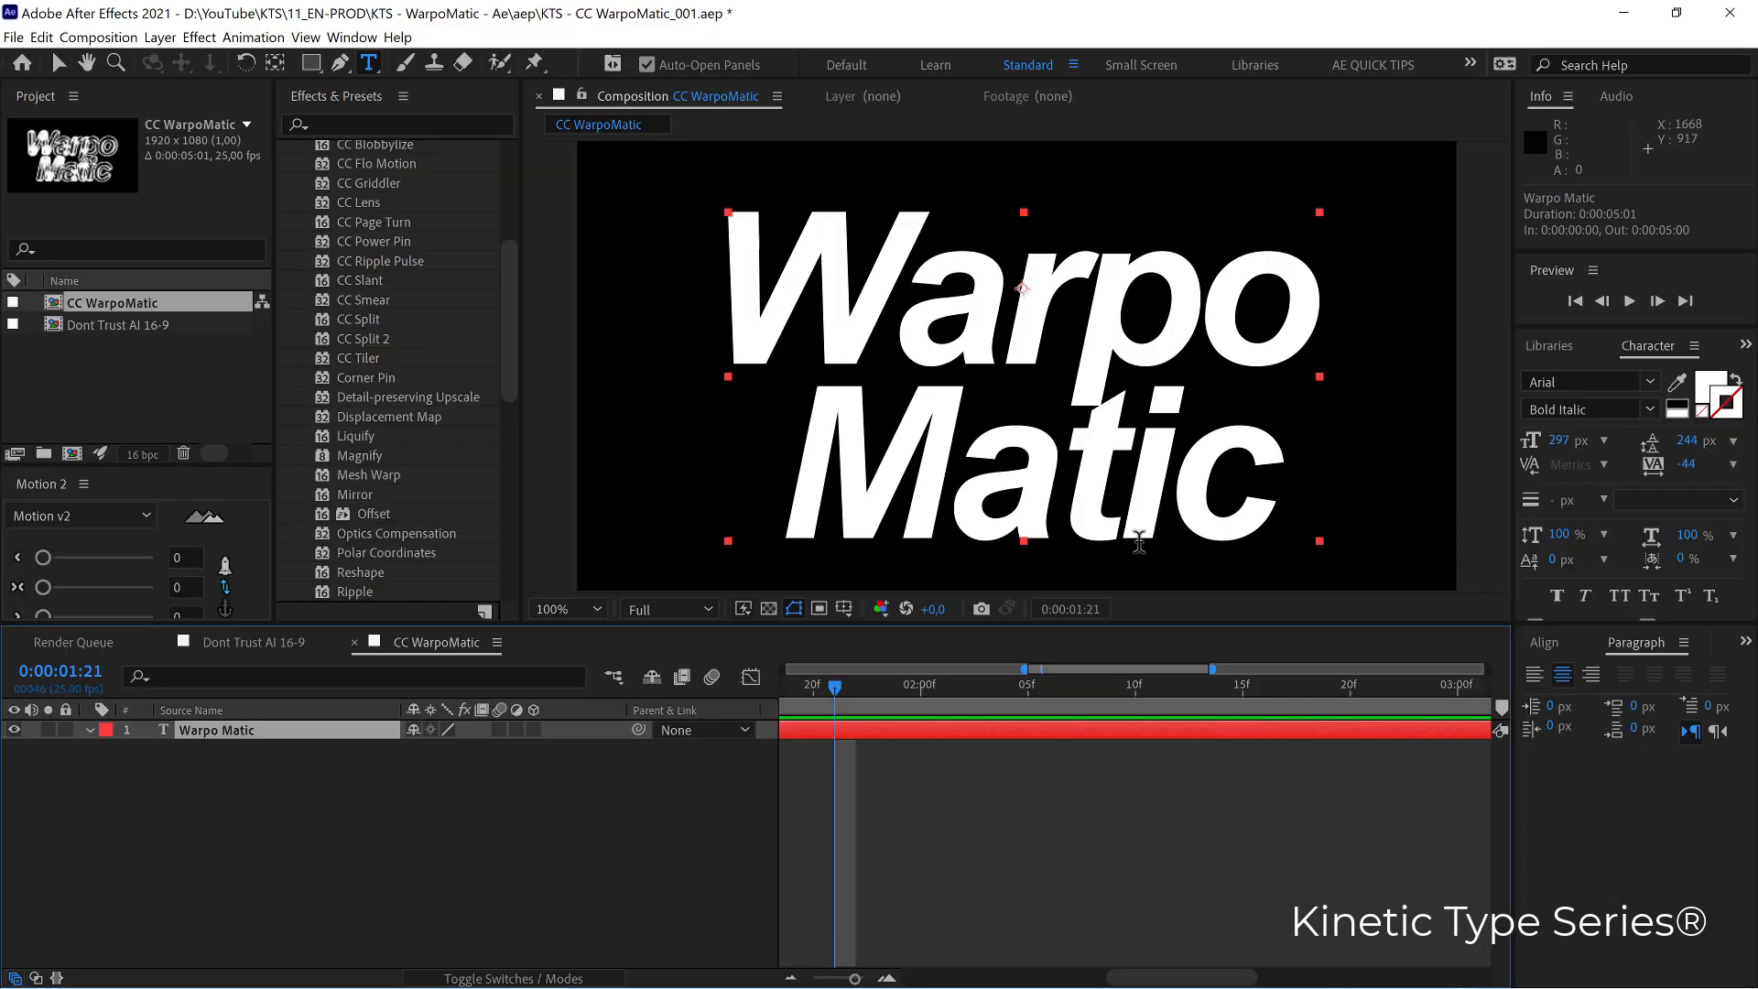
{"action": "mouse_move", "coordinate": [798, 583]}
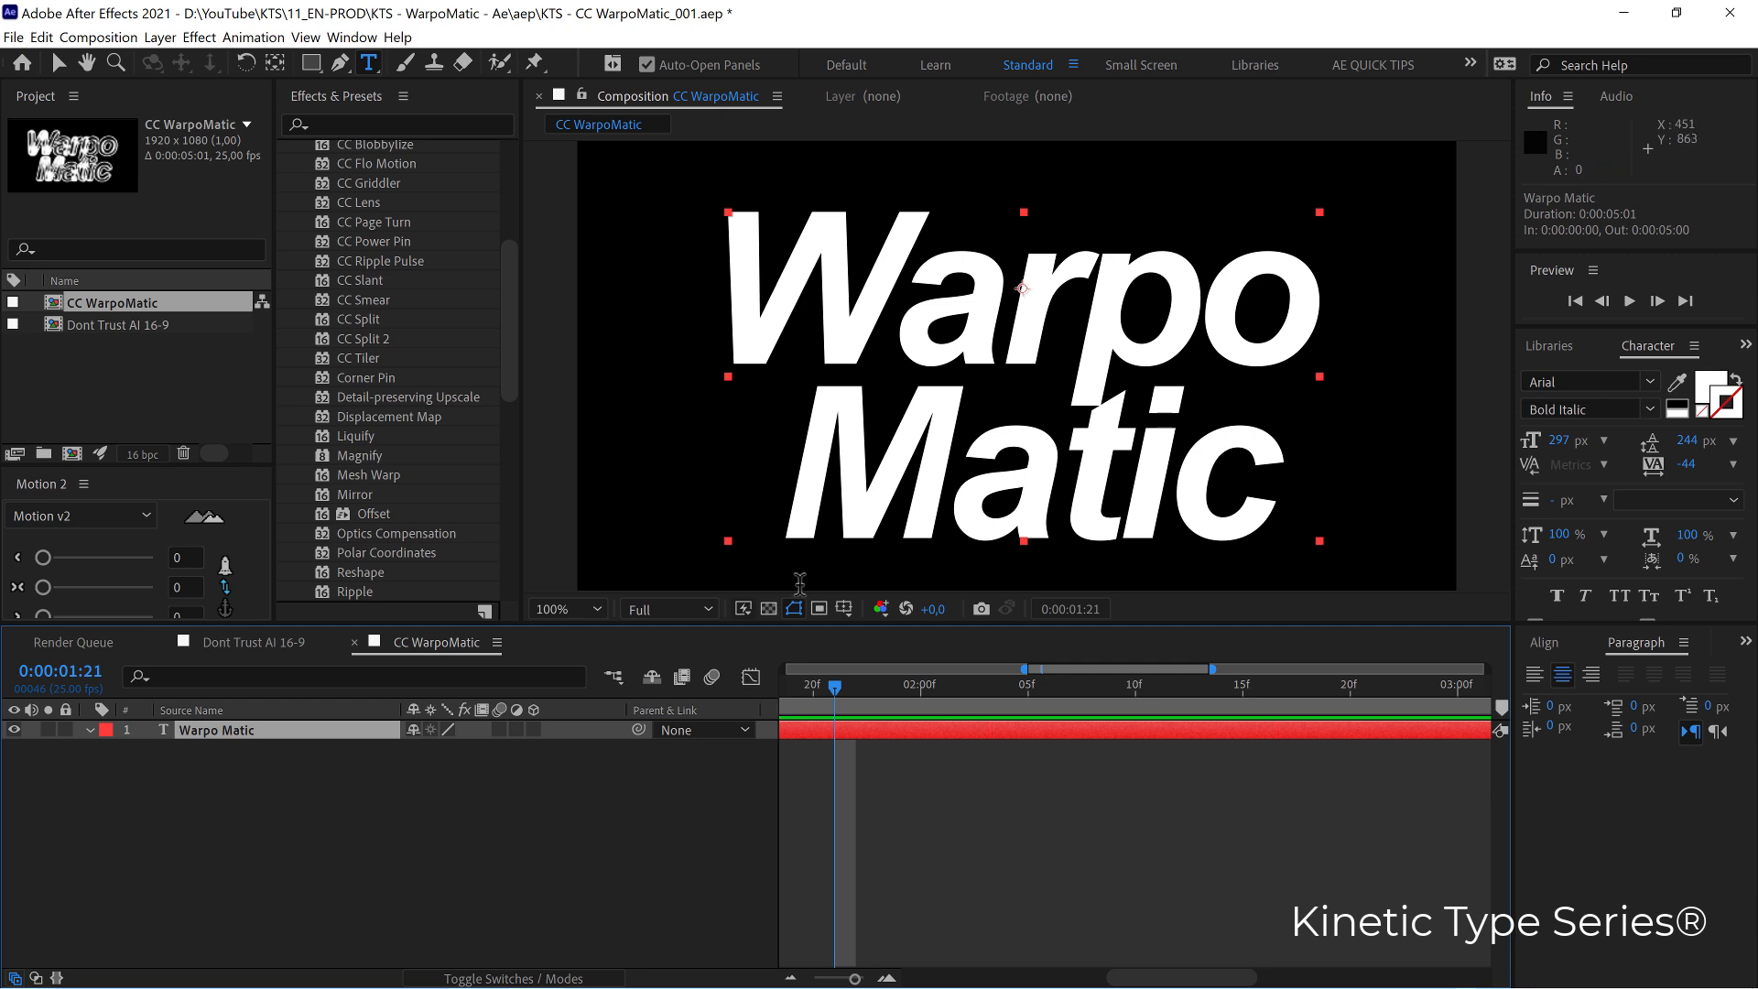
Search the Effects & Presets list for 'warpo' to find CC WarpoMatic
{"action": "left_click", "coordinate": [398, 124]}
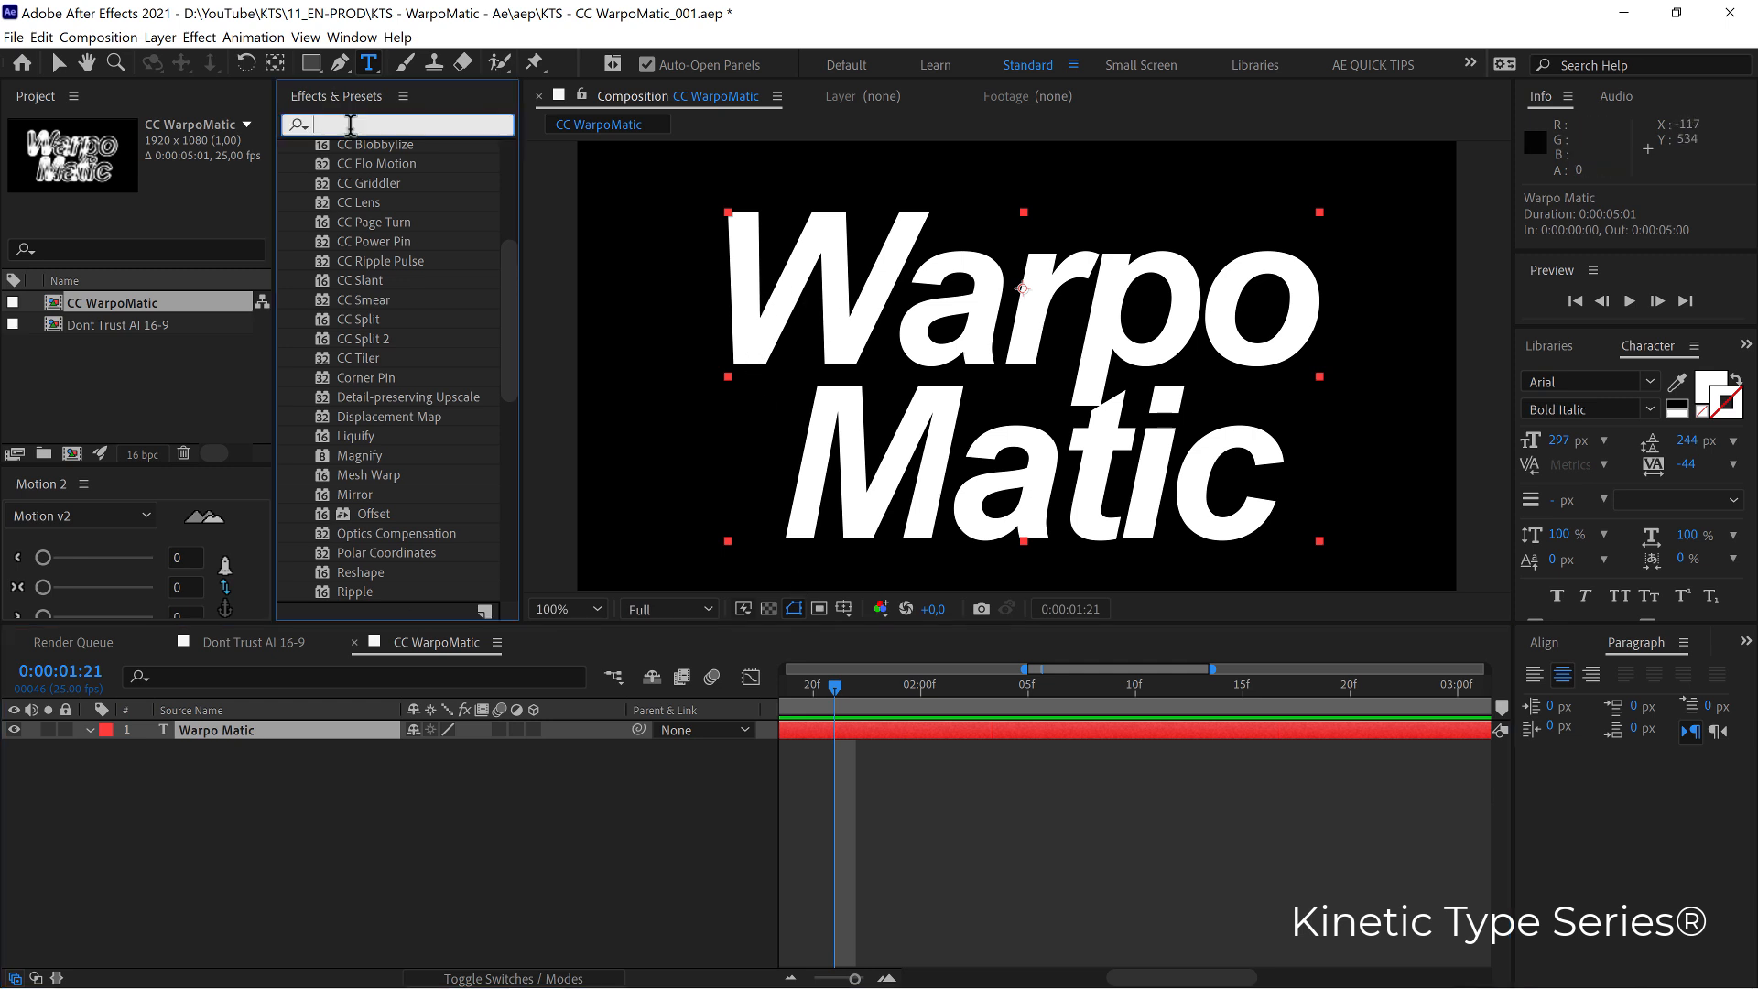
{"action": "type", "text": "warpo"}
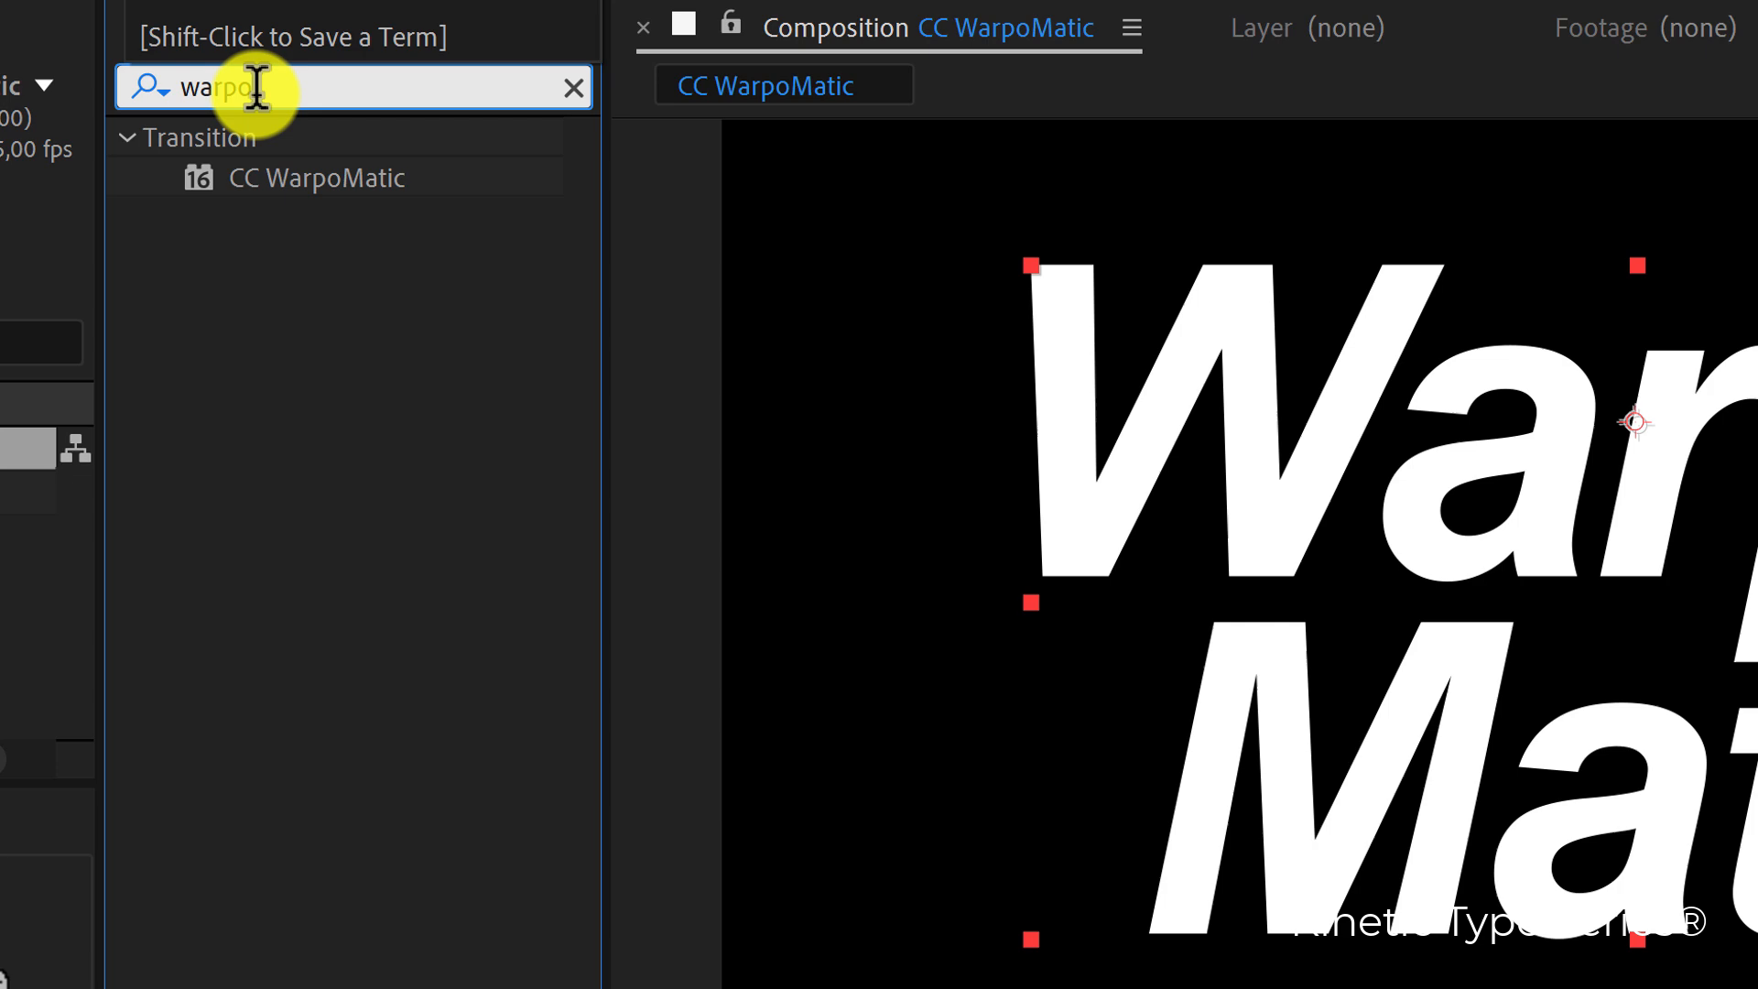
{"action": "mouse_move", "coordinate": [260, 200]}
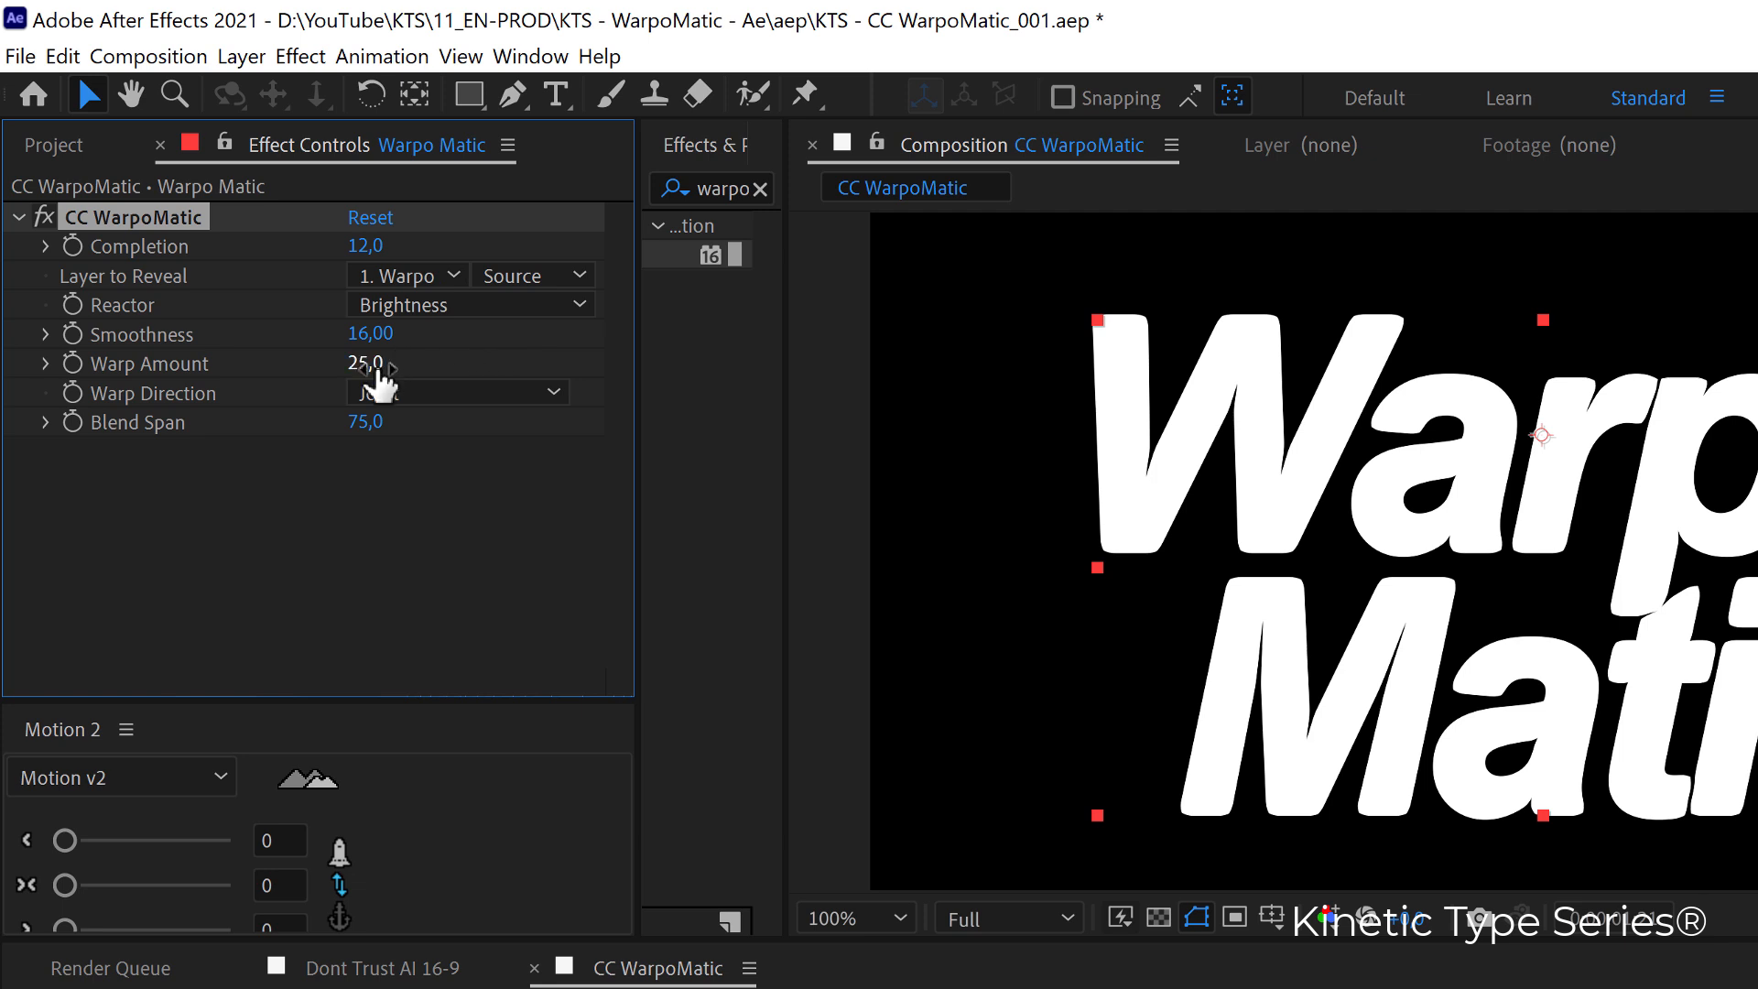
Scrub CC WarpoMatic's Warp Amount from 25 up to 130
{"action": "left_click_drag", "start_coordinate": [359, 362], "coordinate": [380, 362]}
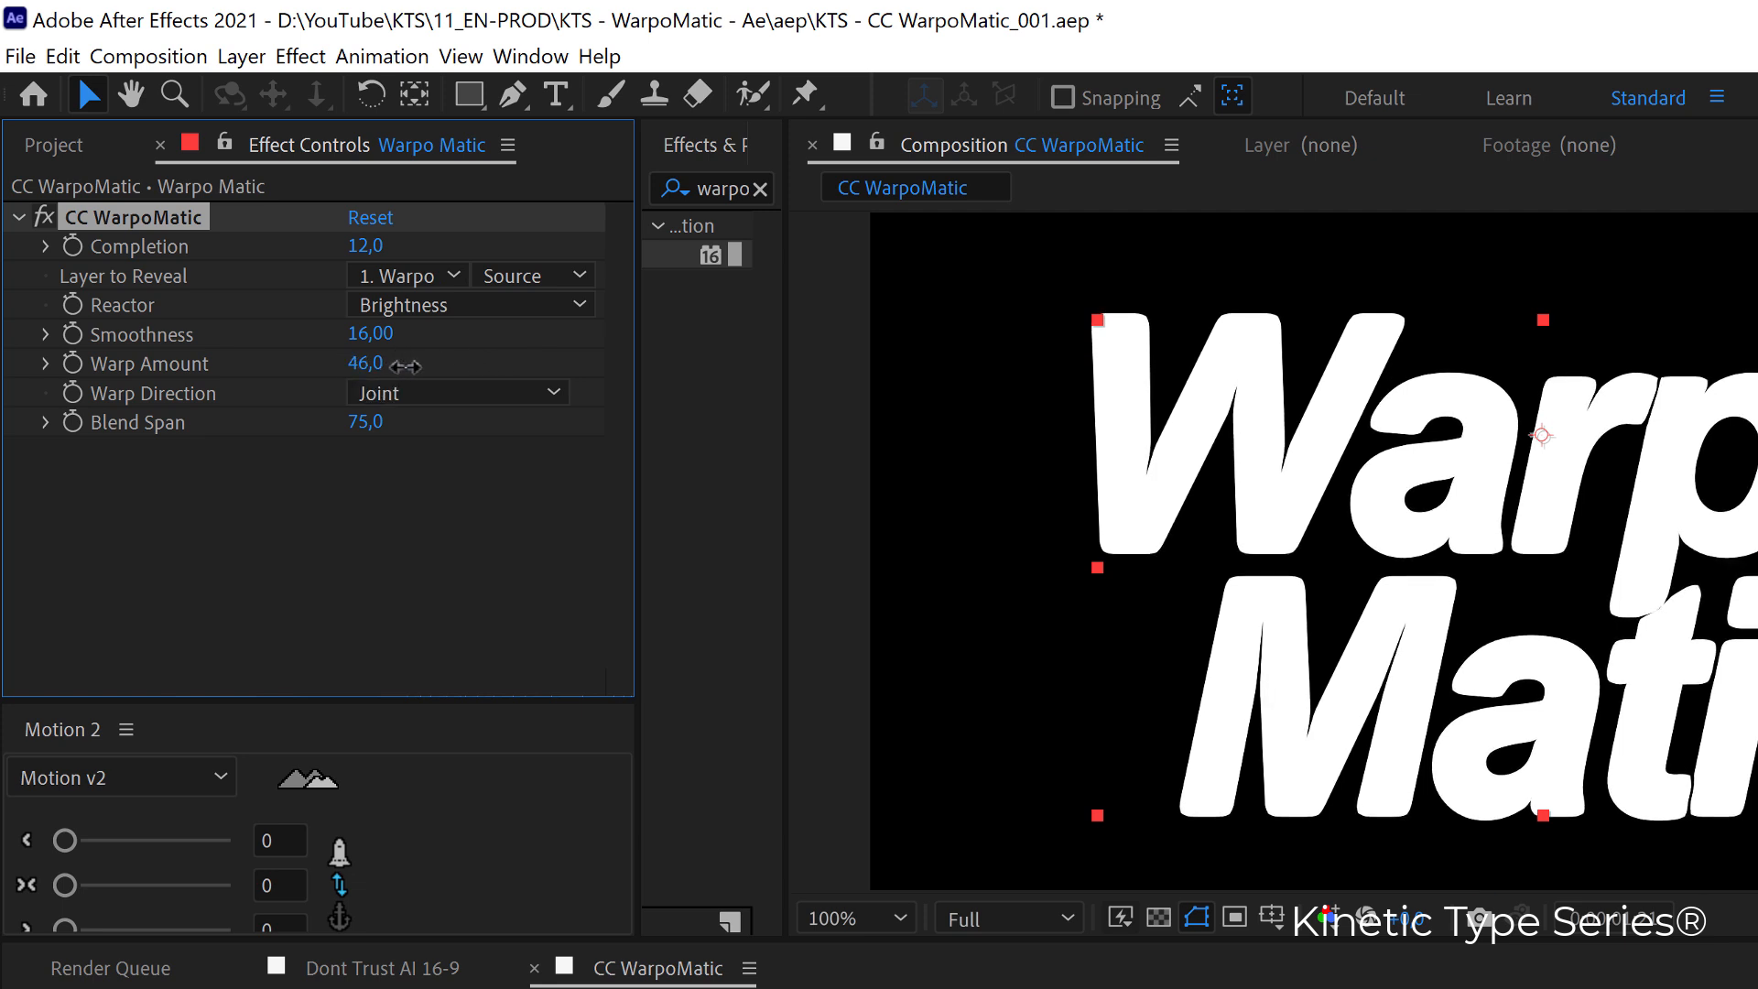
{"action": "left_click_drag", "start_coordinate": [365, 363], "coordinate": [505, 364]}
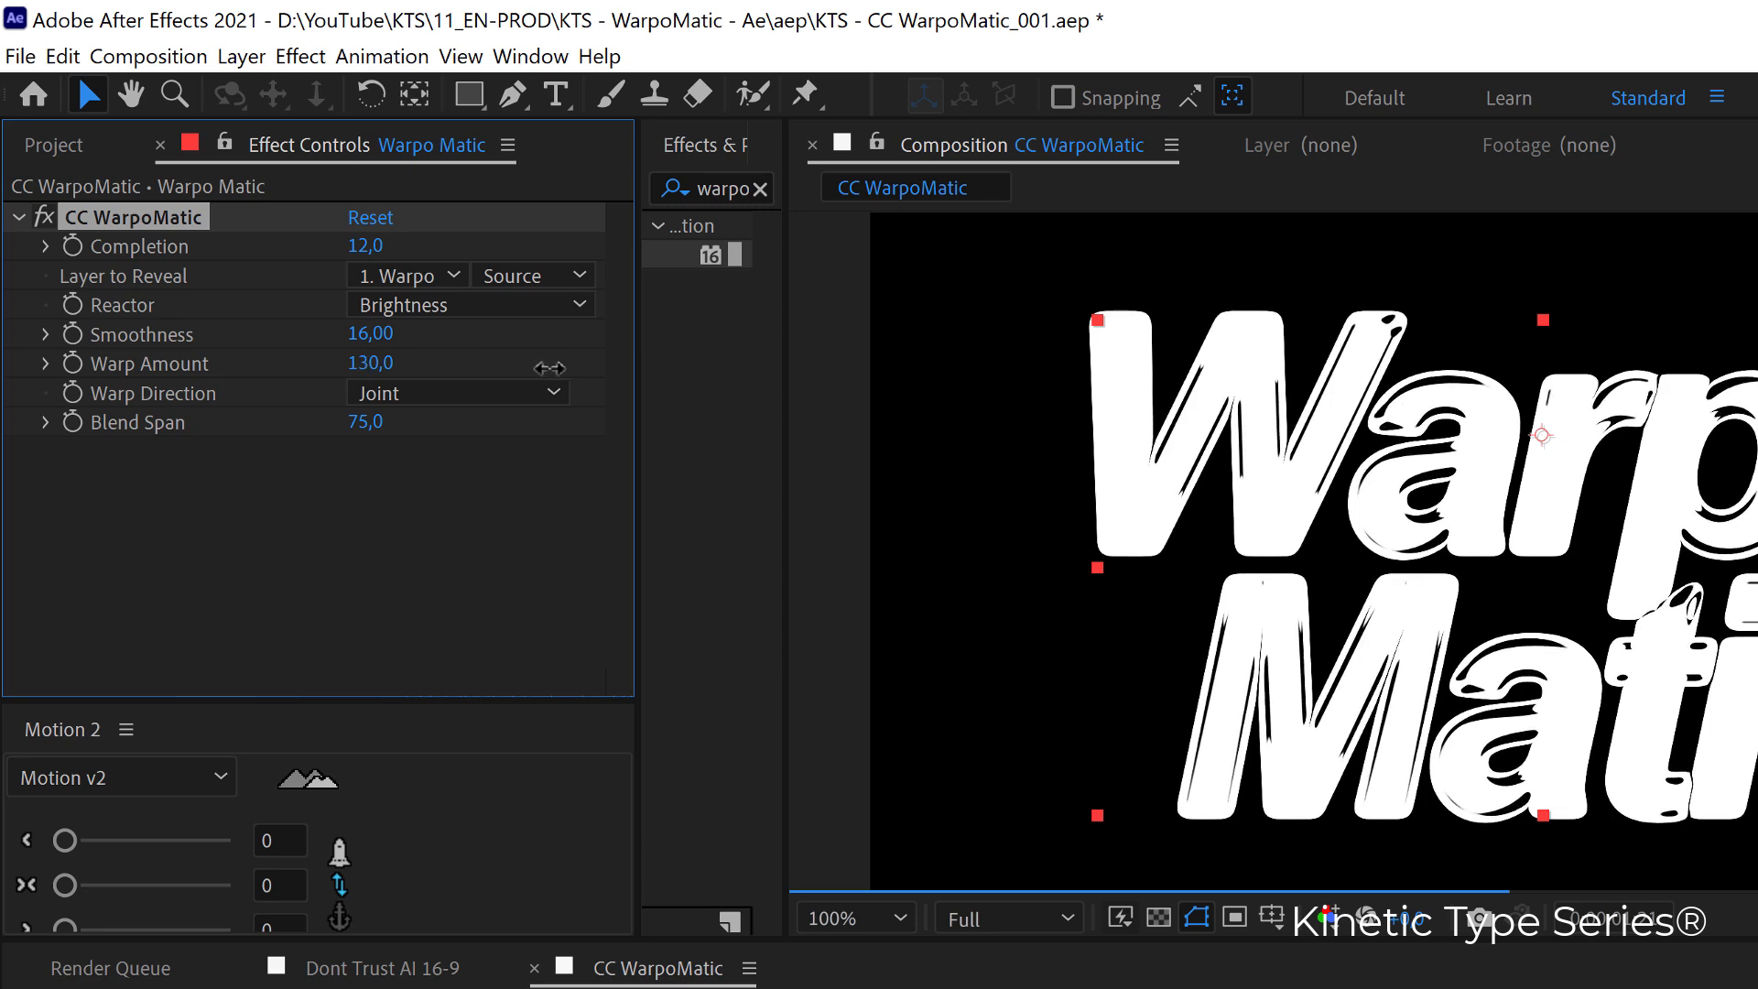
{"action": "key", "text": "`"}
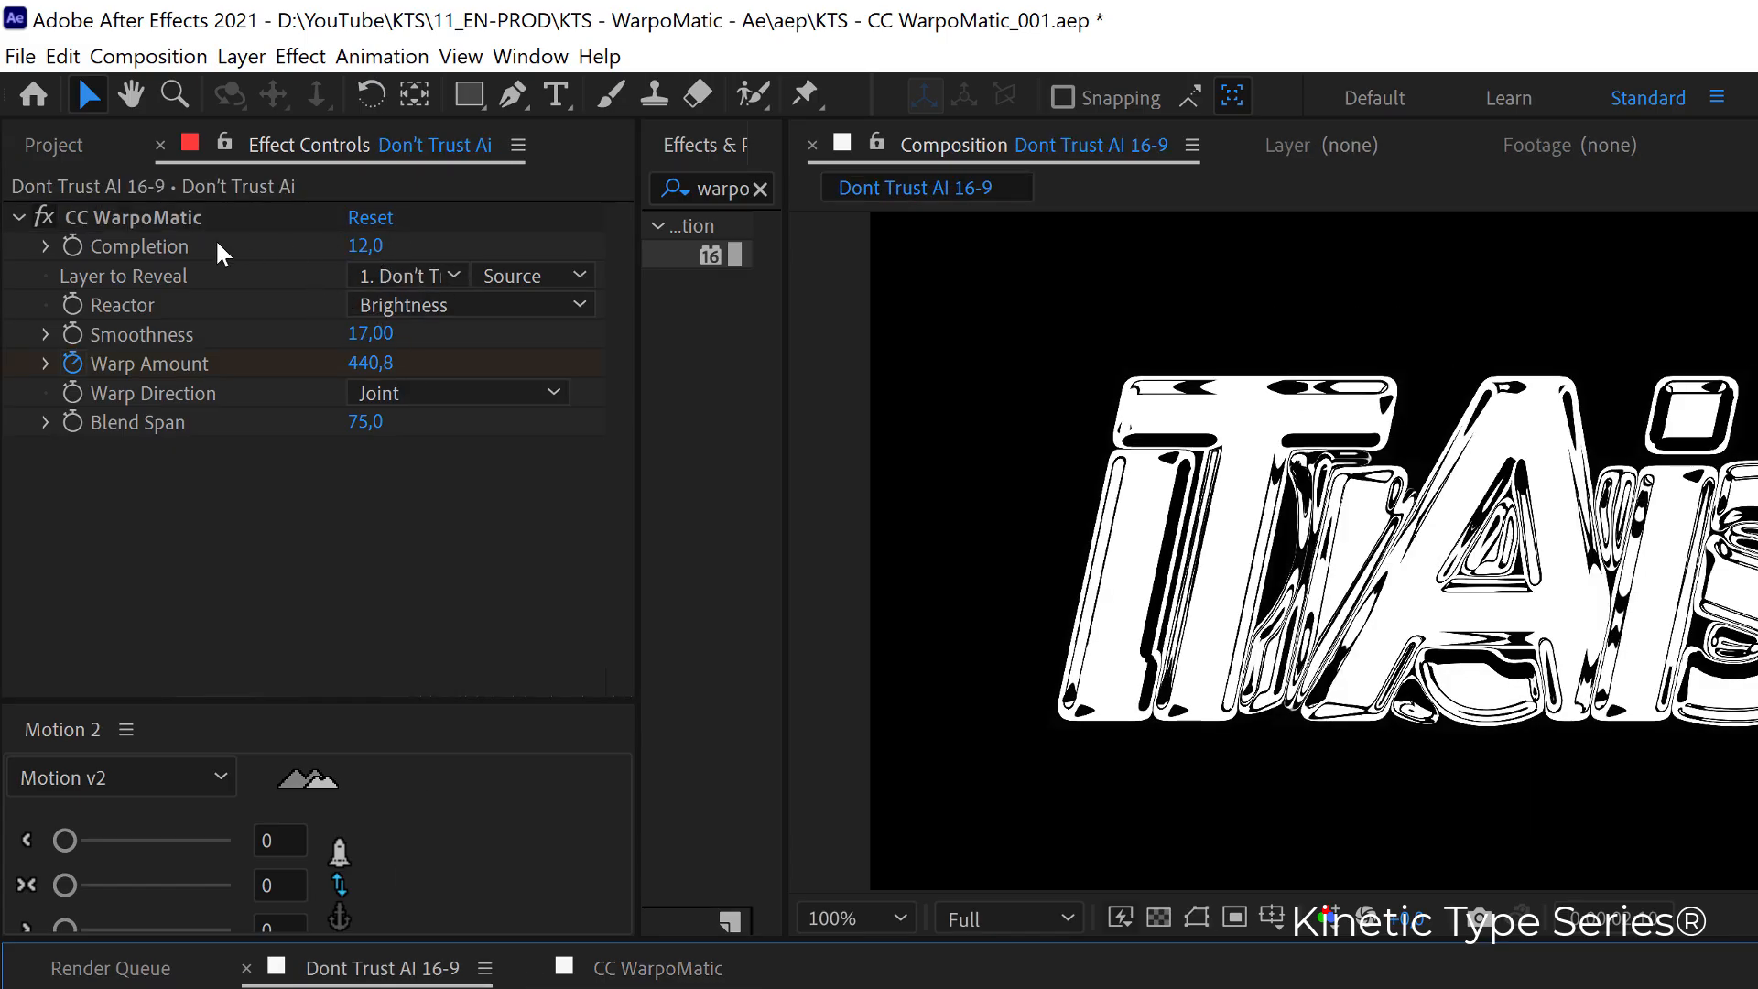
{"action": "mouse_move", "coordinate": [306, 273]}
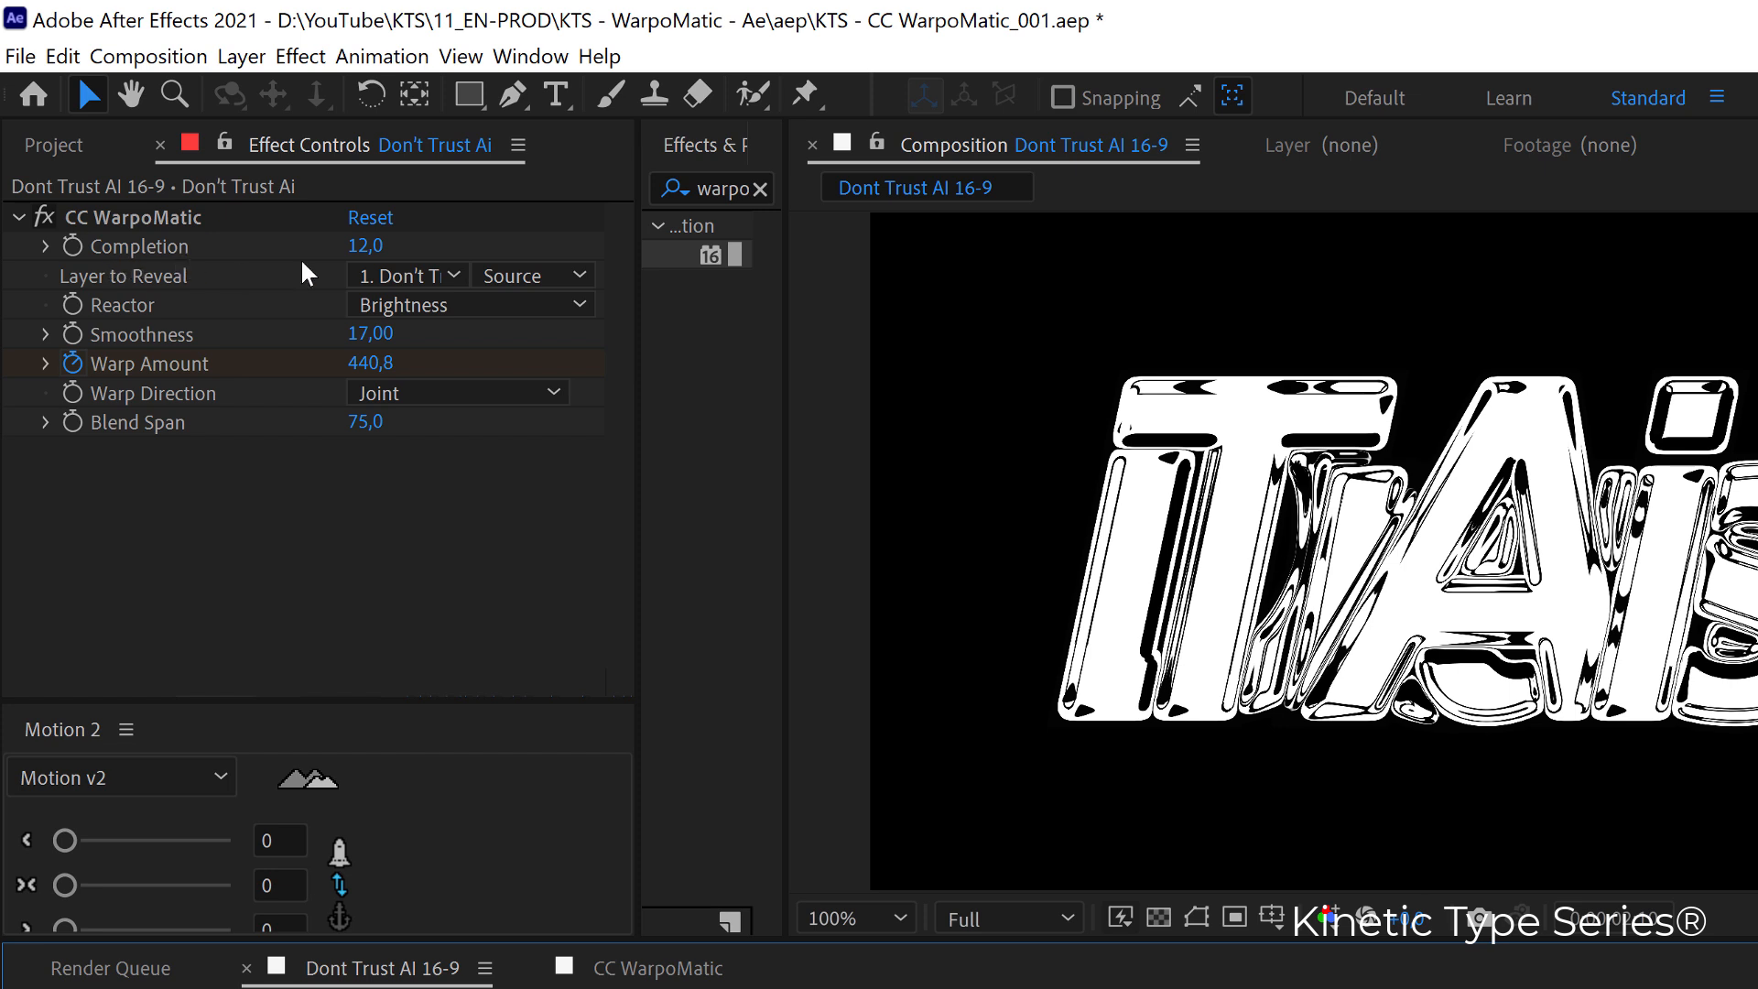
{"action": "mouse_move", "coordinate": [151, 360]}
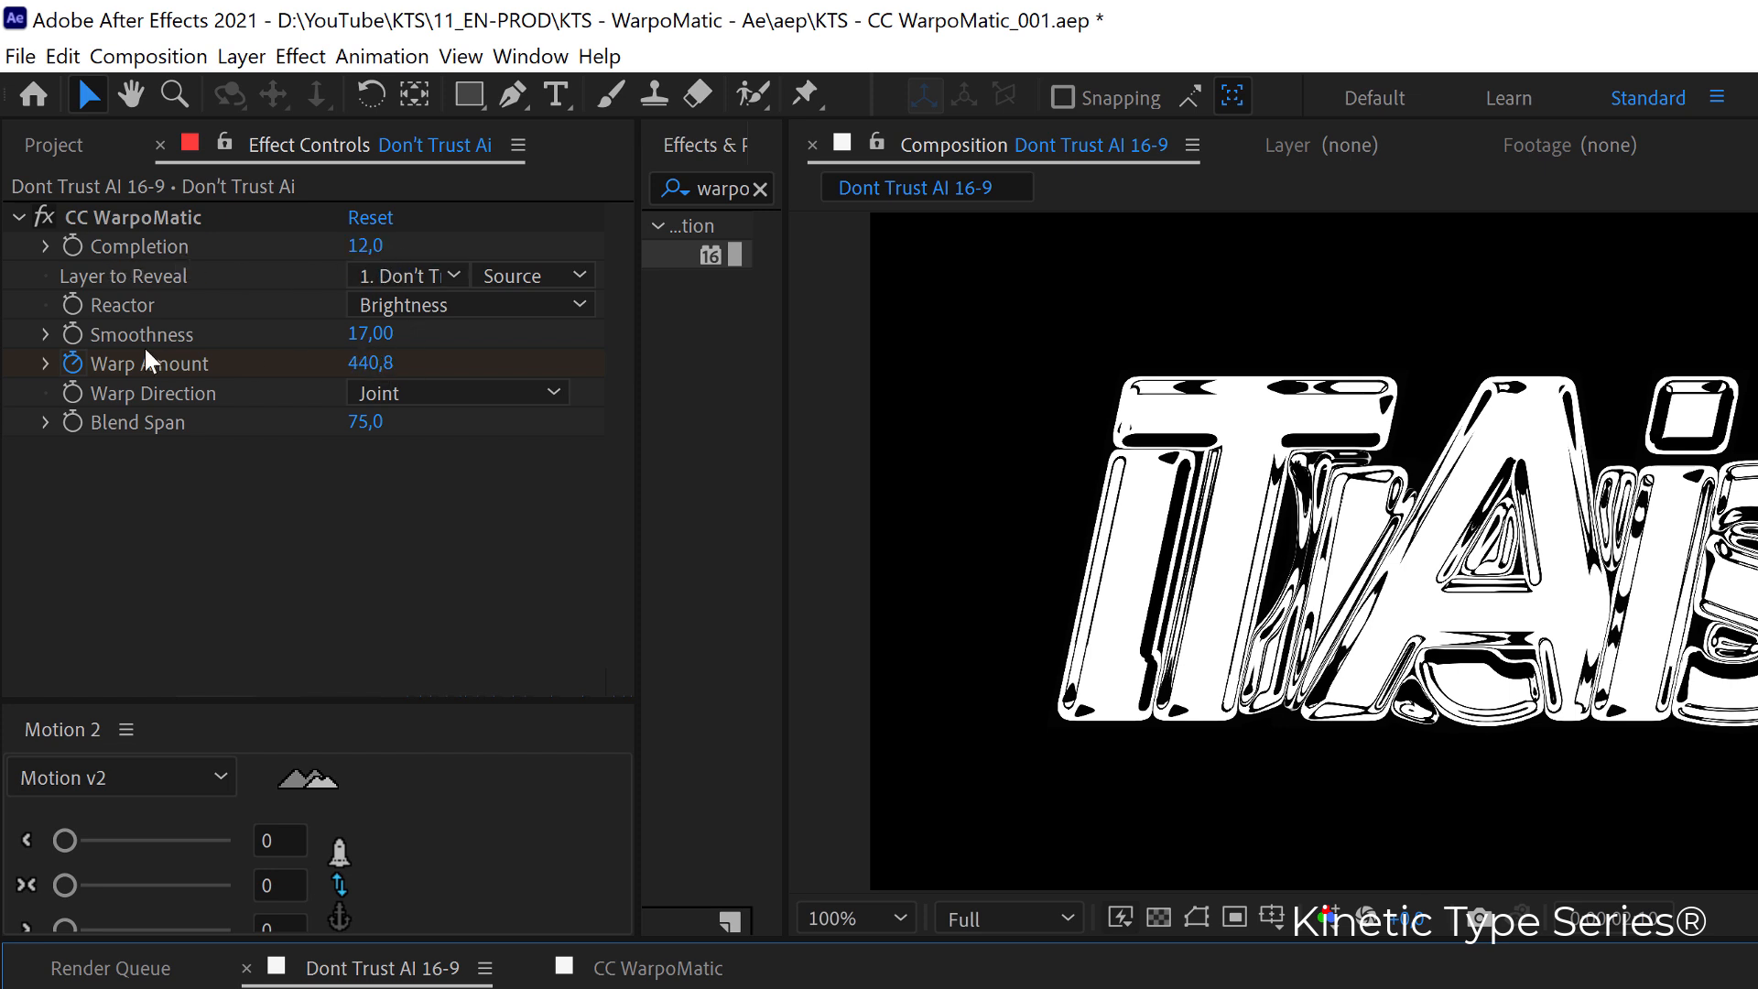
{"action": "mouse_move", "coordinate": [224, 345]}
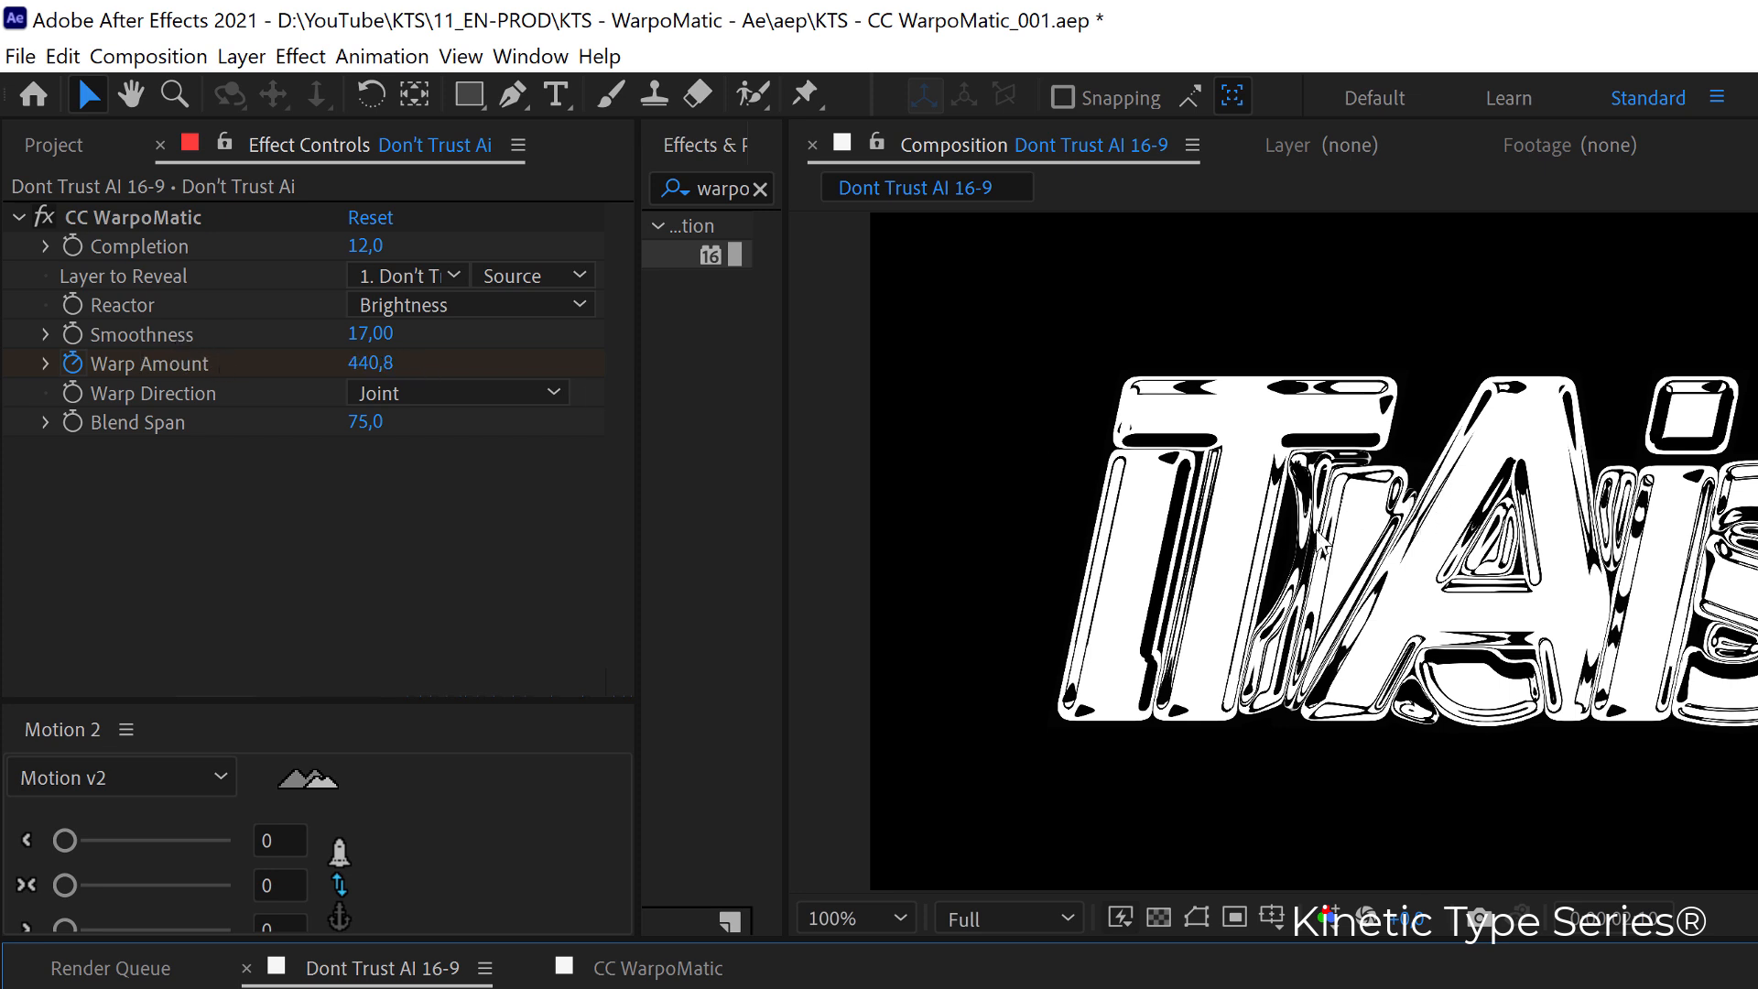
{"action": "mouse_move", "coordinate": [222, 392]}
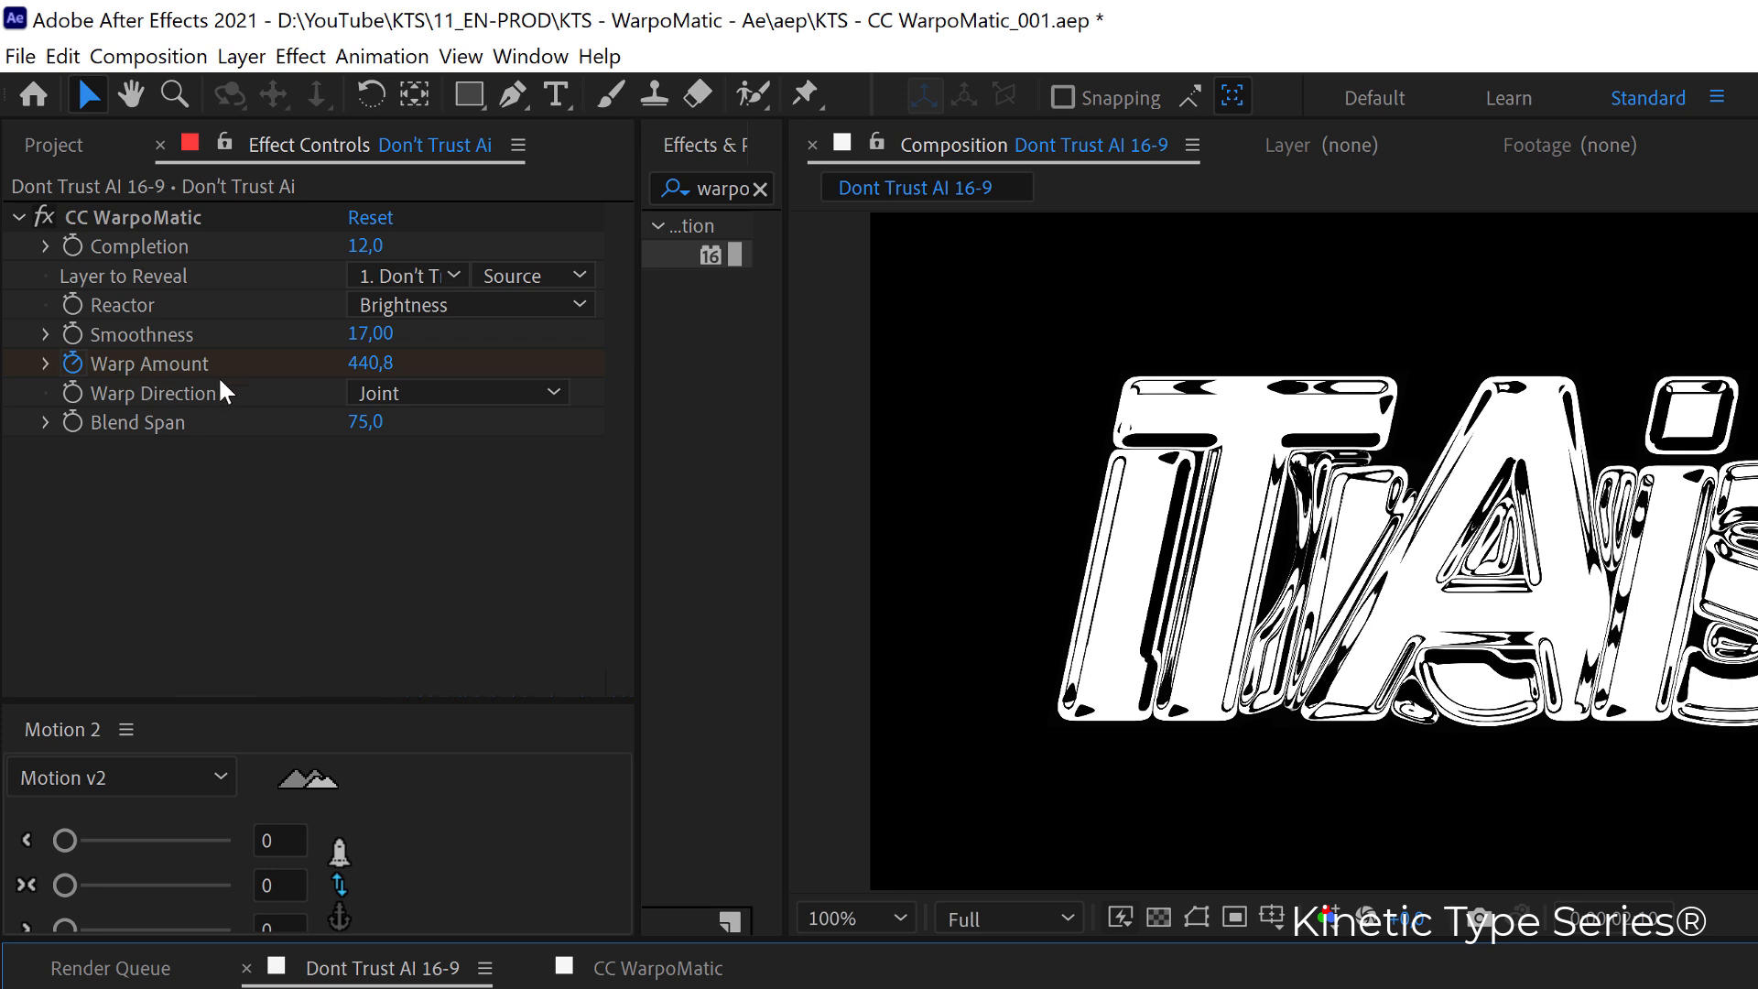
{"action": "mouse_move", "coordinate": [359, 386]}
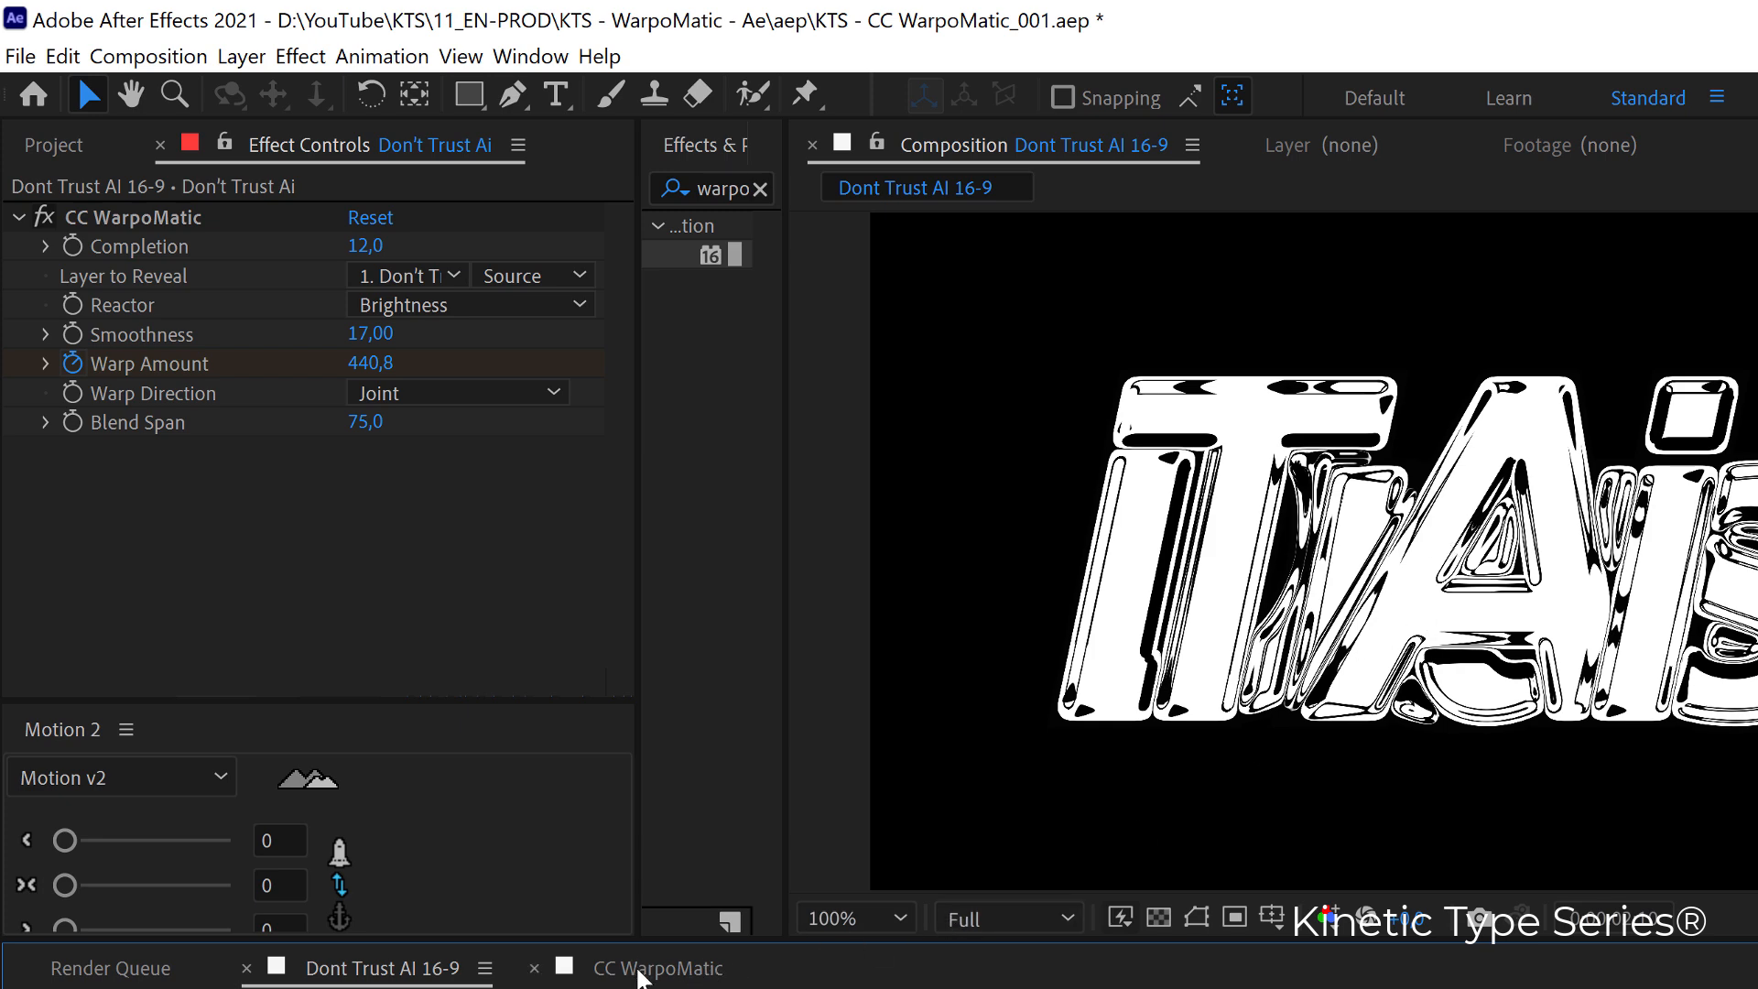
In the CC WarpoMatic comp, raise Warp Amount to 369, Completion 10, Smoothness 12
{"action": "left_click", "coordinate": [657, 968]}
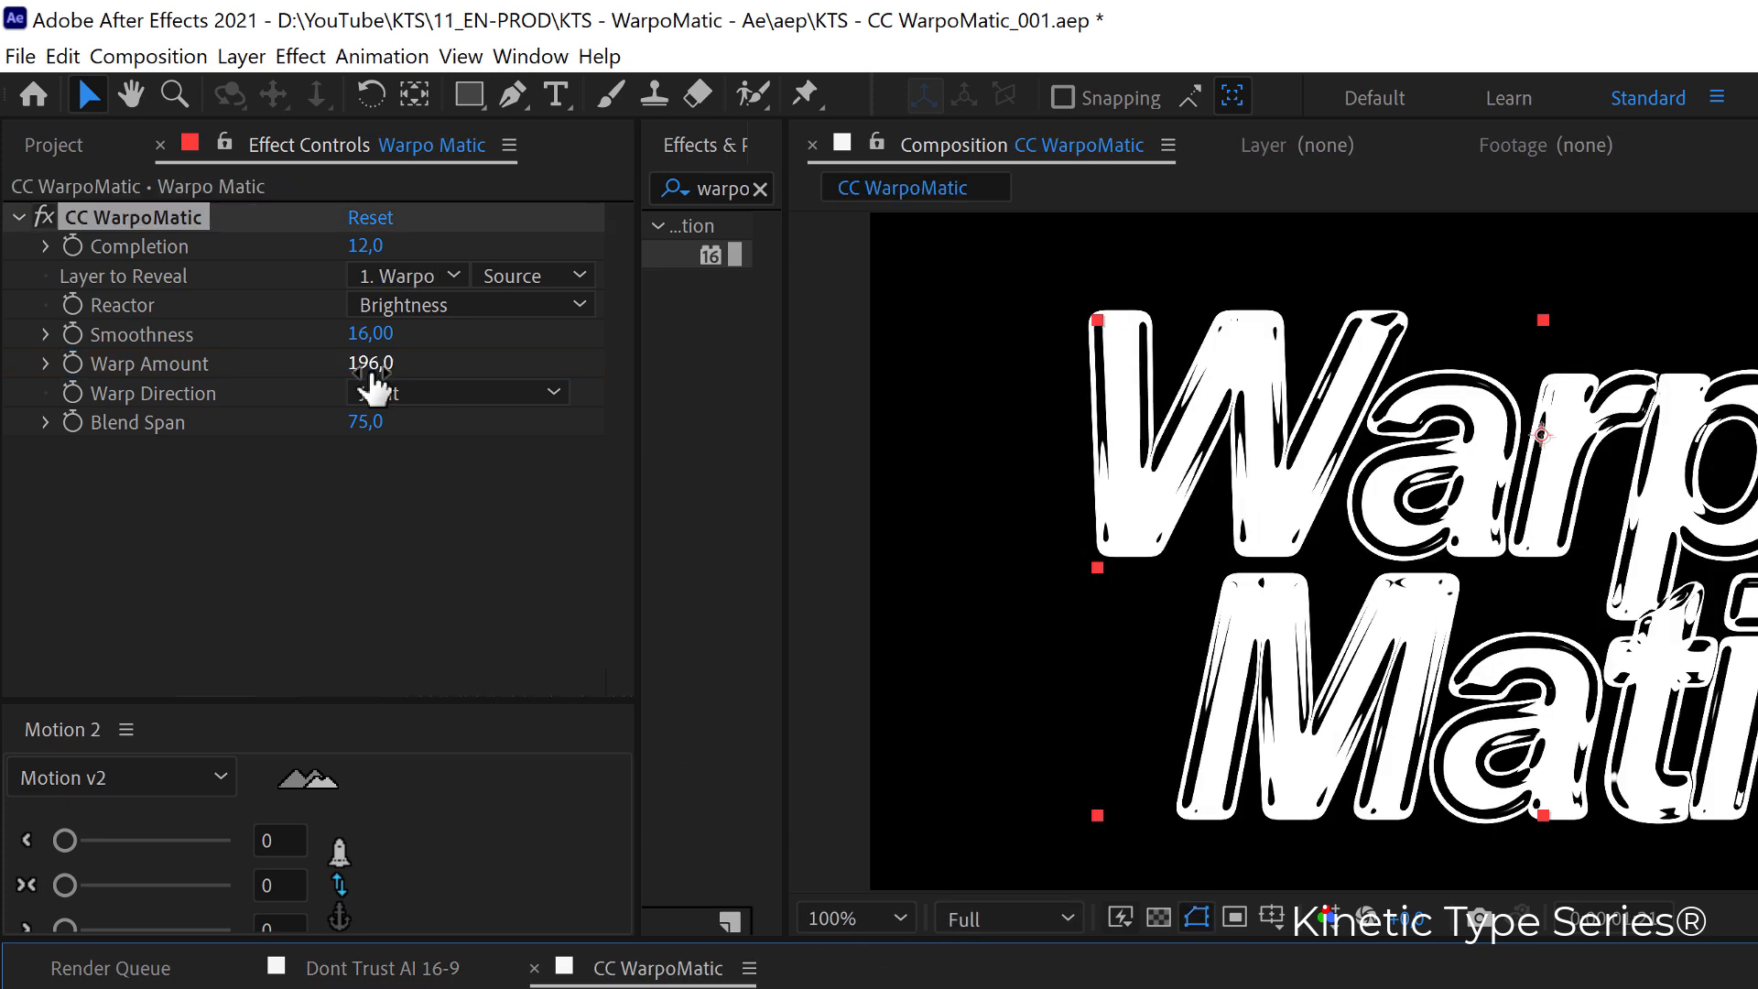
{"action": "left_click_drag", "start_coordinate": [370, 362], "coordinate": [476, 362]}
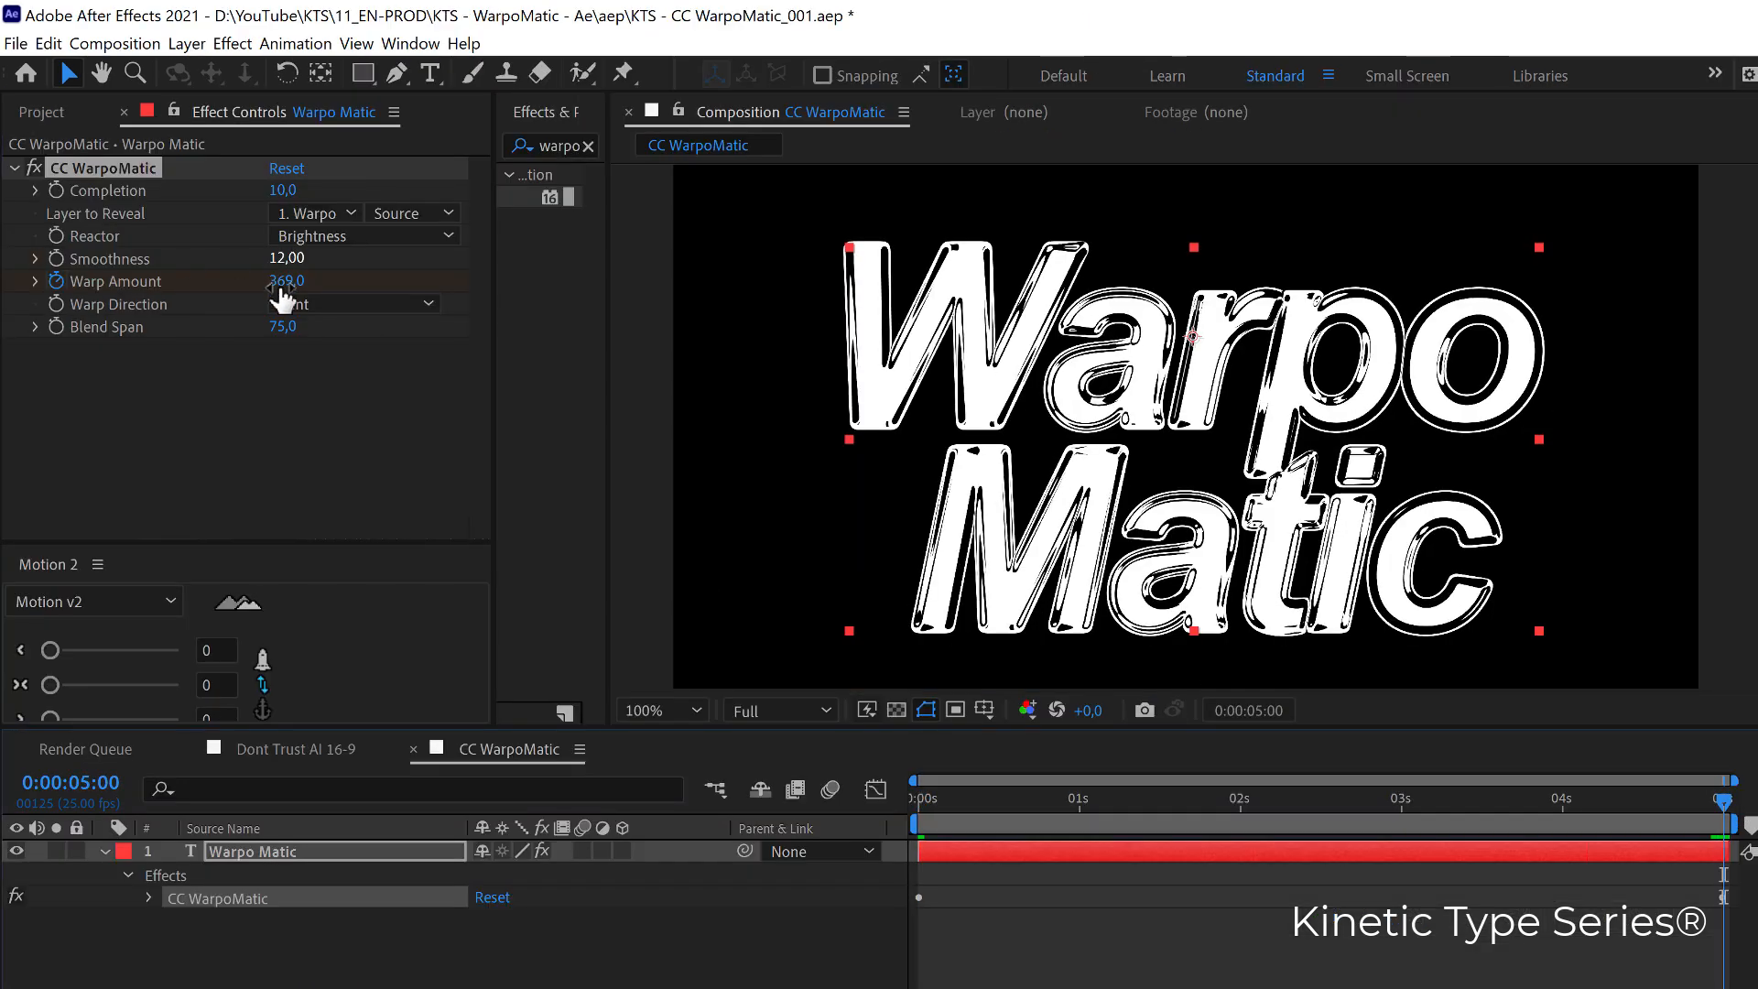
{"action": "double_click", "coordinate": [285, 281]}
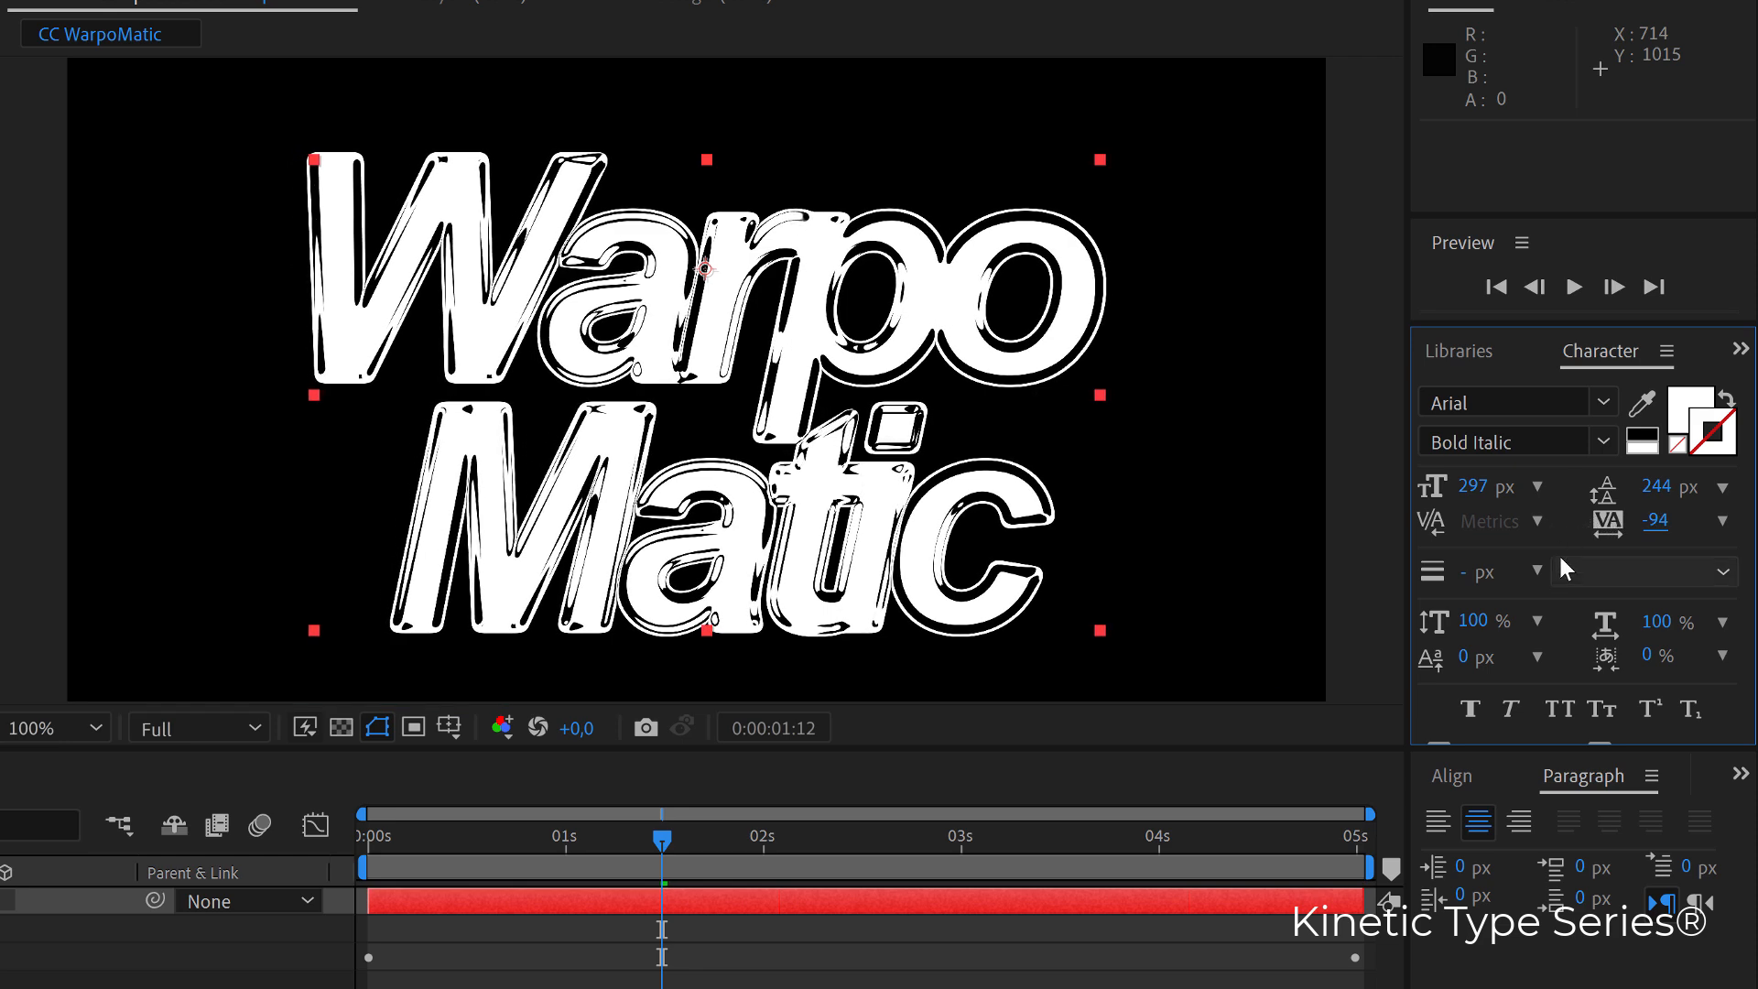
{"action": "mouse_move", "coordinate": [1603, 490]}
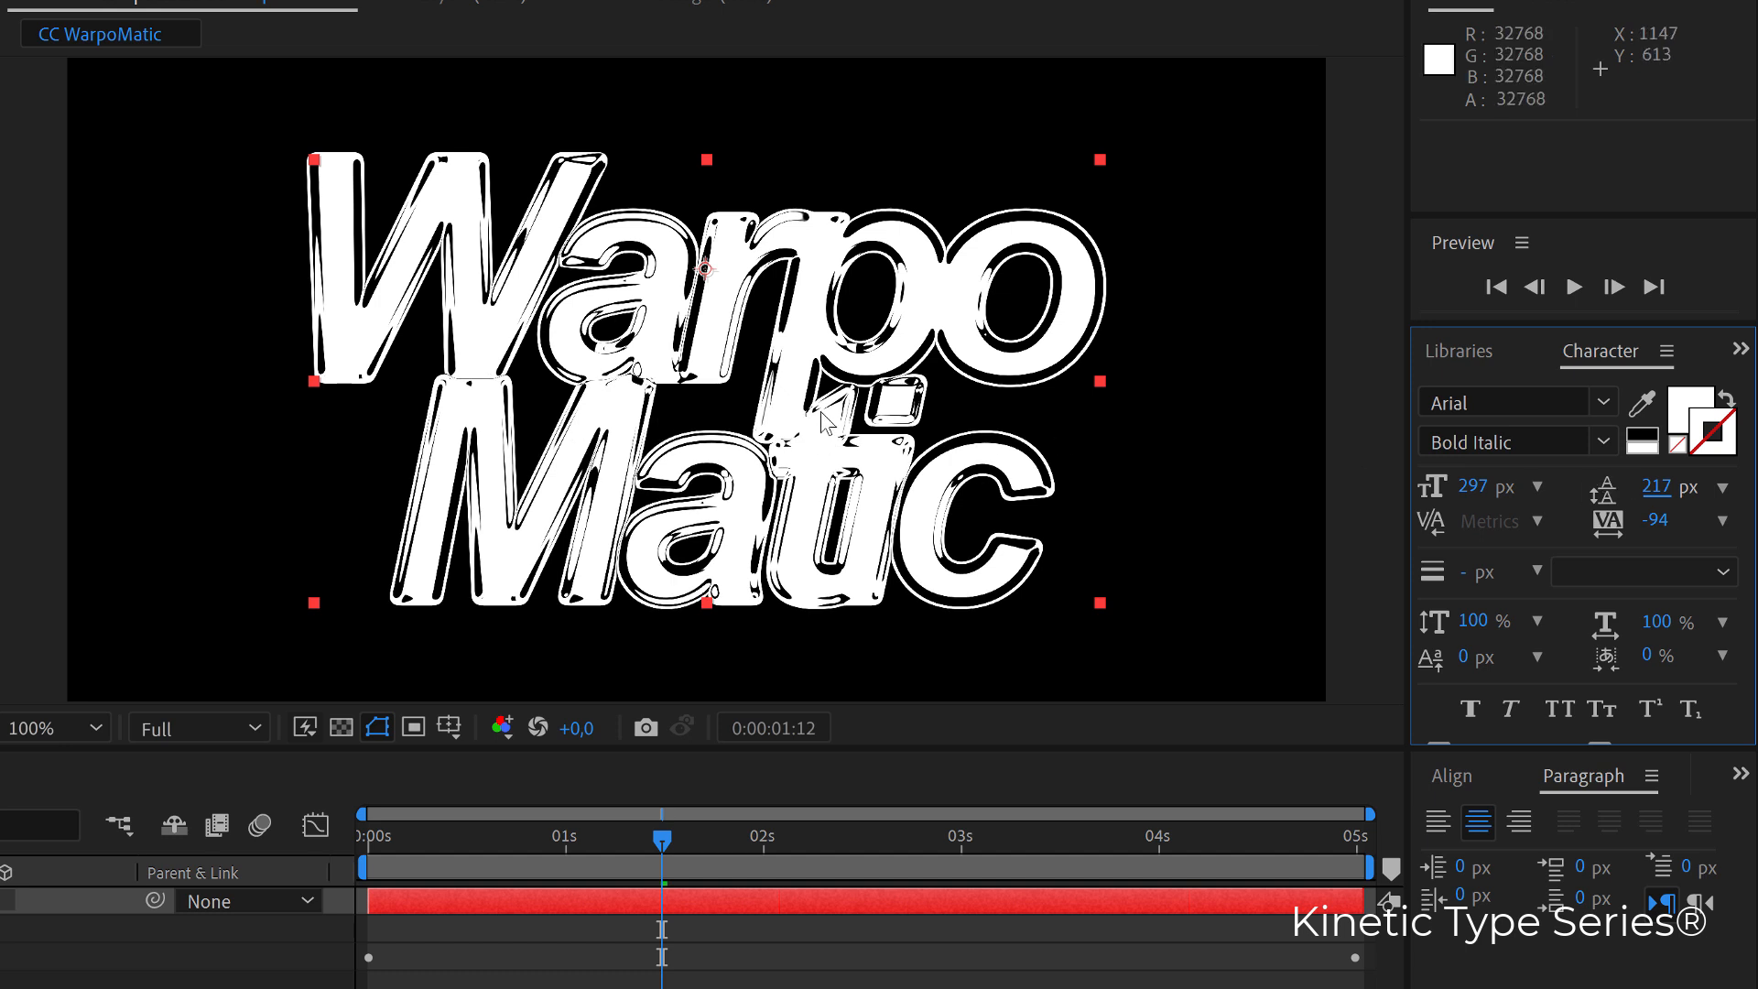
{"action": "mouse_move", "coordinate": [819, 420]}
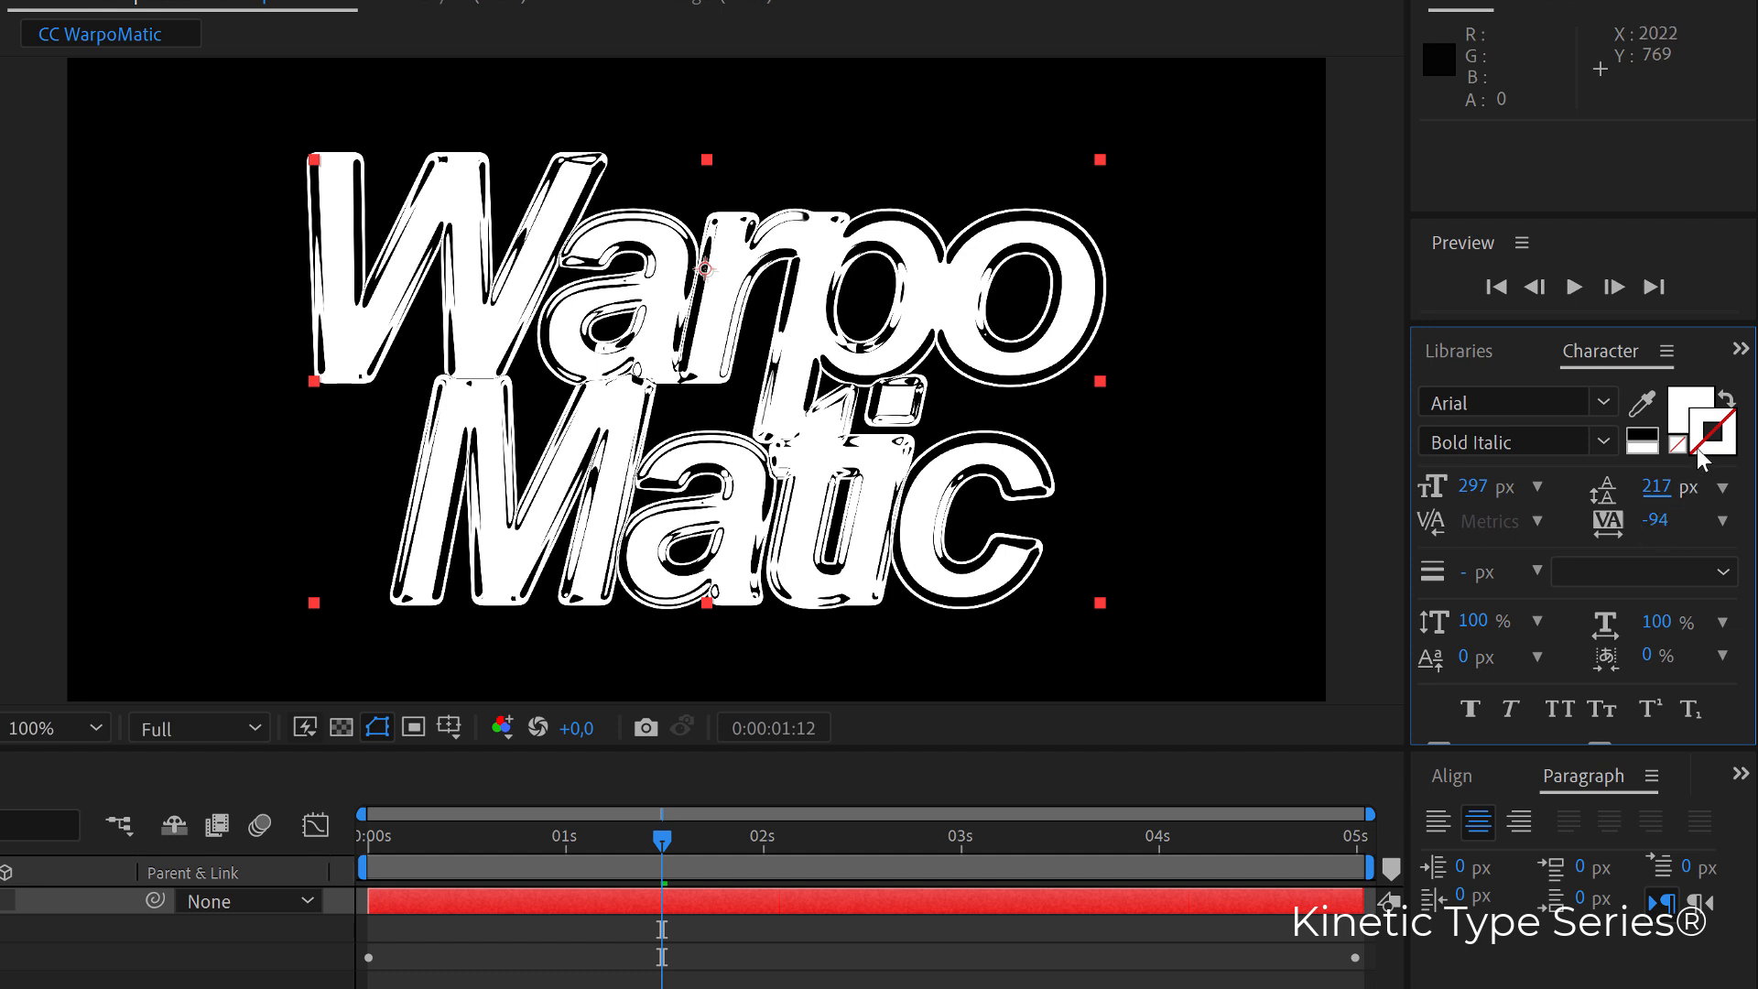
{"action": "mouse_move", "coordinate": [1703, 438]}
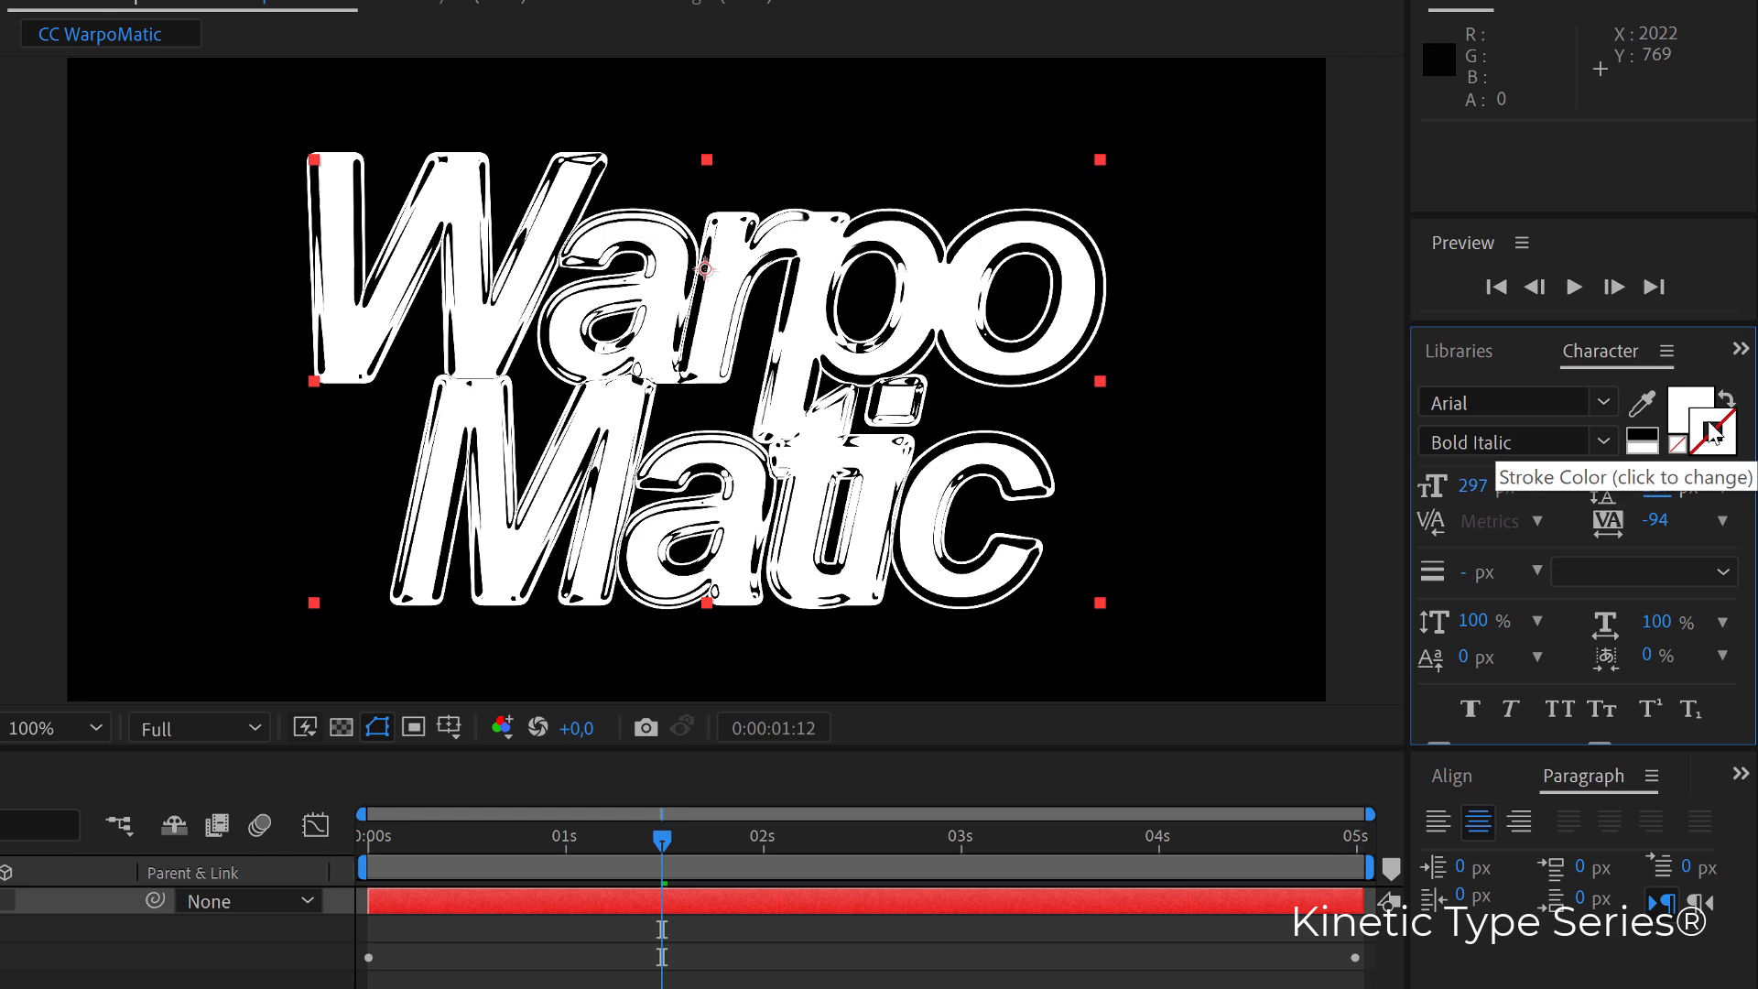
Give the Warpo Matic text a 41 px stroke with Fill Over Stroke
{"action": "left_click", "coordinate": [1691, 415]}
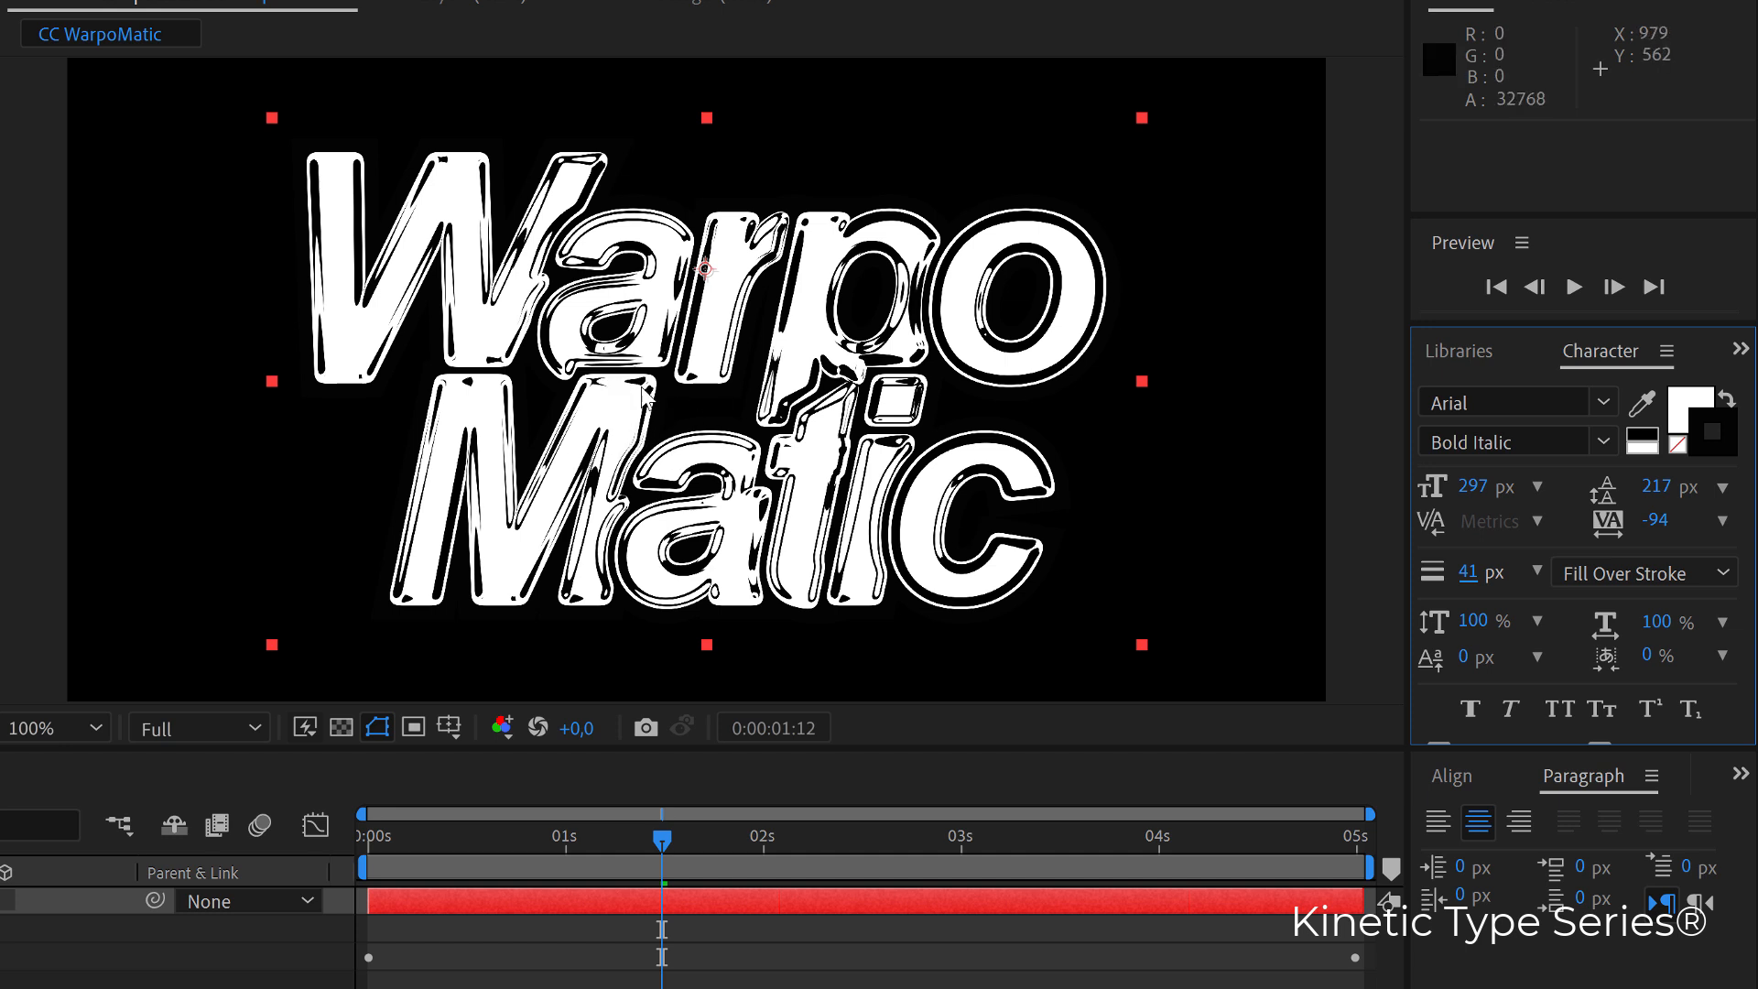
{"action": "mouse_move", "coordinate": [1475, 561]}
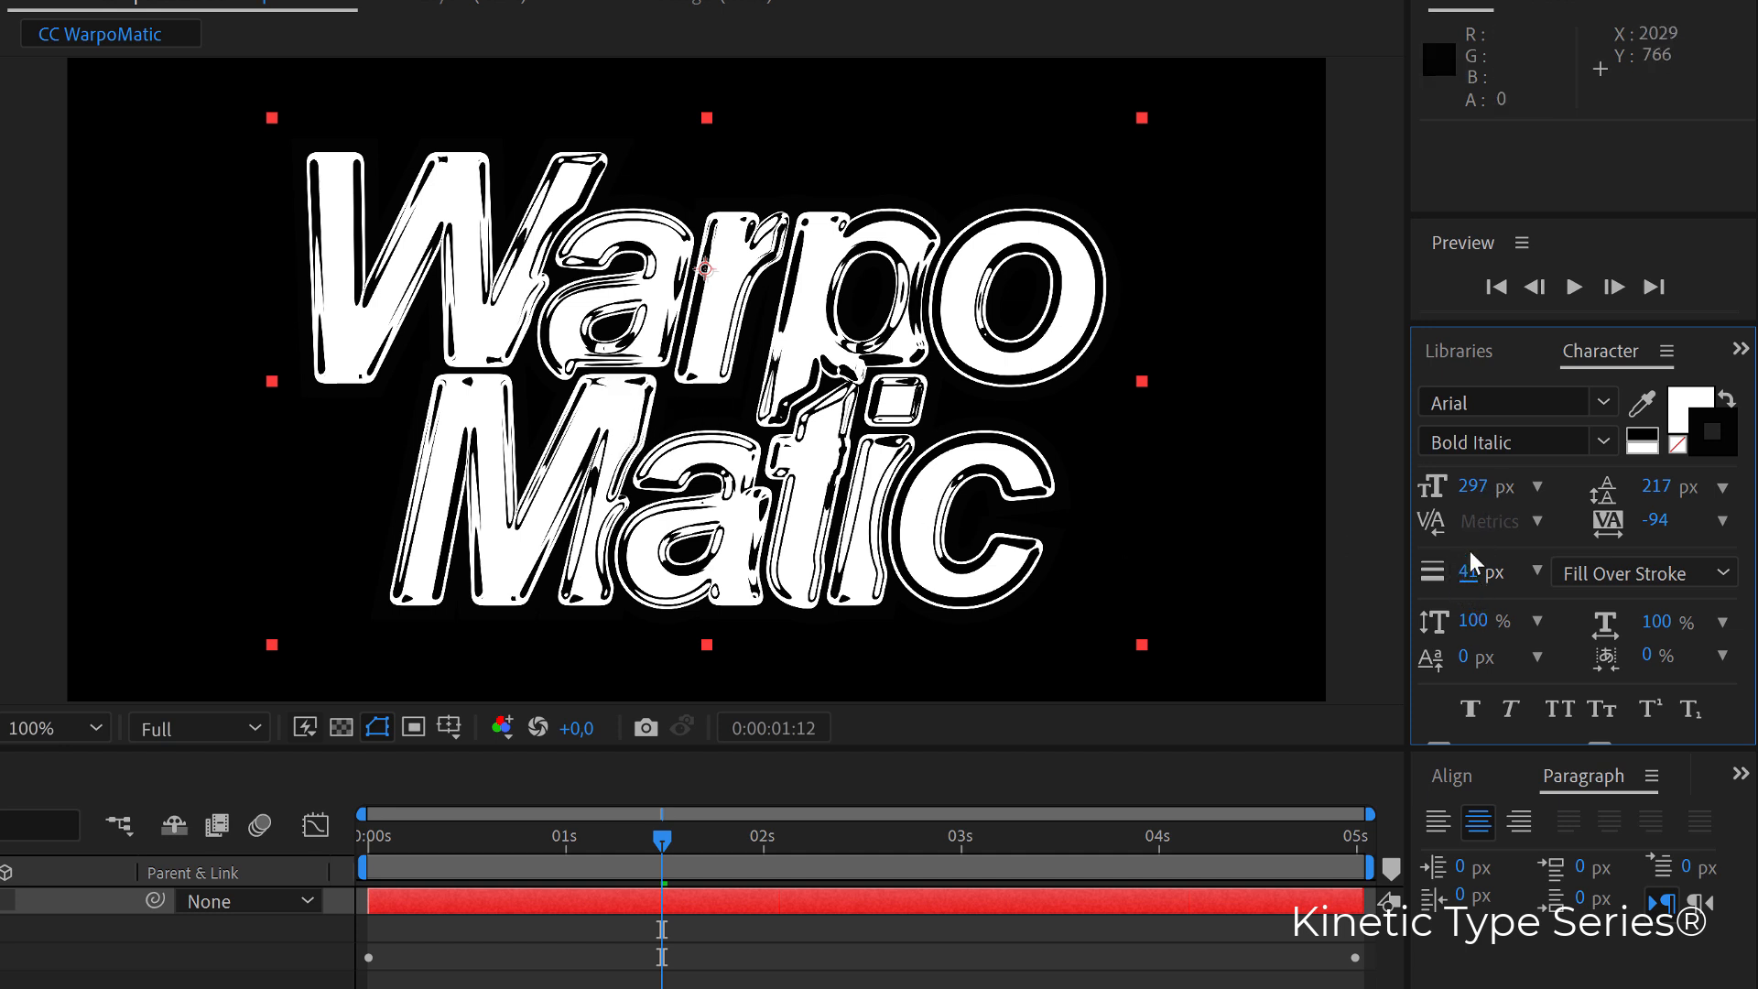
{"action": "mouse_move", "coordinate": [520, 877]}
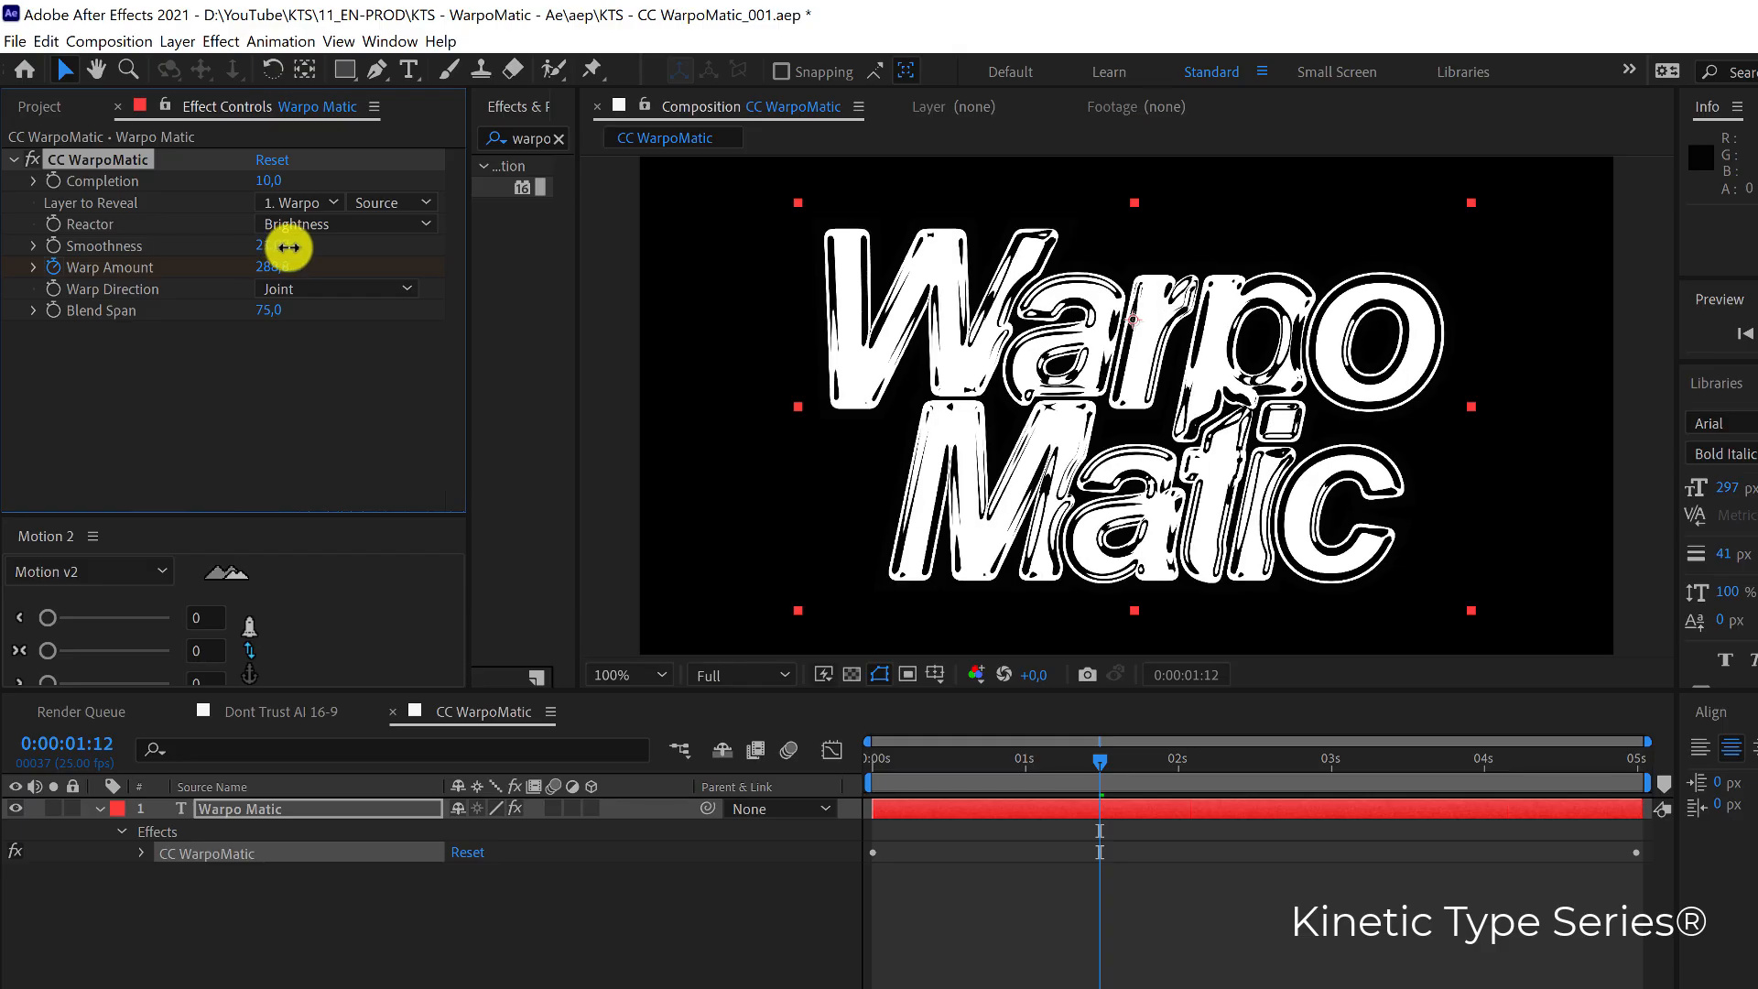
Scrub CC WarpoMatic Smoothness up to 23 for blobbier outlines
{"action": "left_click_drag", "start_coordinate": [269, 245], "coordinate": [286, 246]}
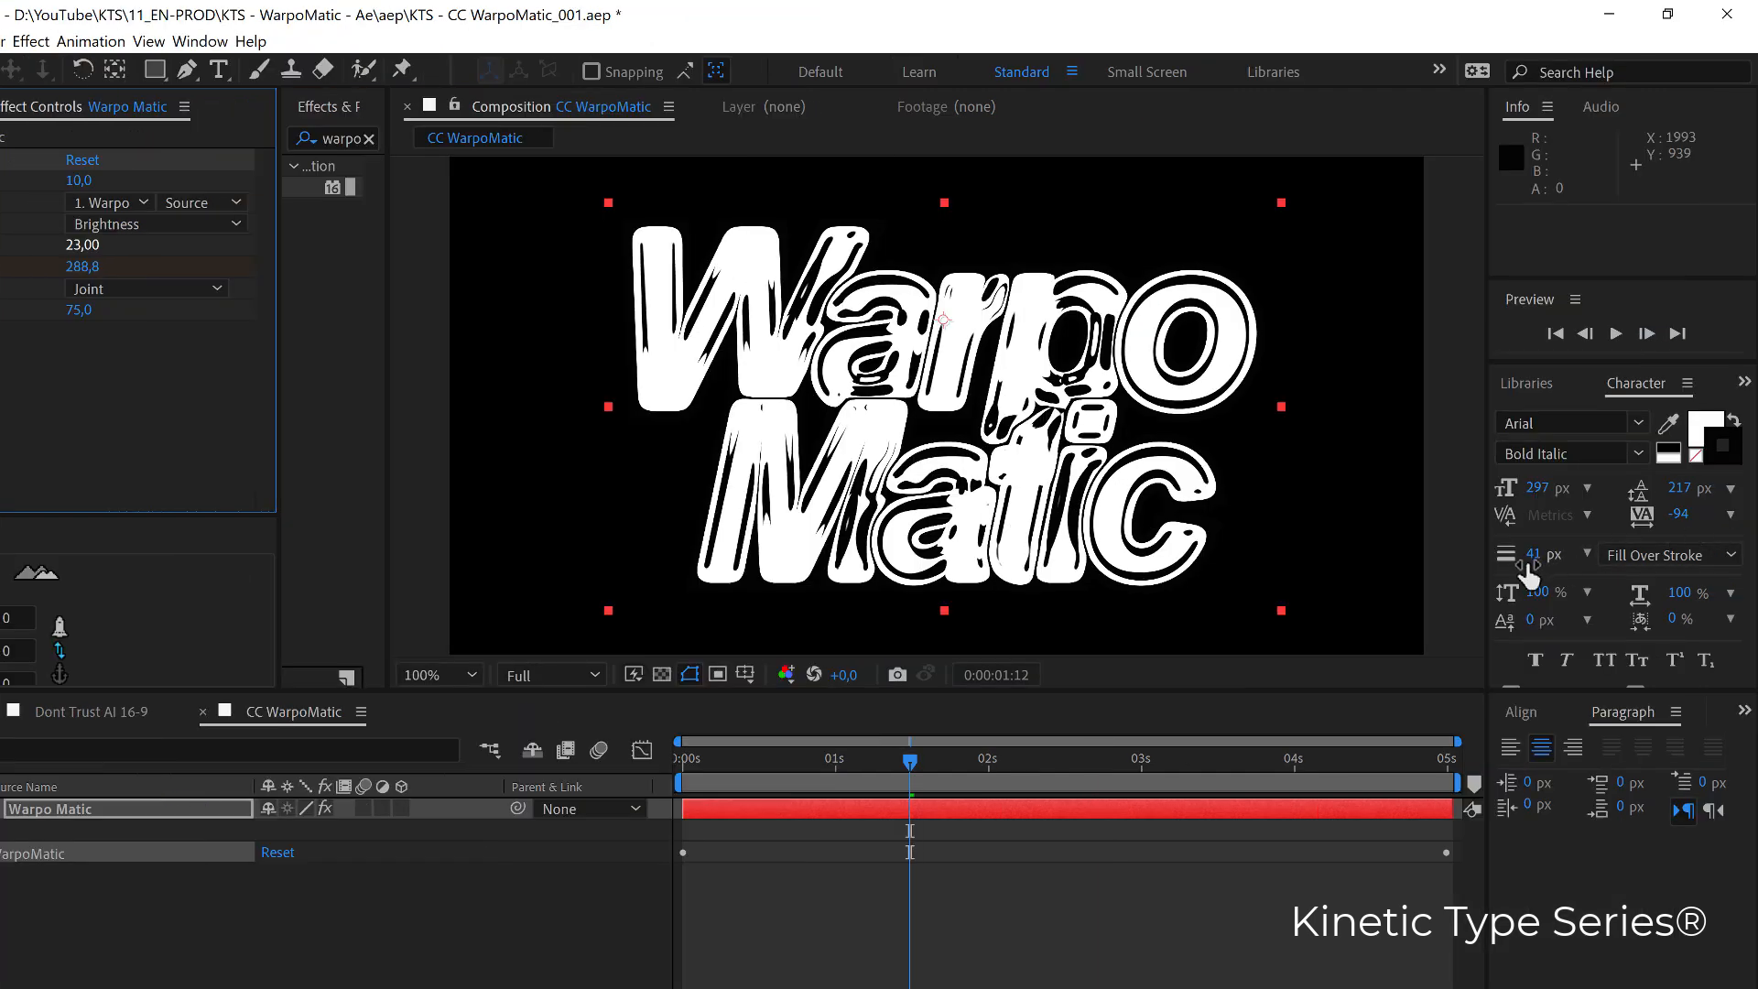
{"action": "mouse_move", "coordinate": [1533, 573]}
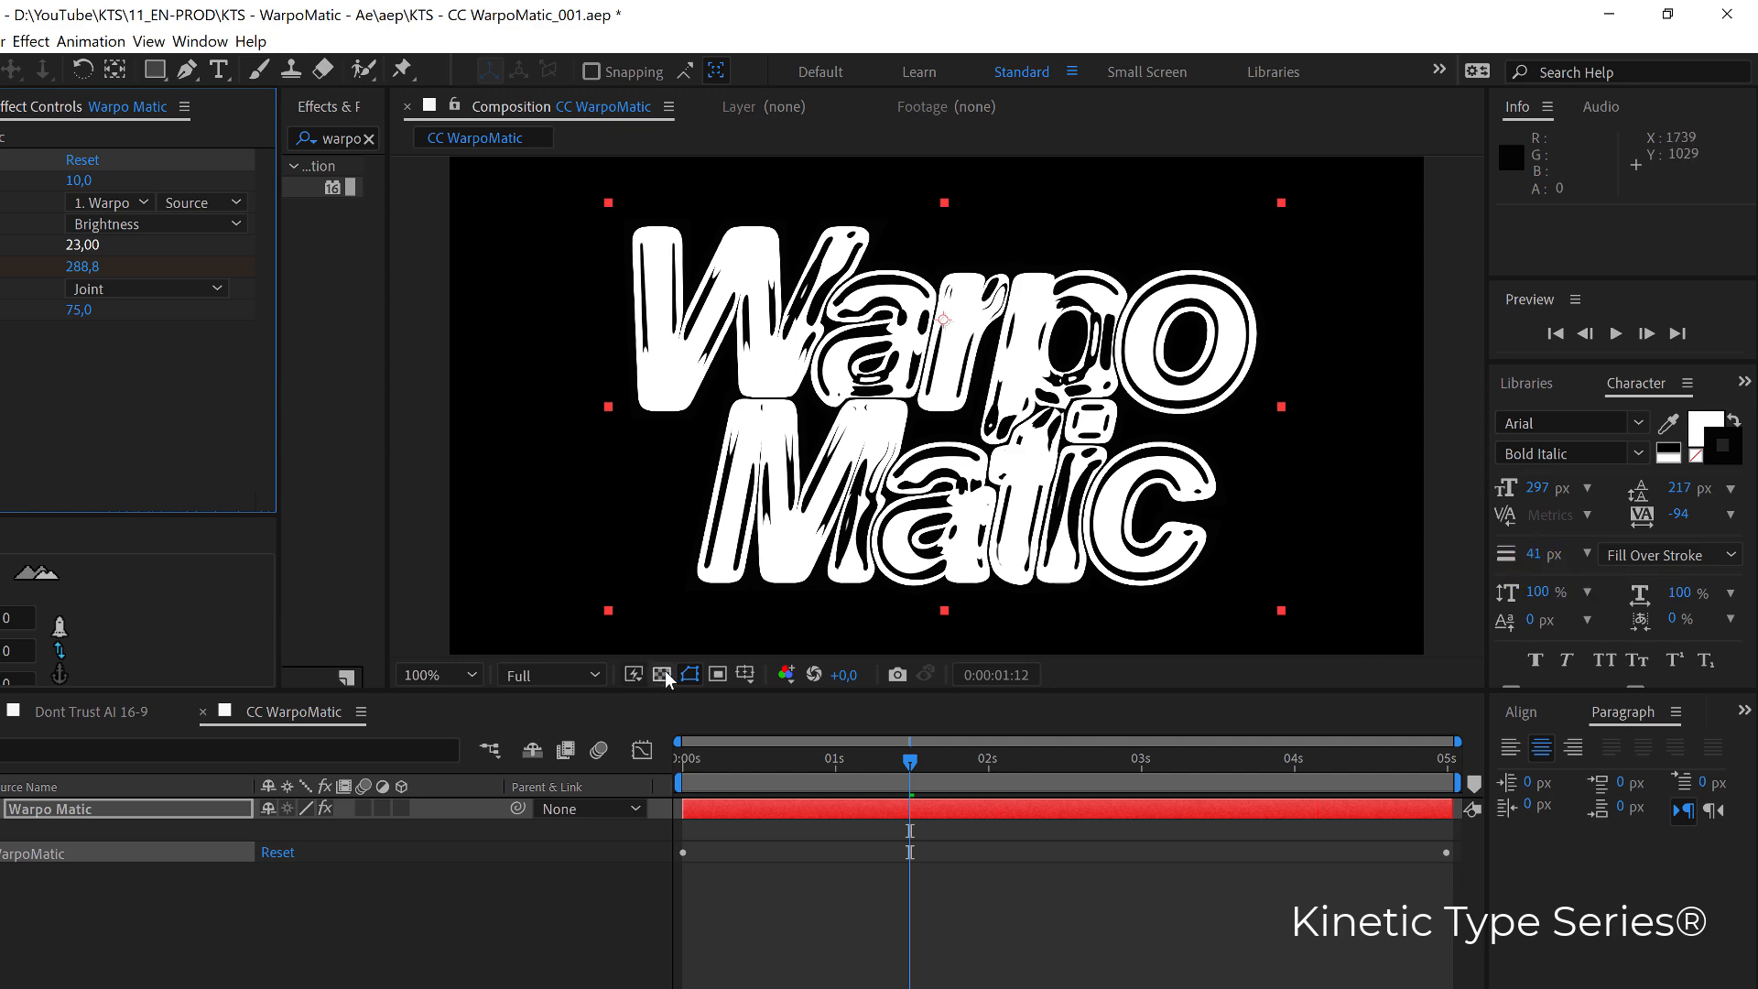
Turn on the transparency grid and clear the effects search box
{"action": "left_click", "coordinate": [661, 673]}
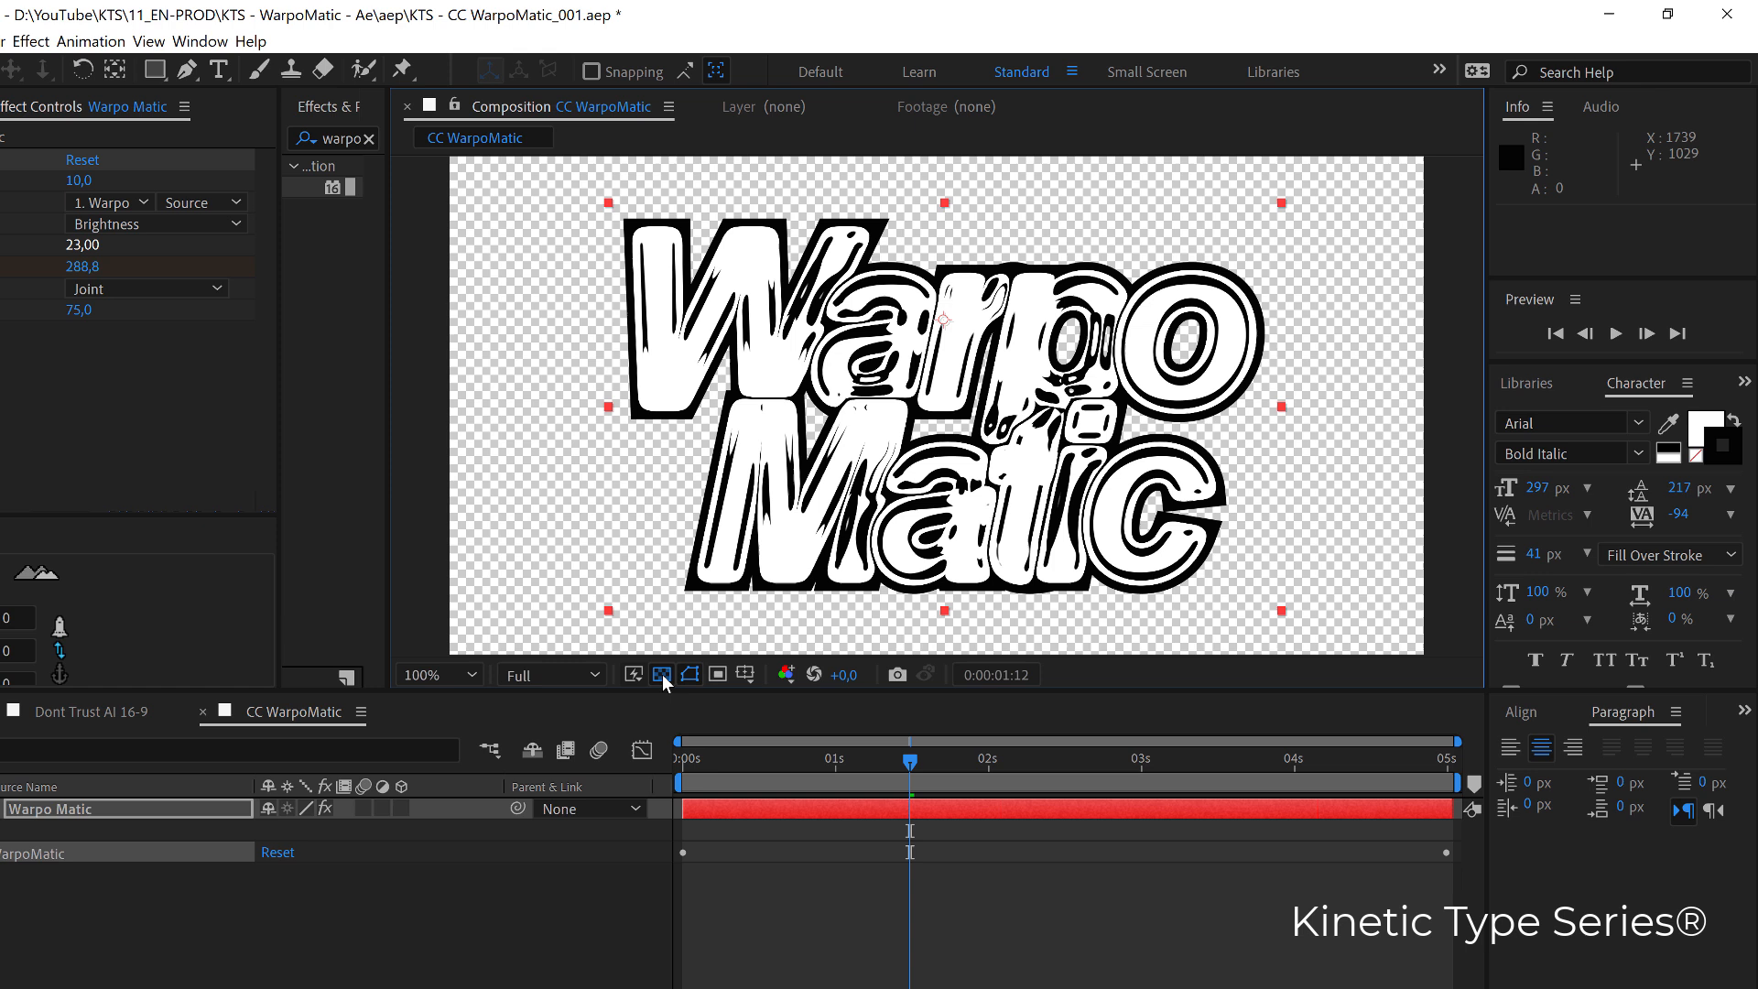
{"action": "mouse_move", "coordinate": [835, 446]}
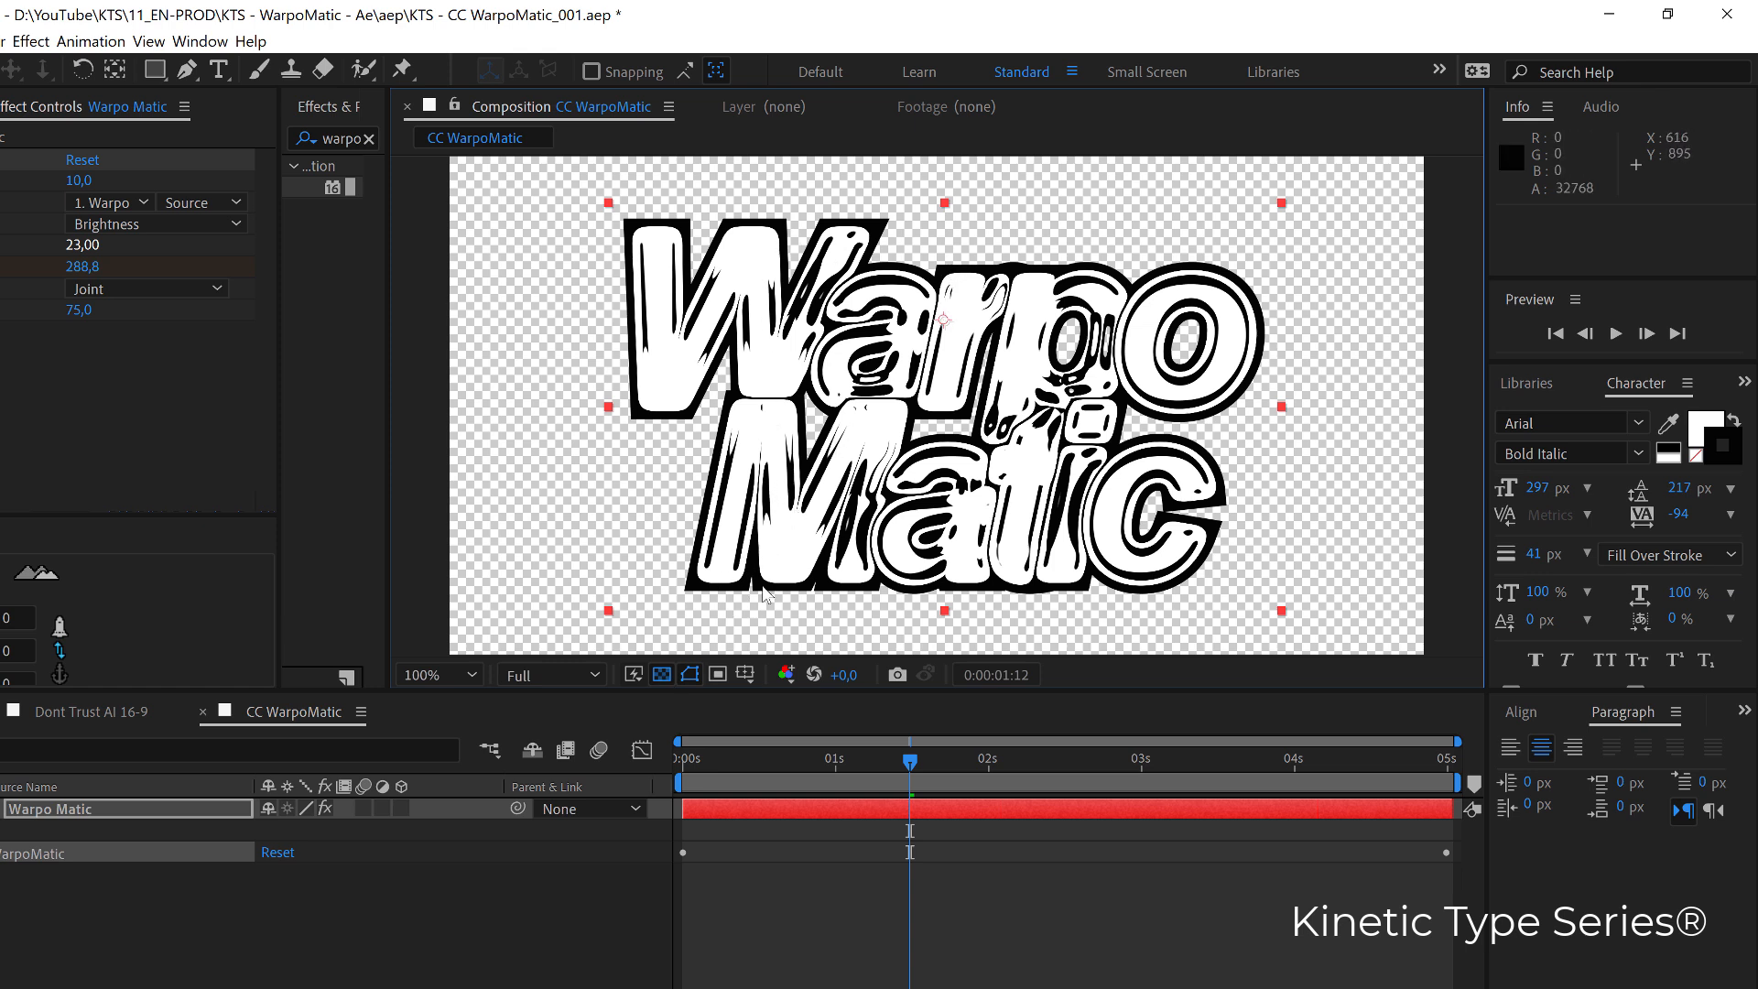
{"action": "mouse_move", "coordinate": [784, 434]}
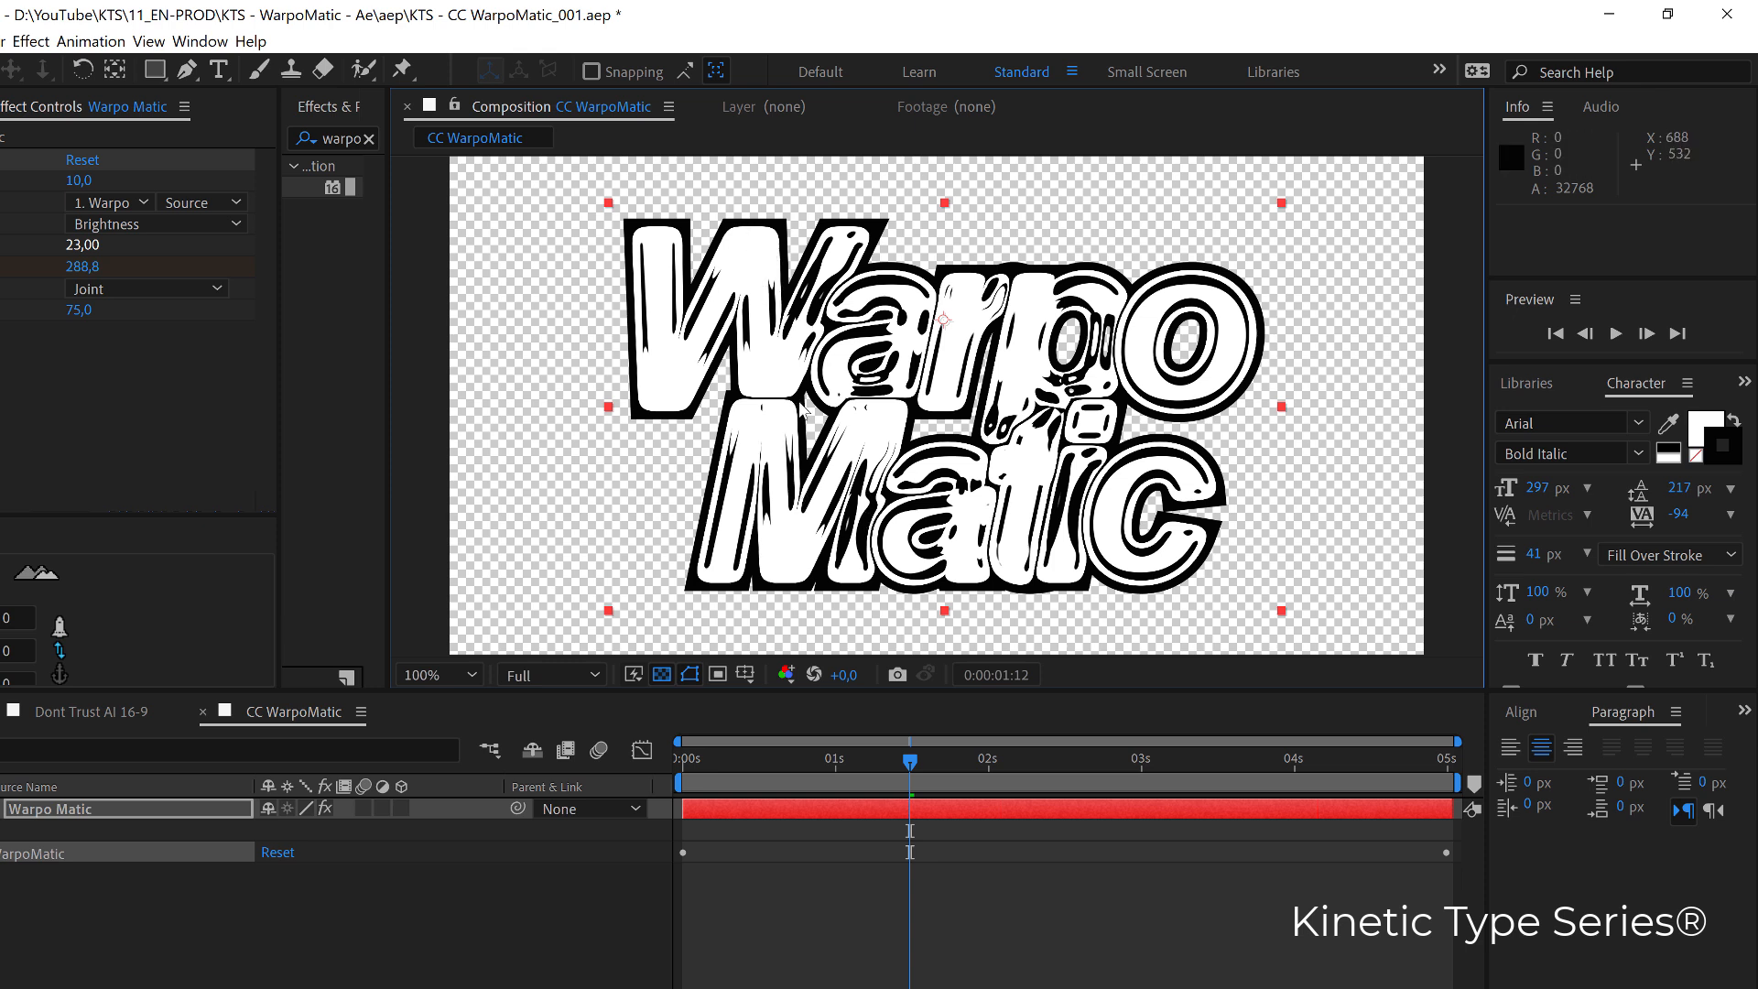
{"action": "mouse_move", "coordinate": [730, 550]}
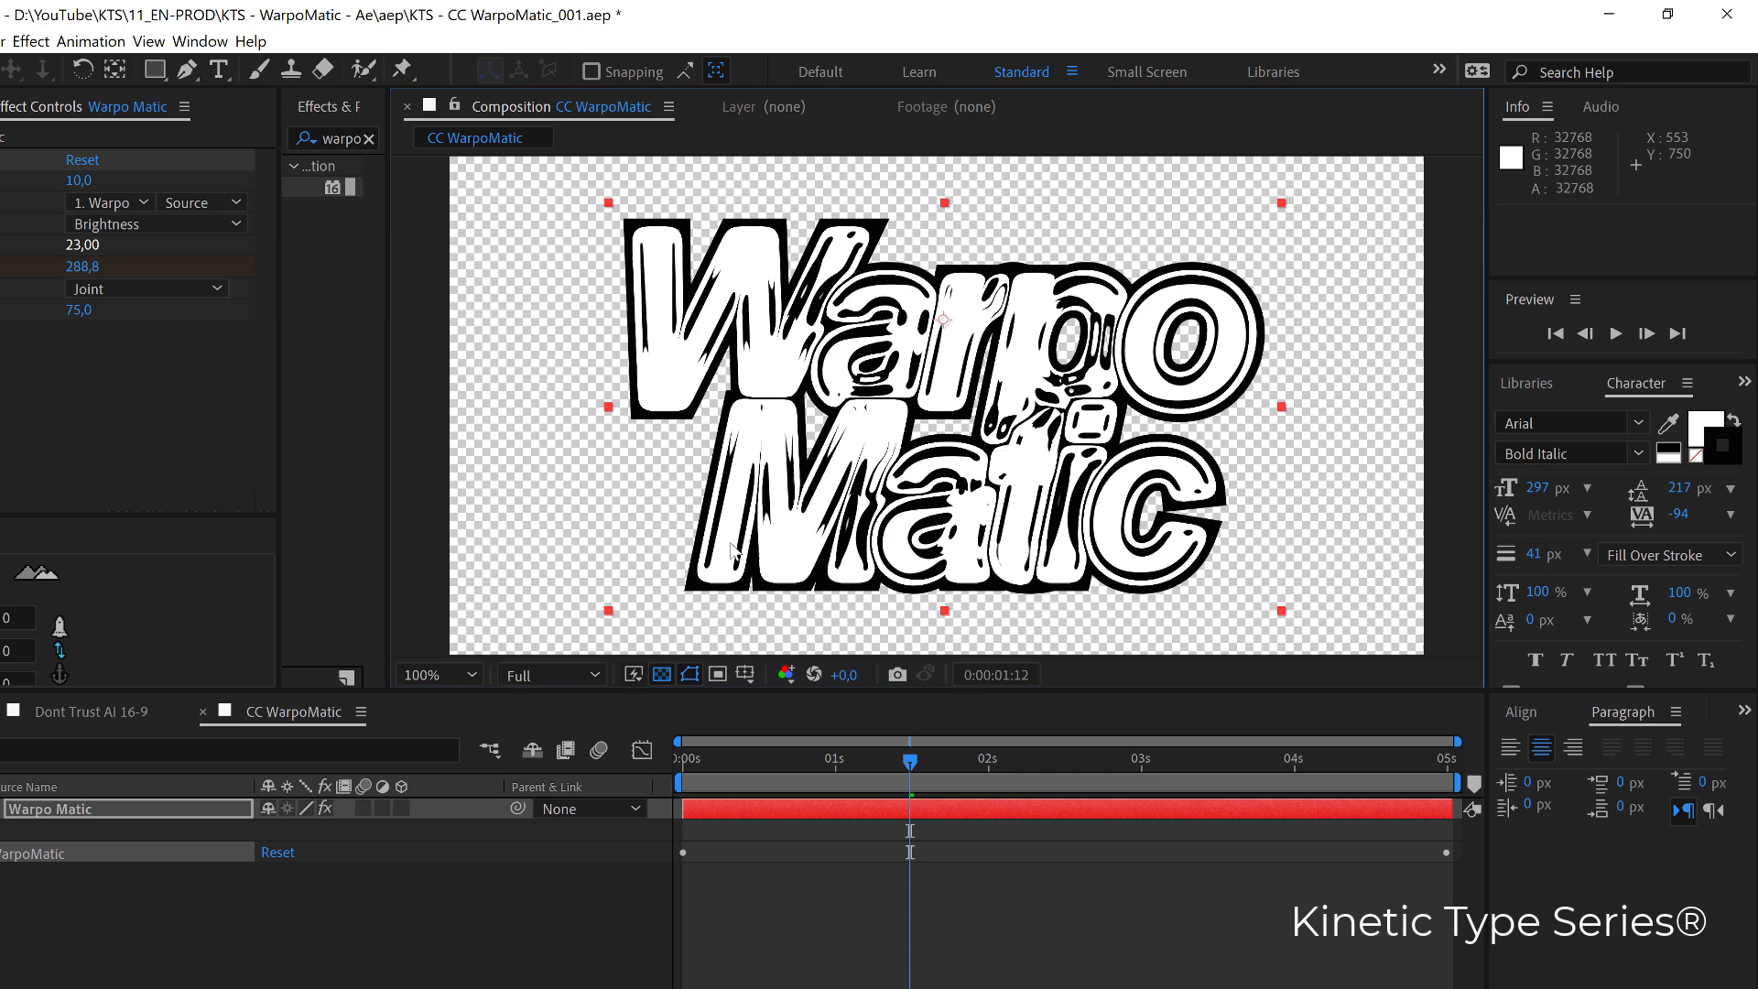
{"action": "mouse_move", "coordinate": [751, 814]}
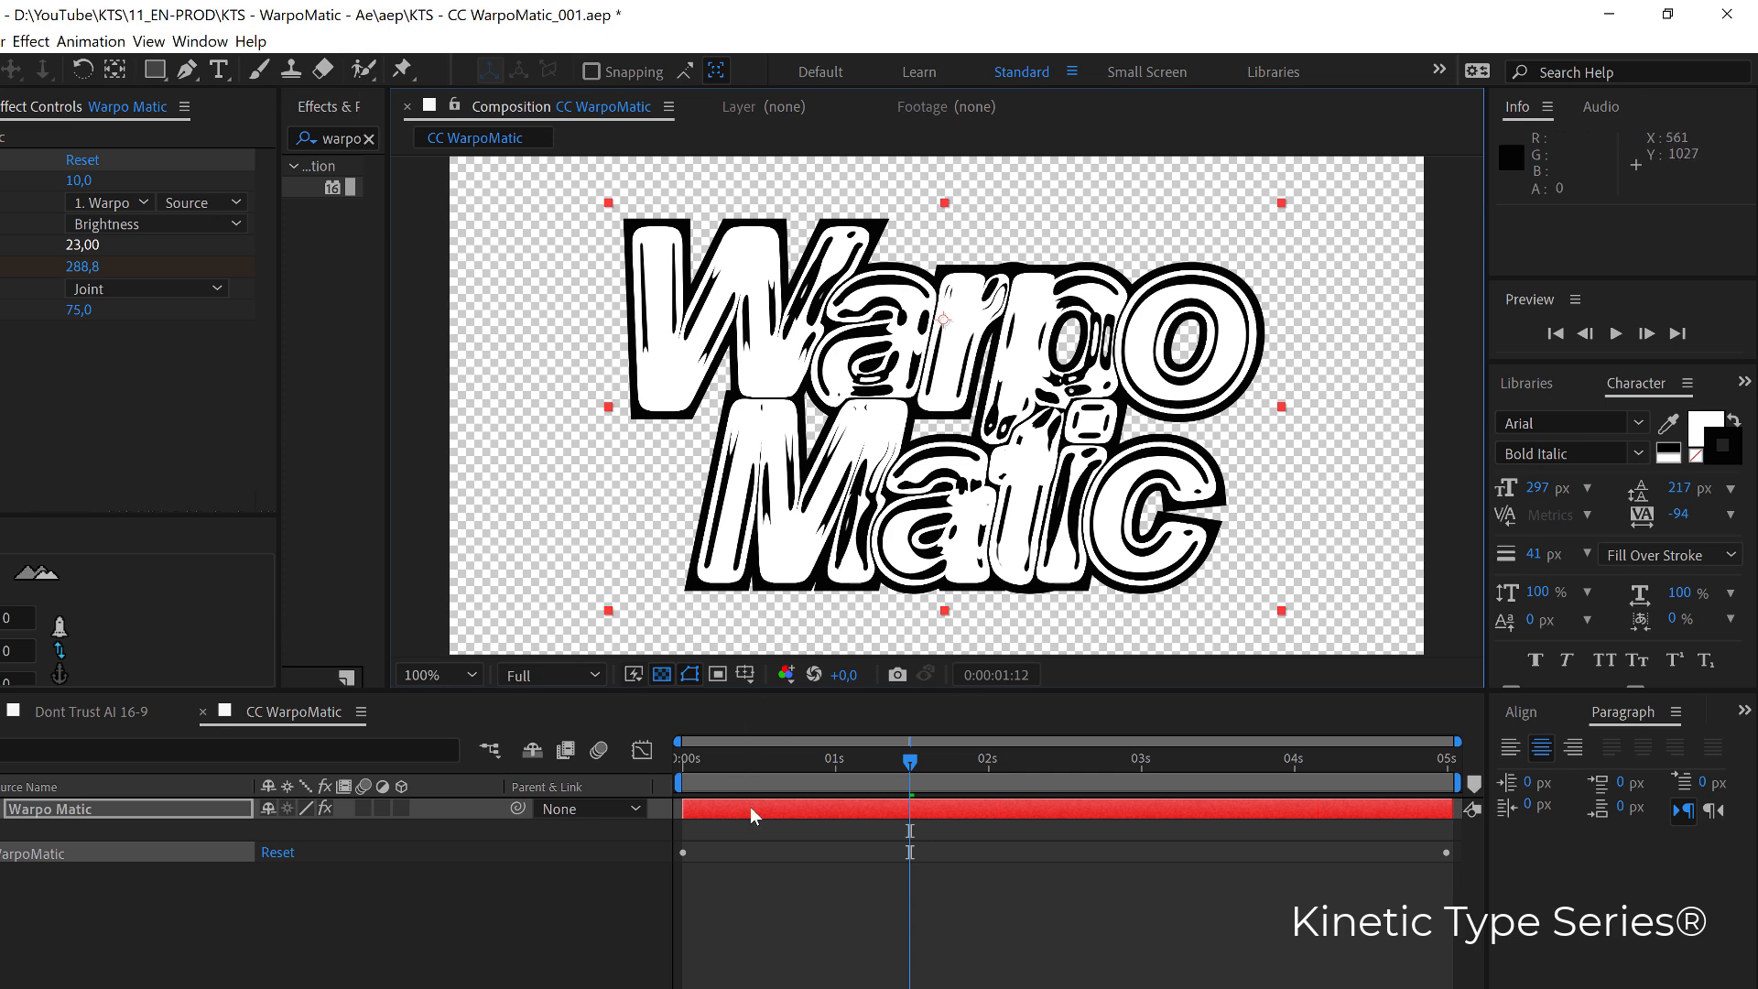
{"action": "left_click", "coordinate": [366, 138]}
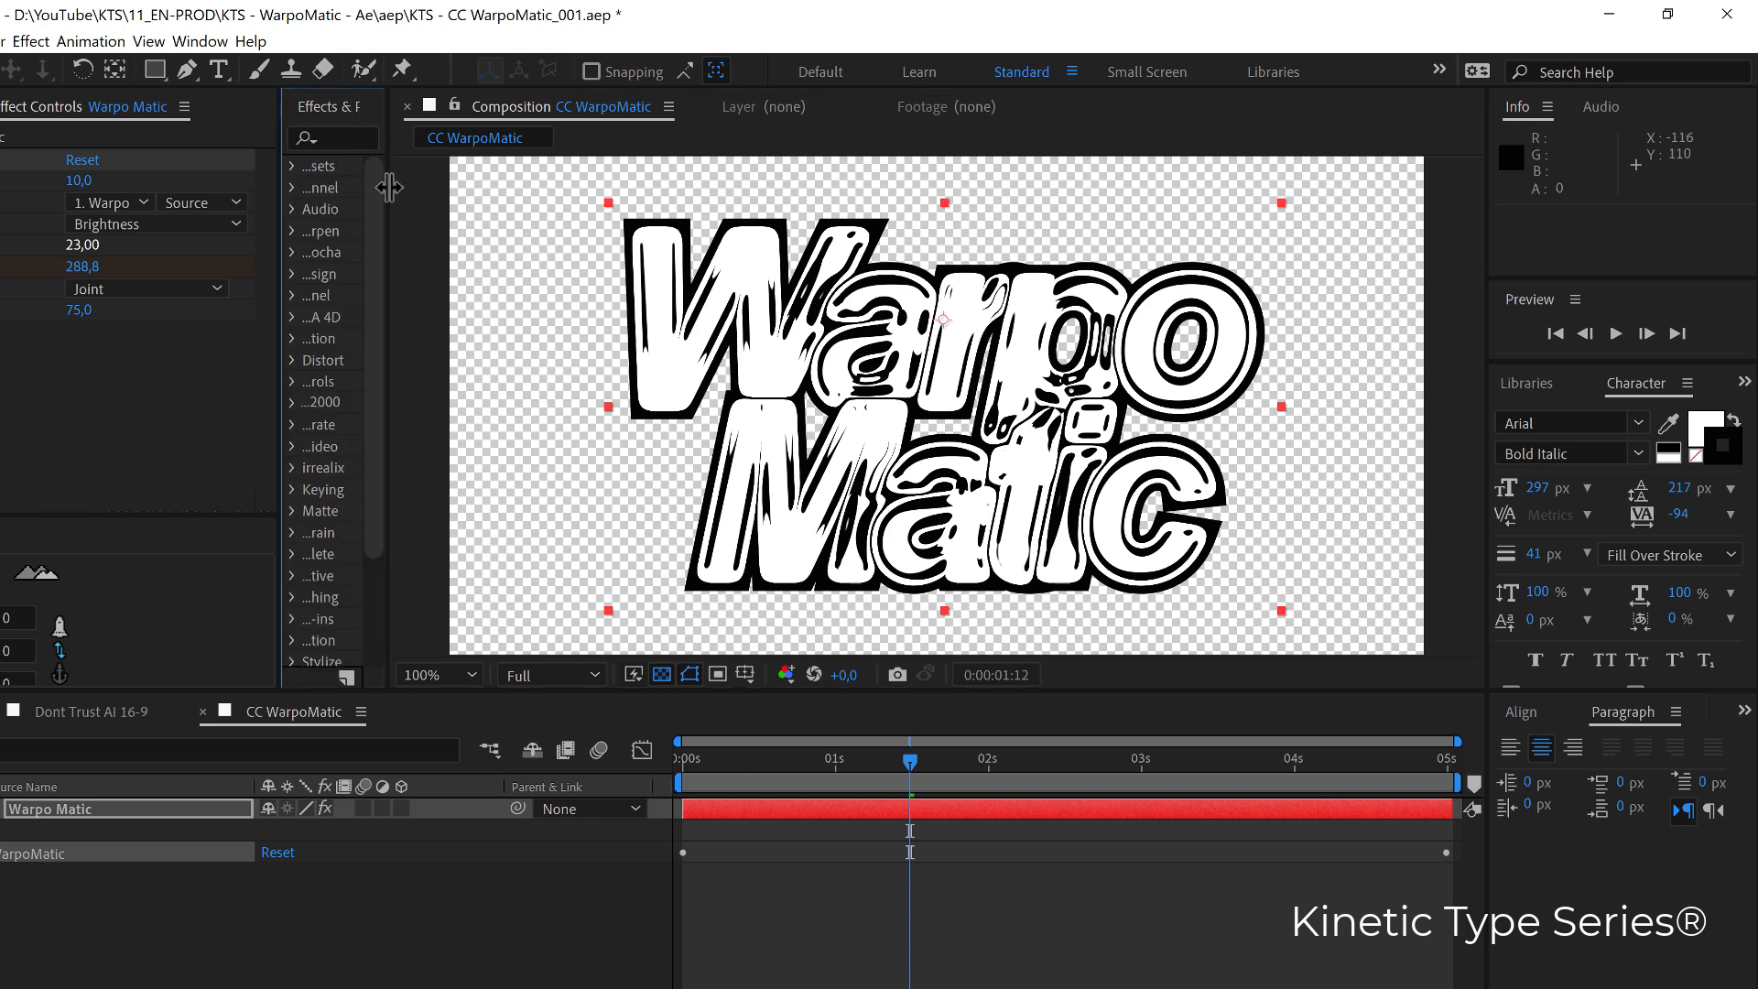
Search 'extr' and apply Keying > Extract to the Warpo Matic layer
{"action": "left_click", "coordinate": [404, 137]}
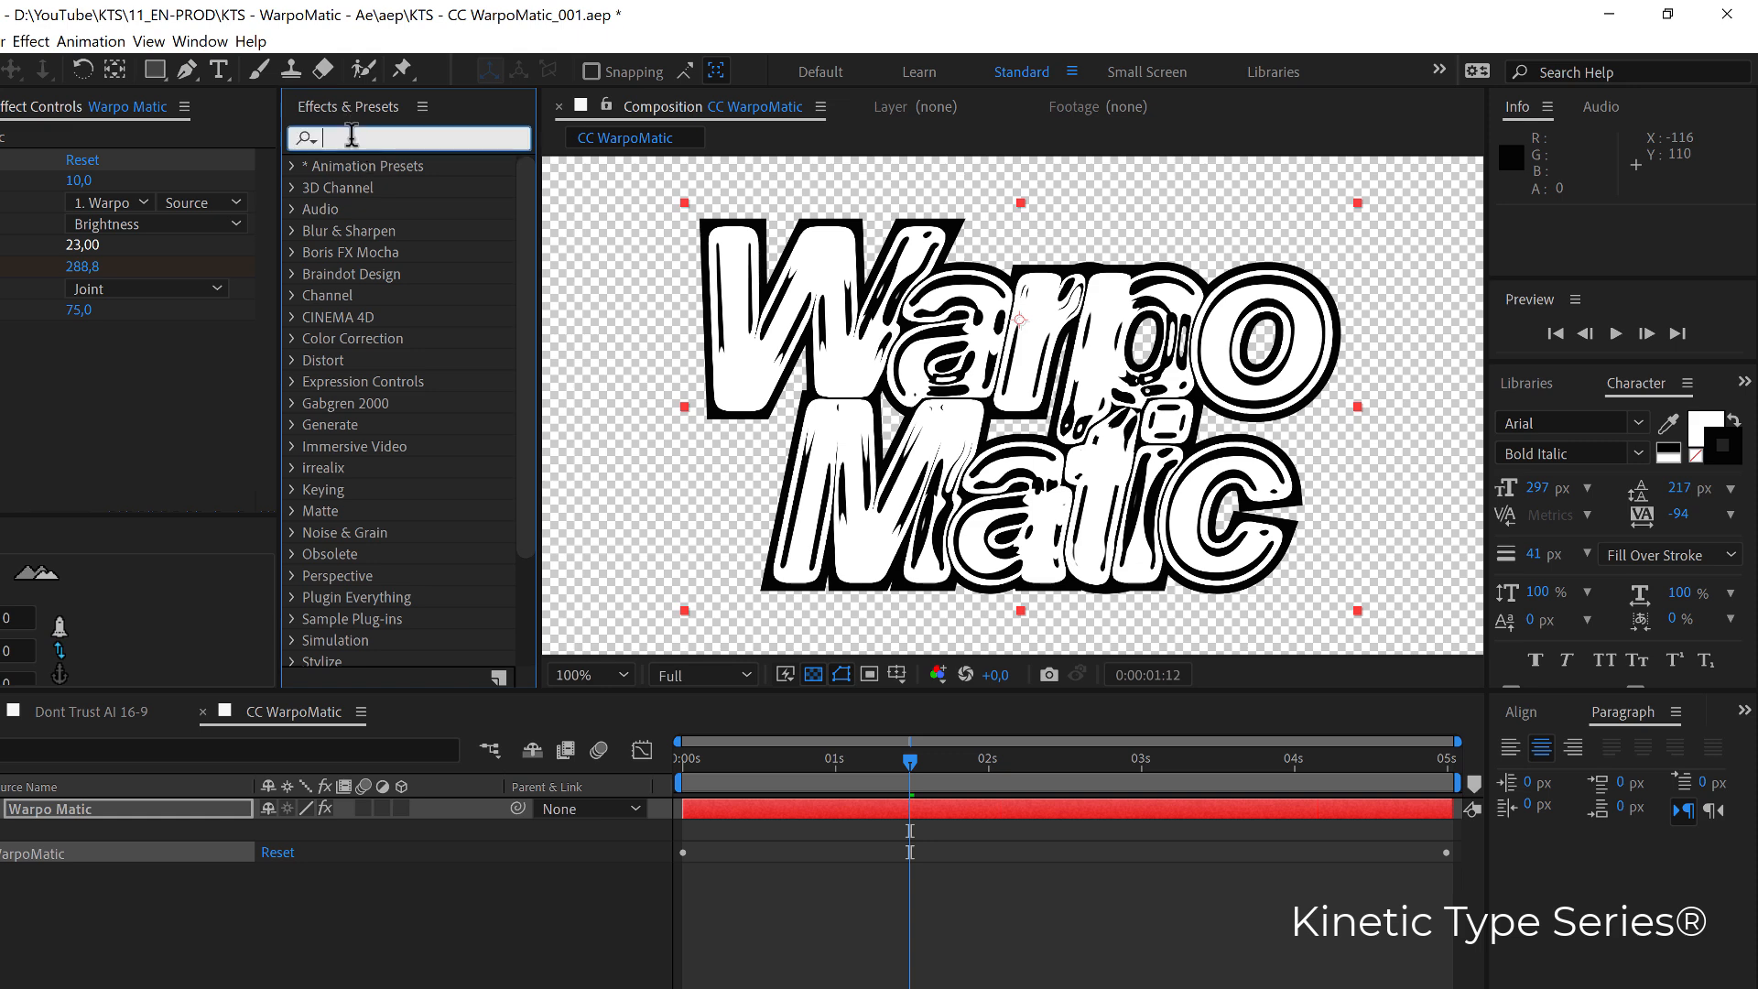
{"action": "type", "text": "extr"}
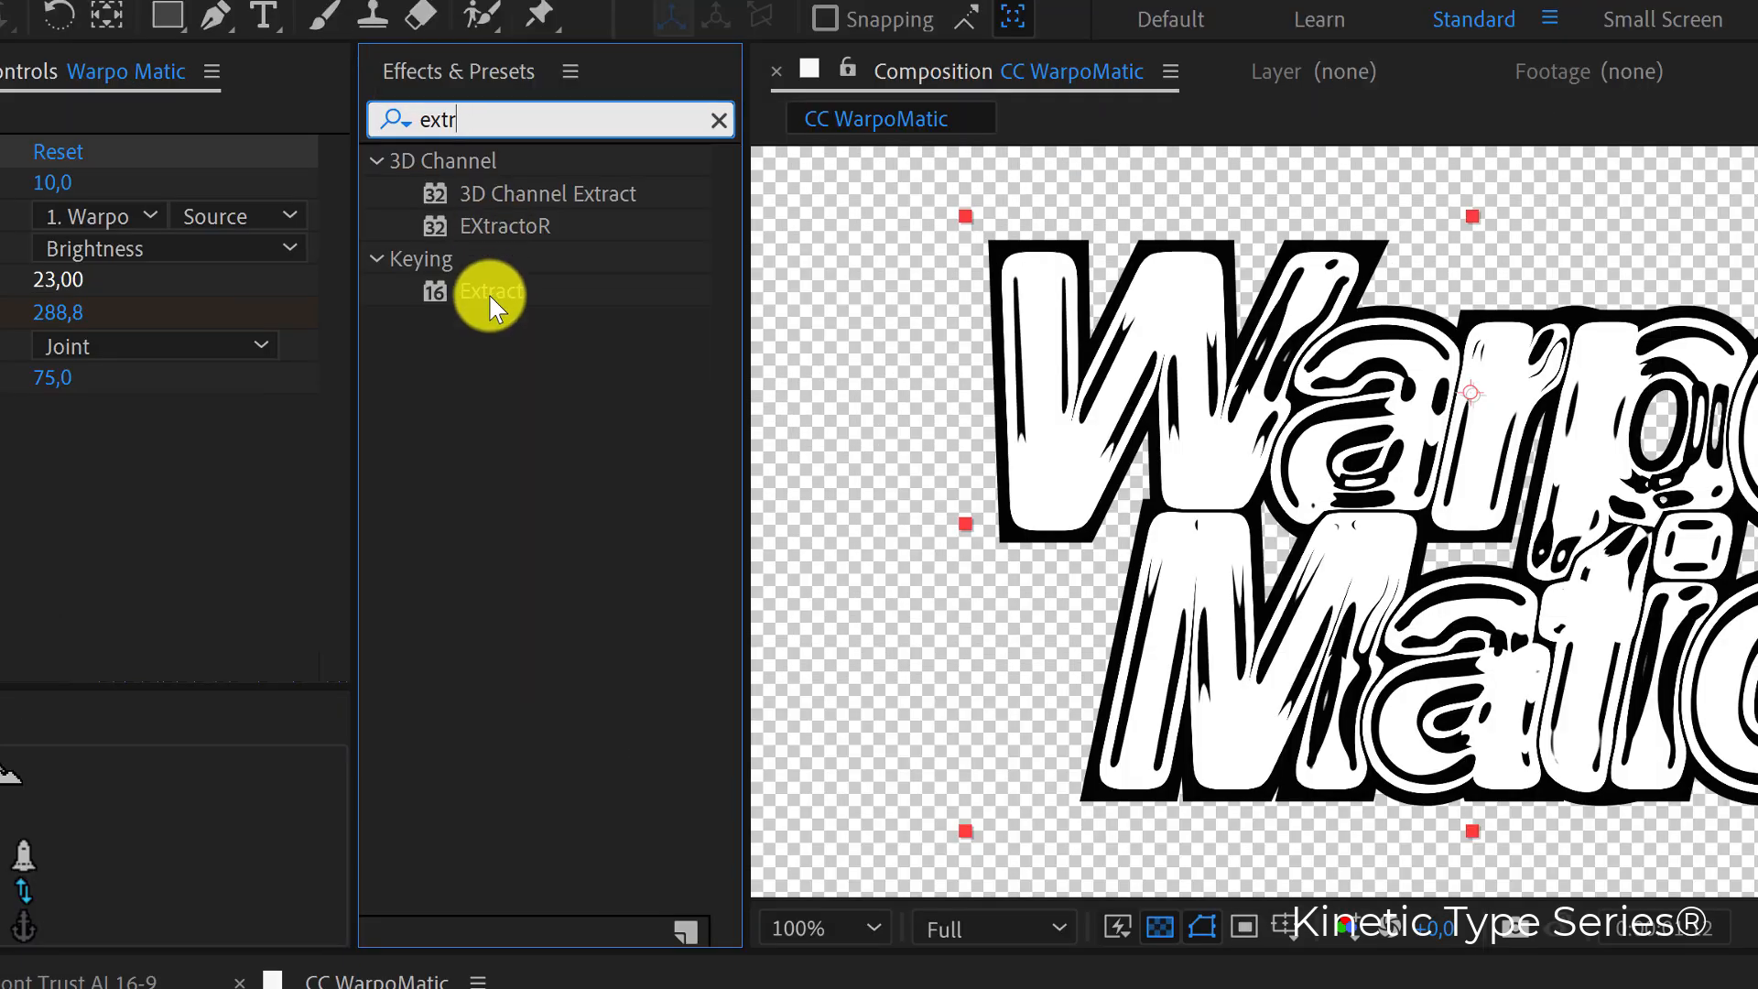
{"action": "mouse_move", "coordinate": [489, 294]}
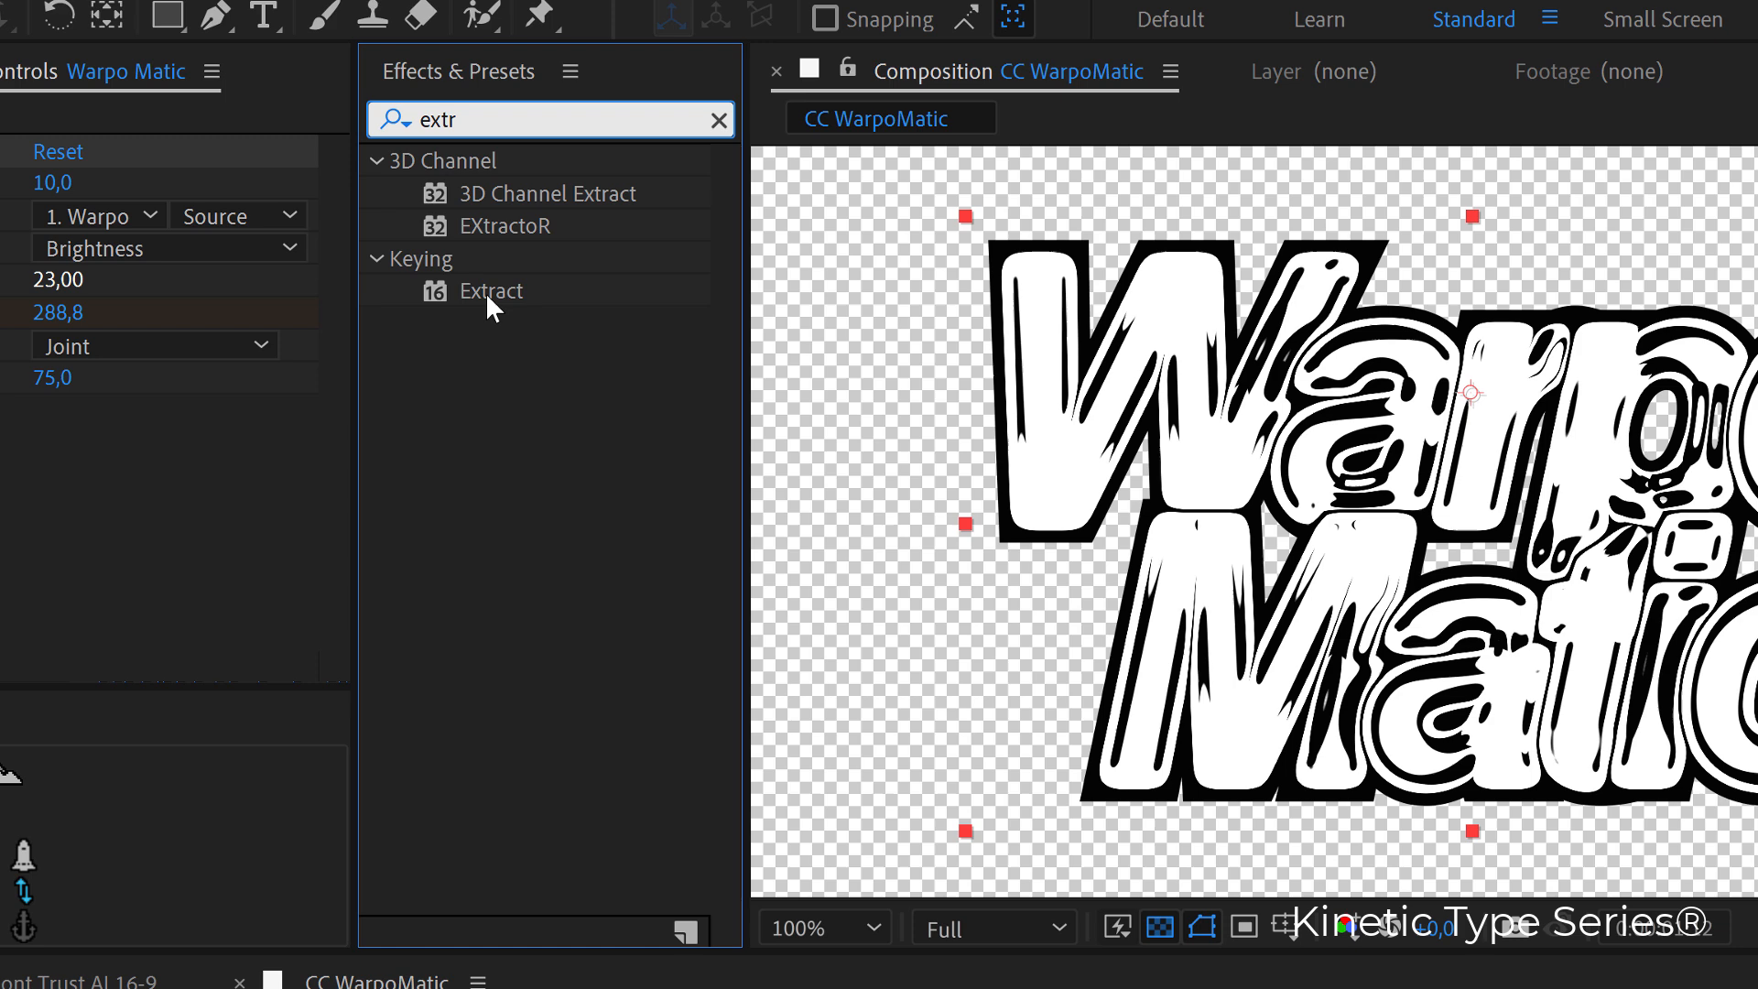
{"action": "double_click", "coordinate": [490, 290]}
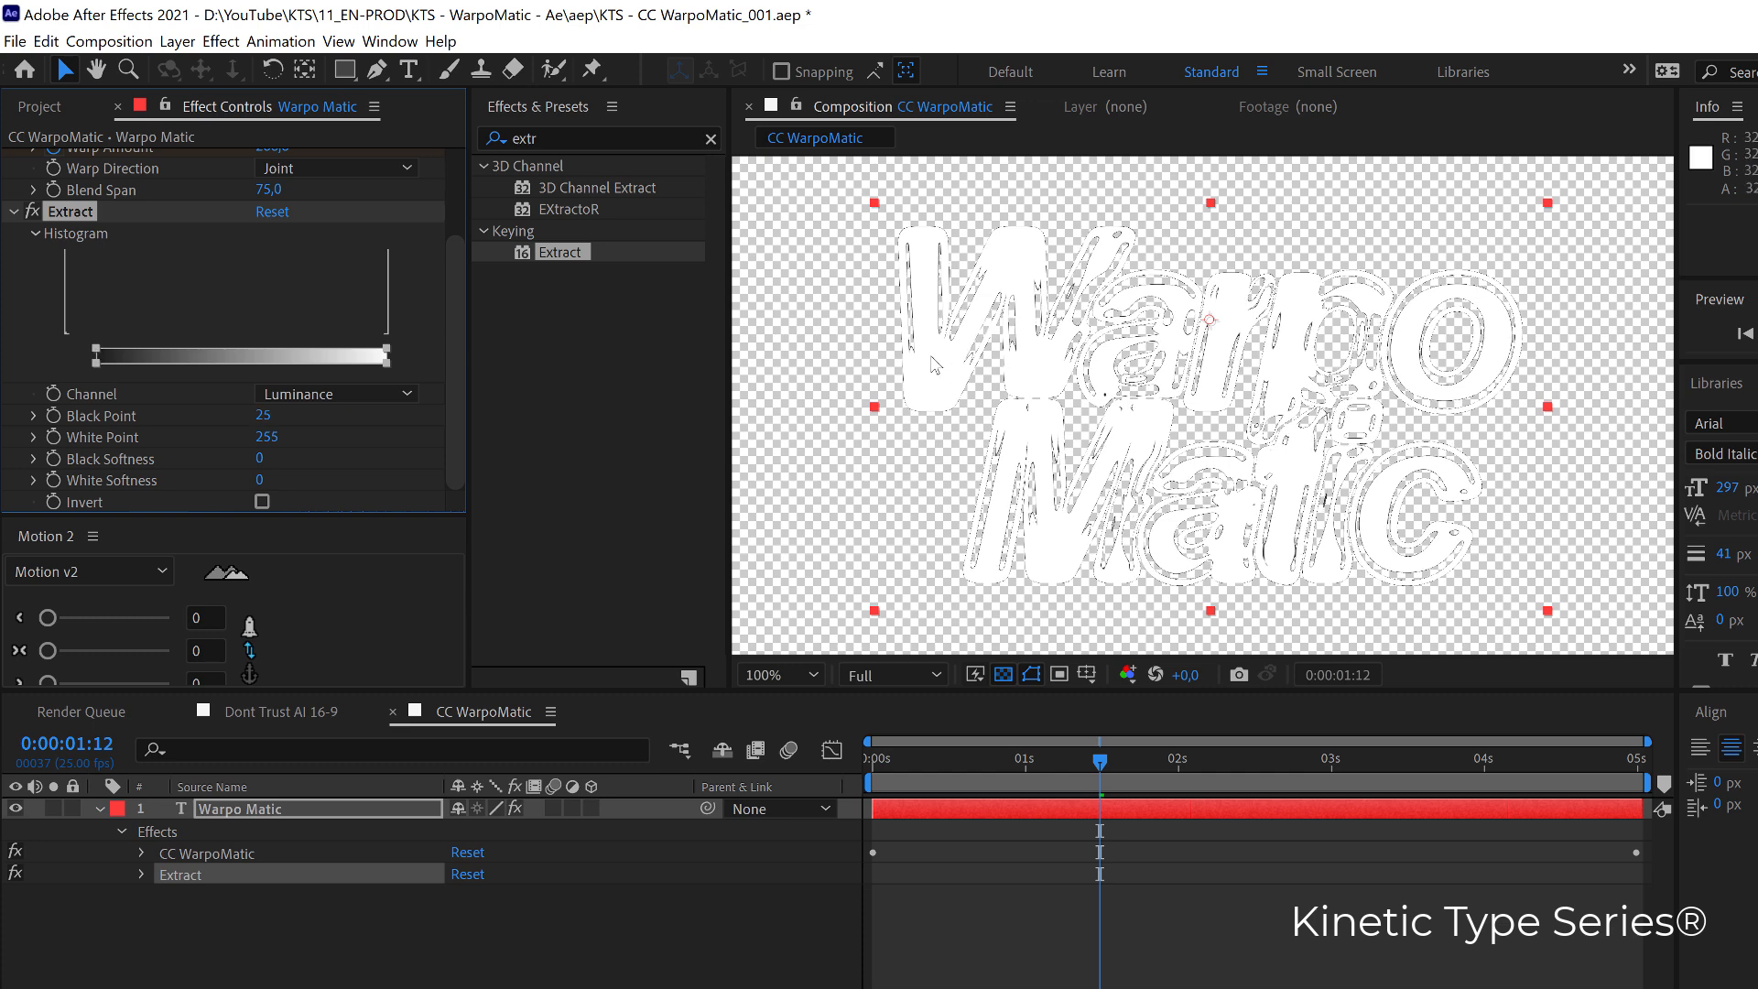
{"action": "mouse_move", "coordinate": [1013, 315]}
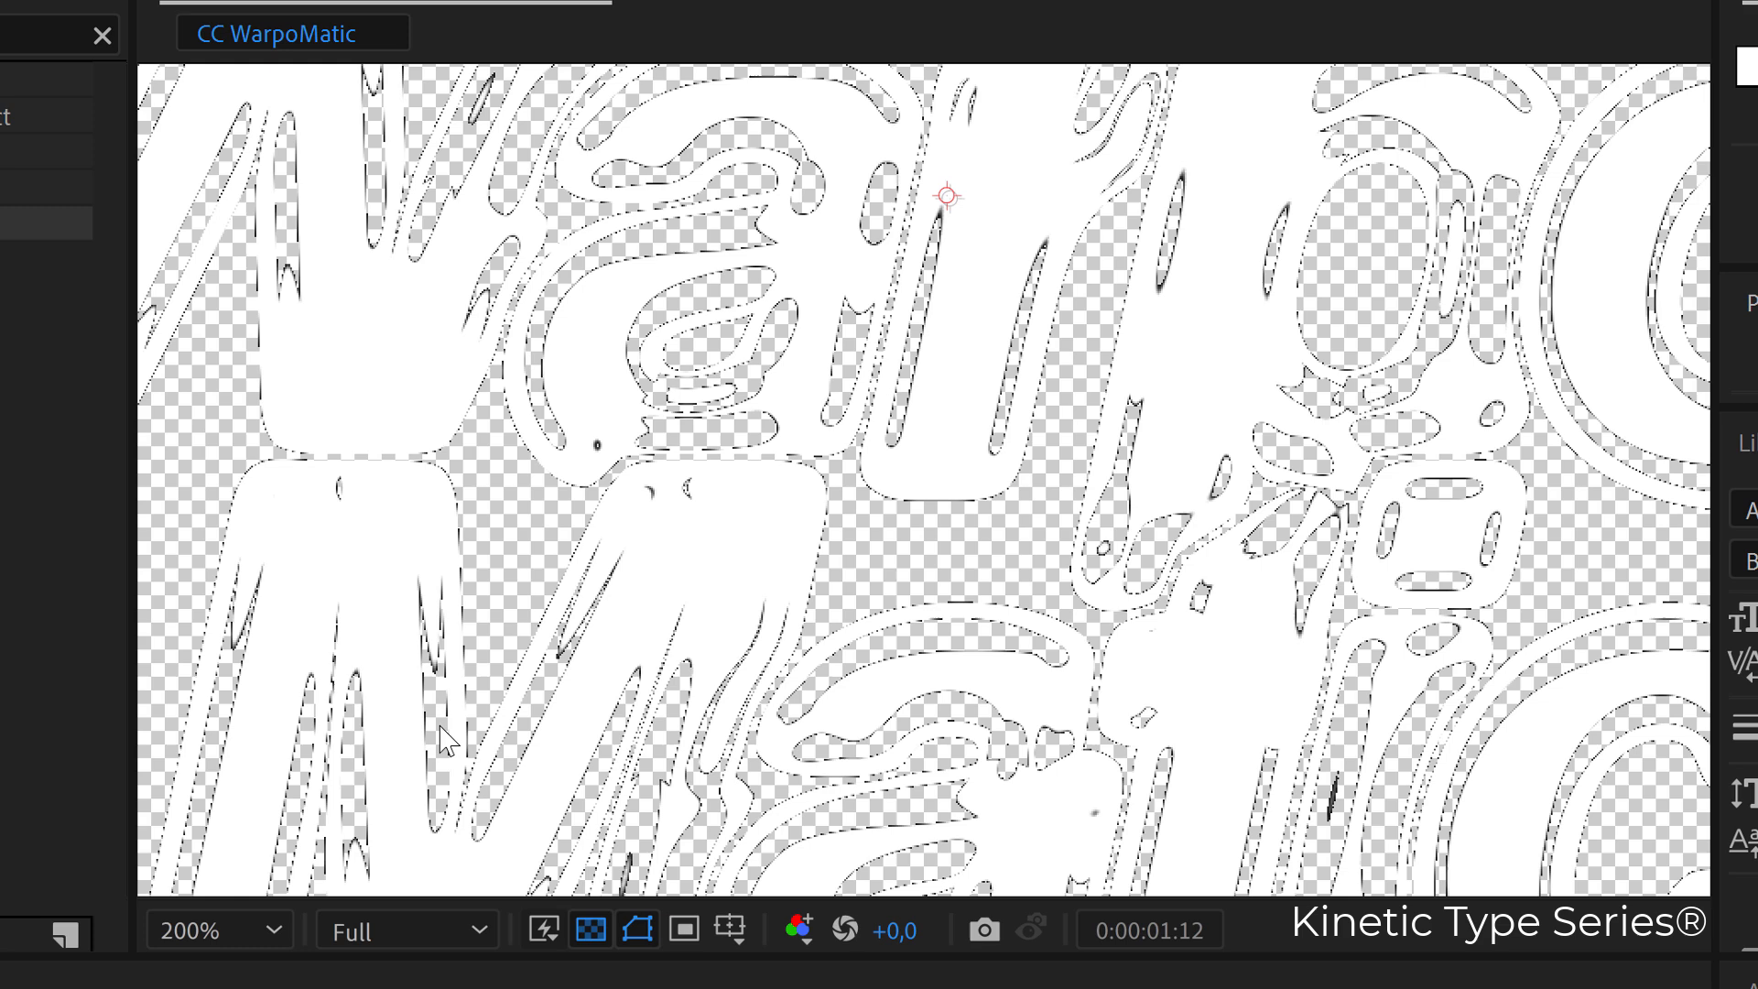
{"action": "mouse_move", "coordinate": [575, 669]}
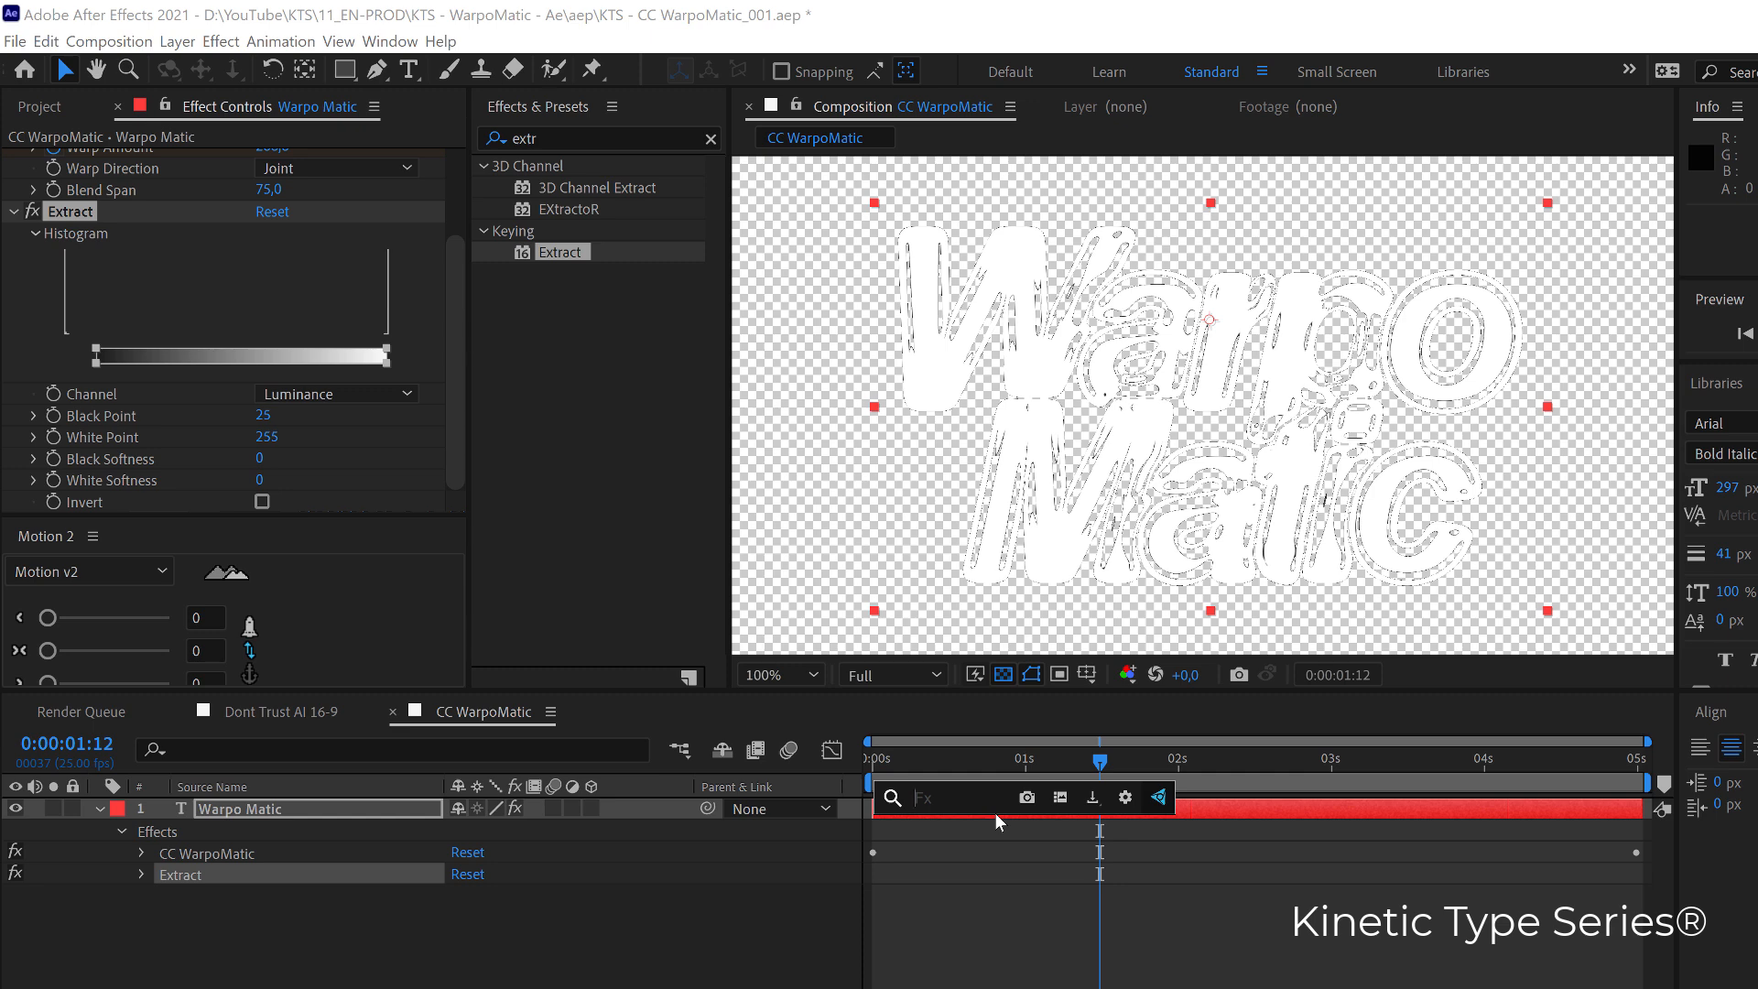
Add a coral-red Fill effect, hide the transparency grid, and preview the animation
{"action": "type", "text": "fill"}
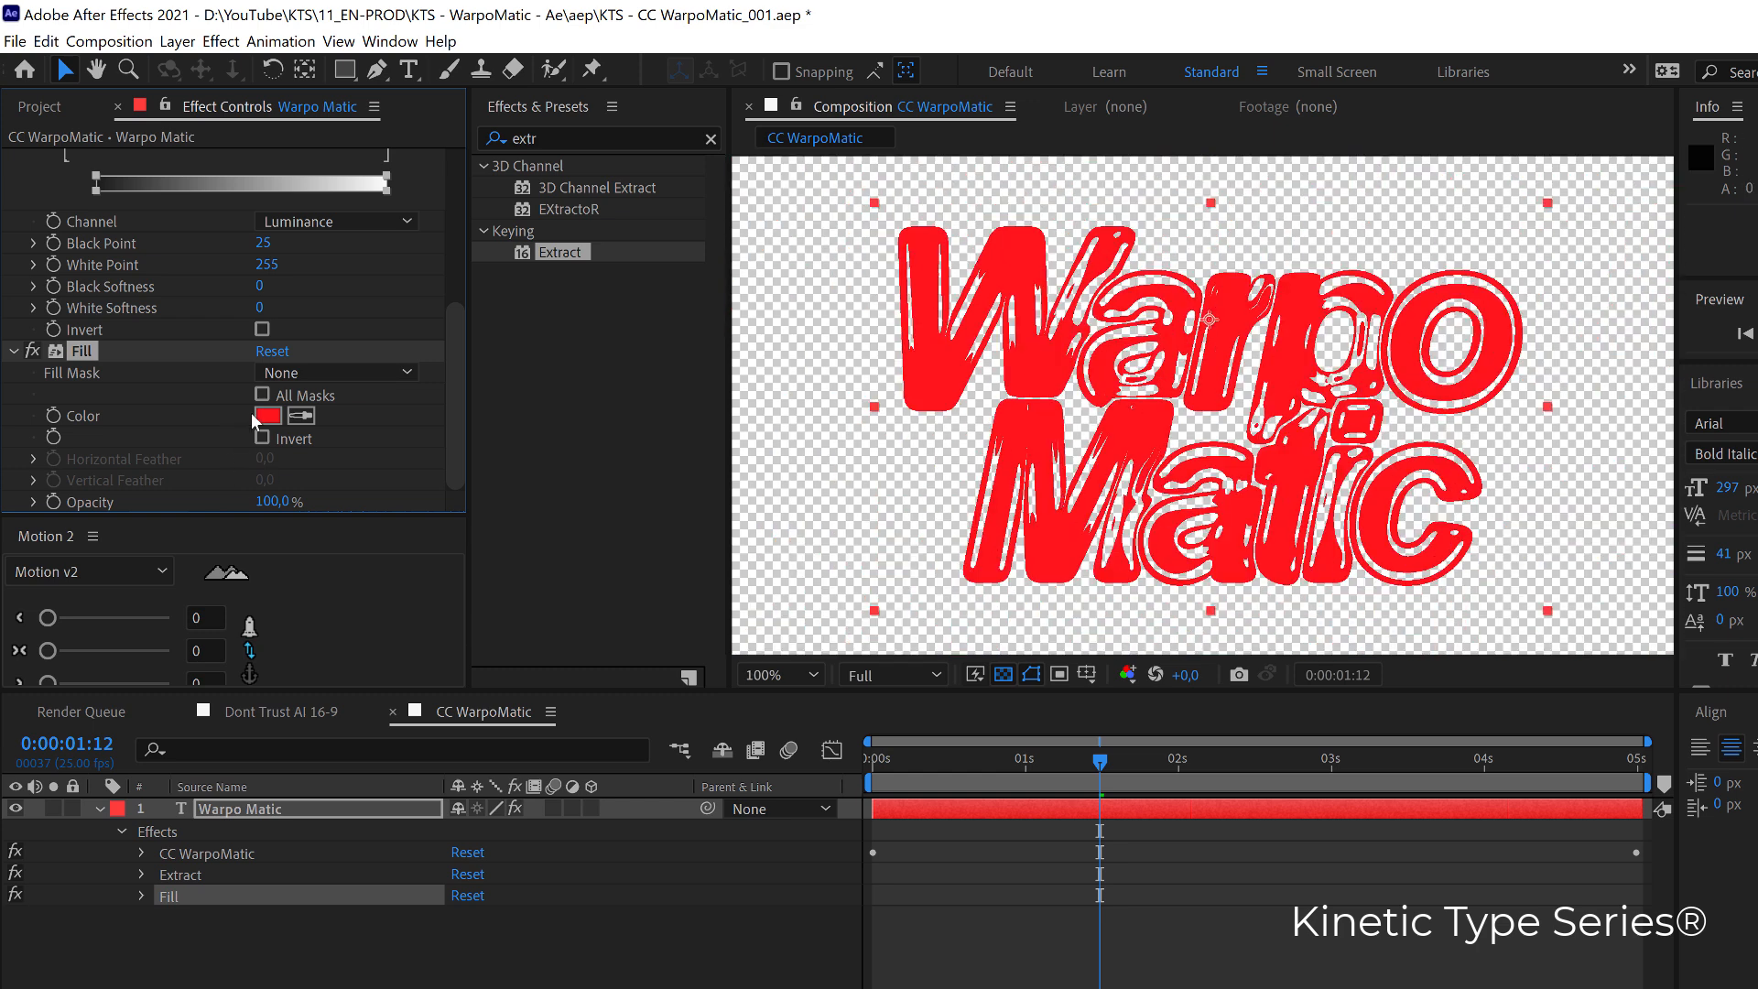
{"action": "left_click", "coordinate": [267, 416]}
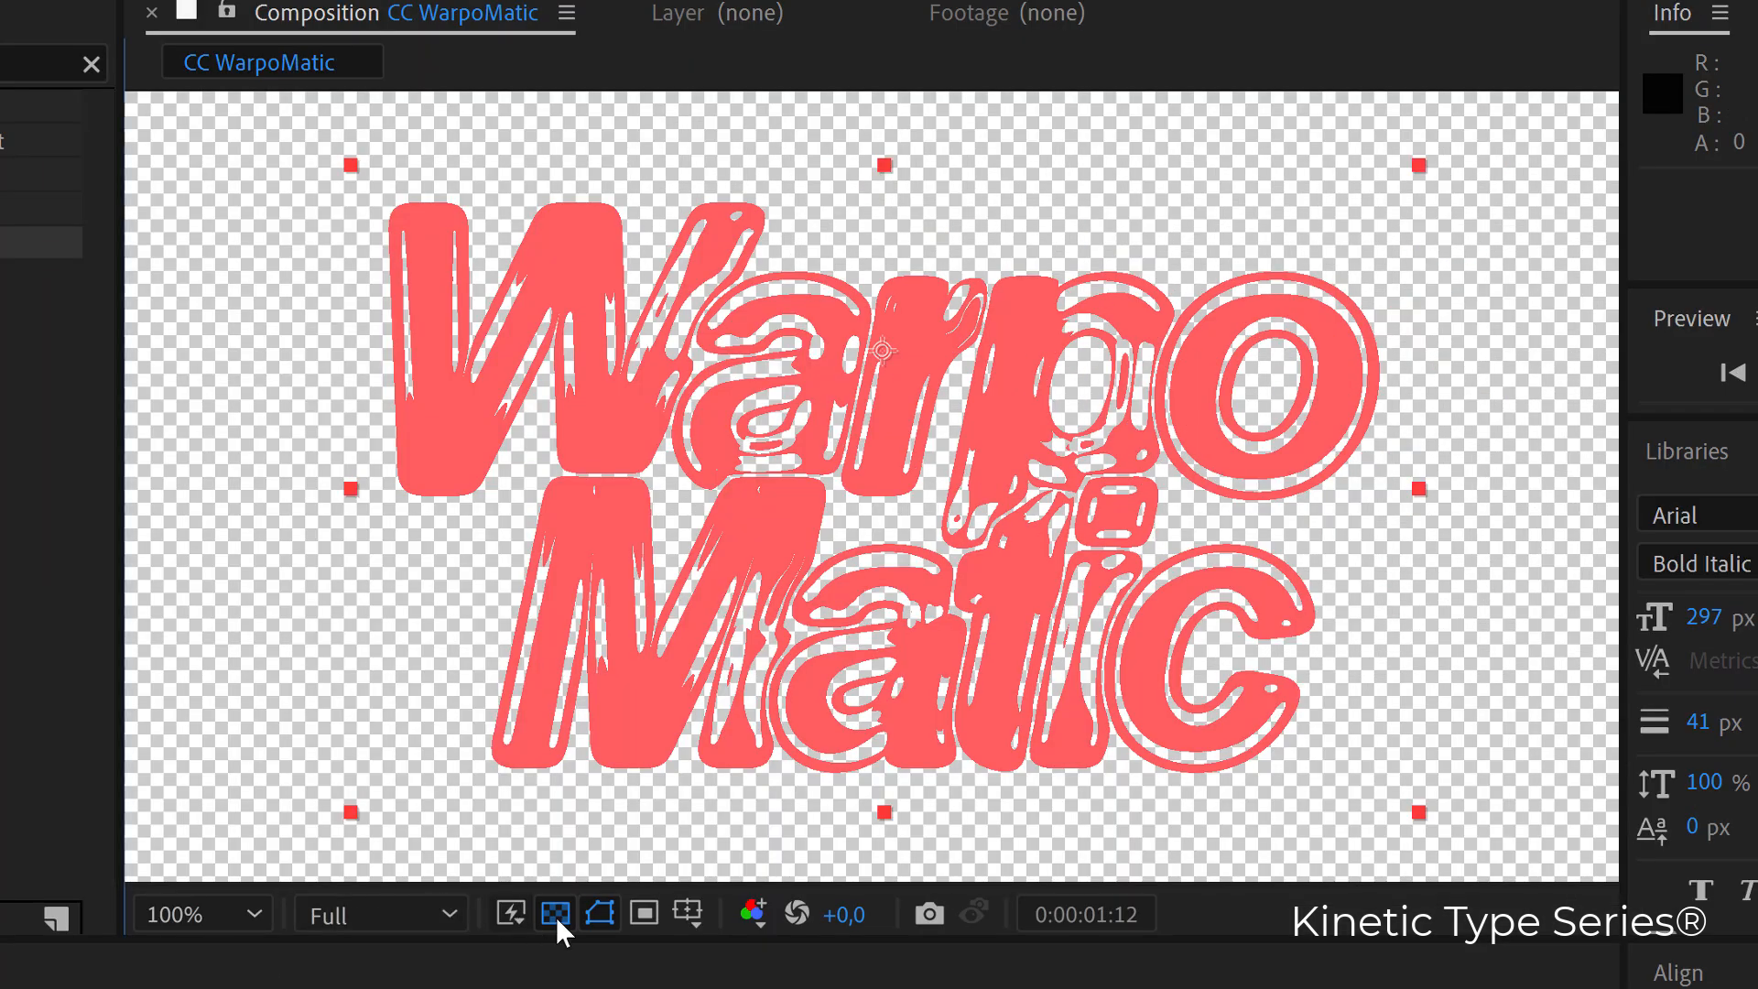
{"action": "left_click", "coordinate": [555, 910]}
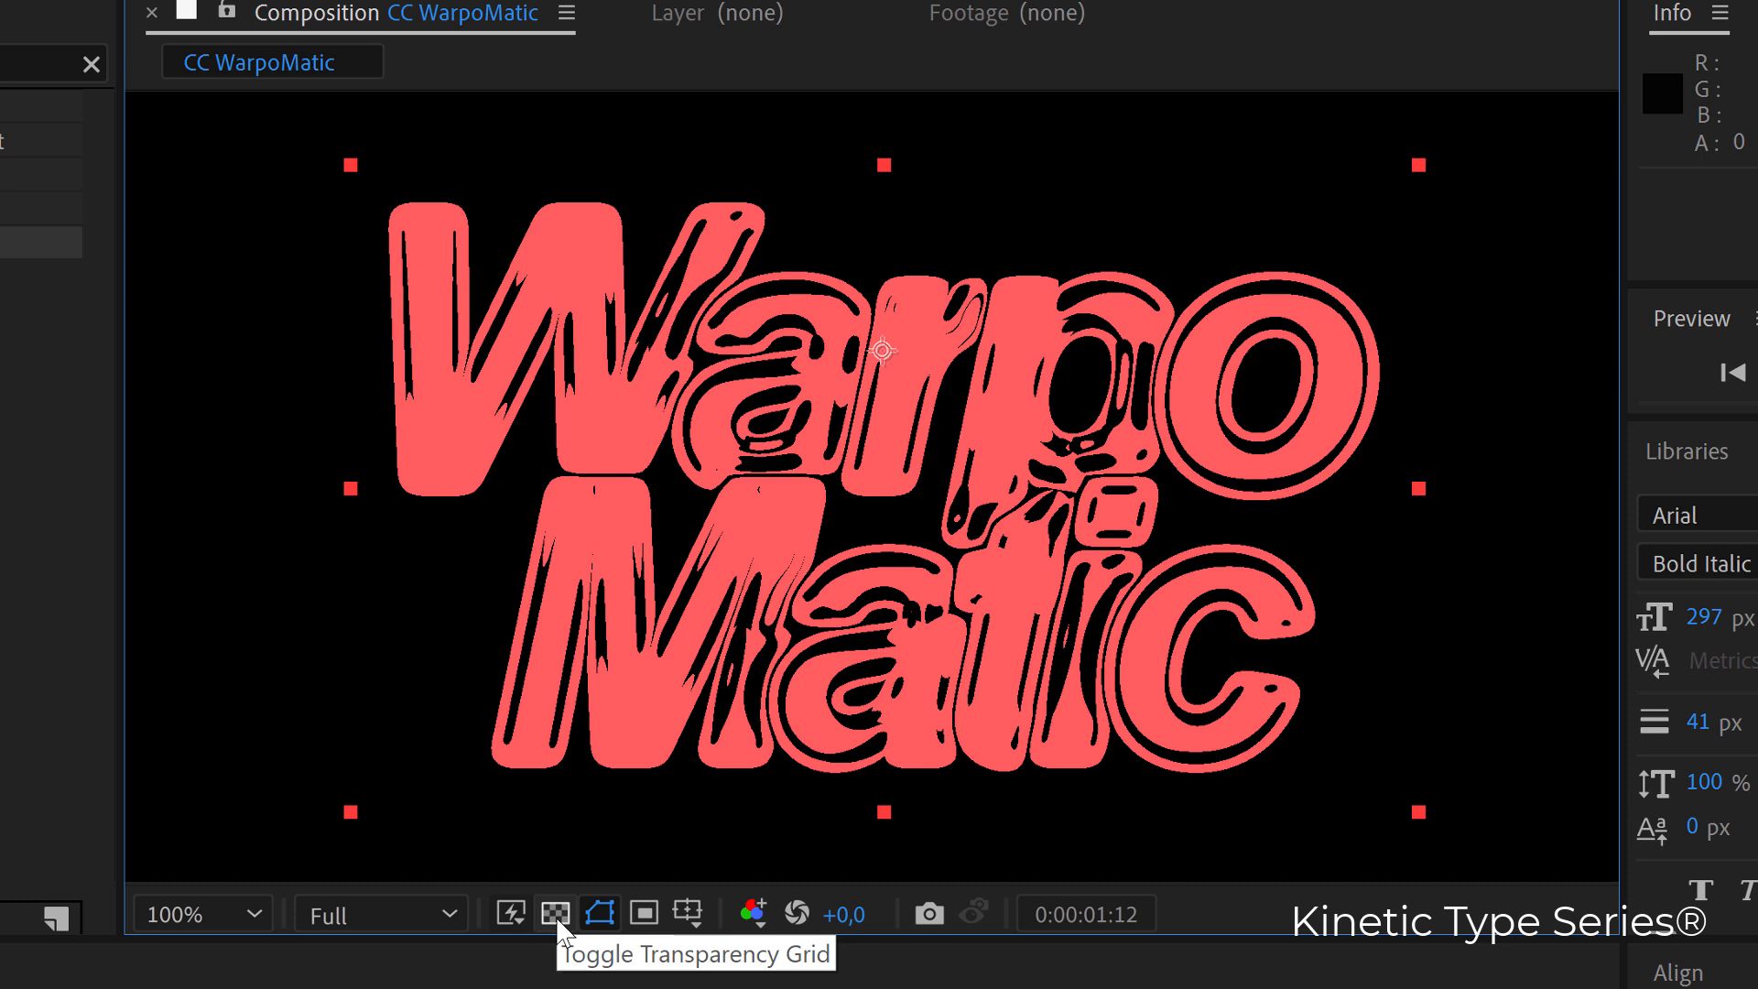
{"action": "key", "text": "space"}
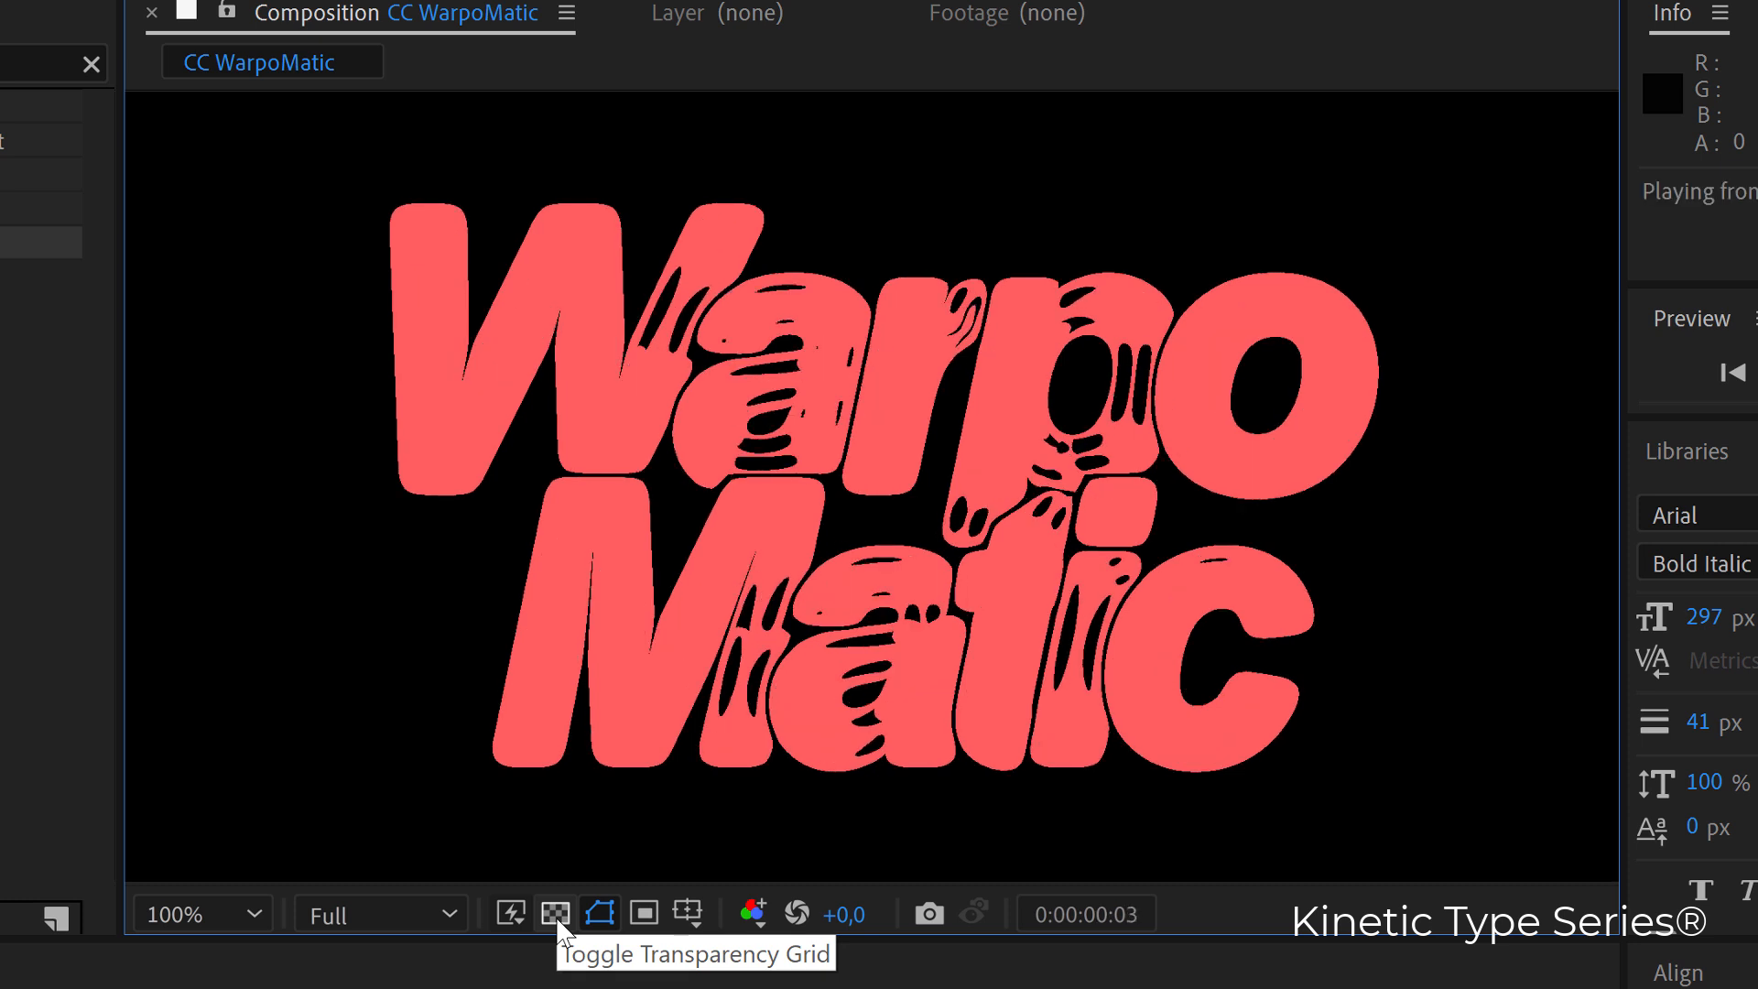